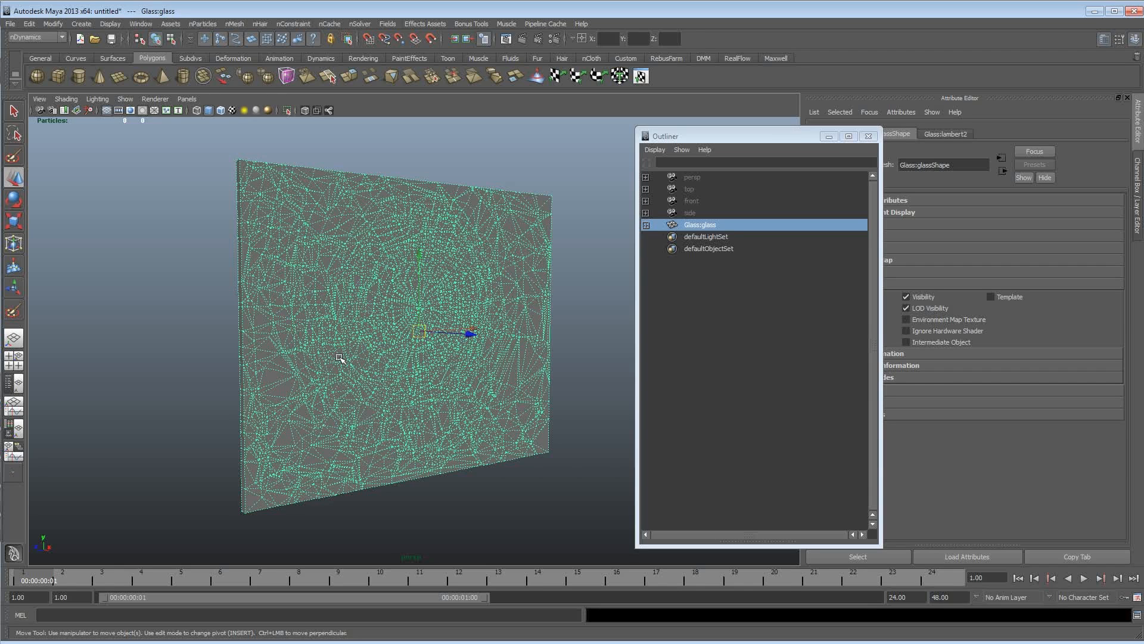
mouse_move(262, 368)
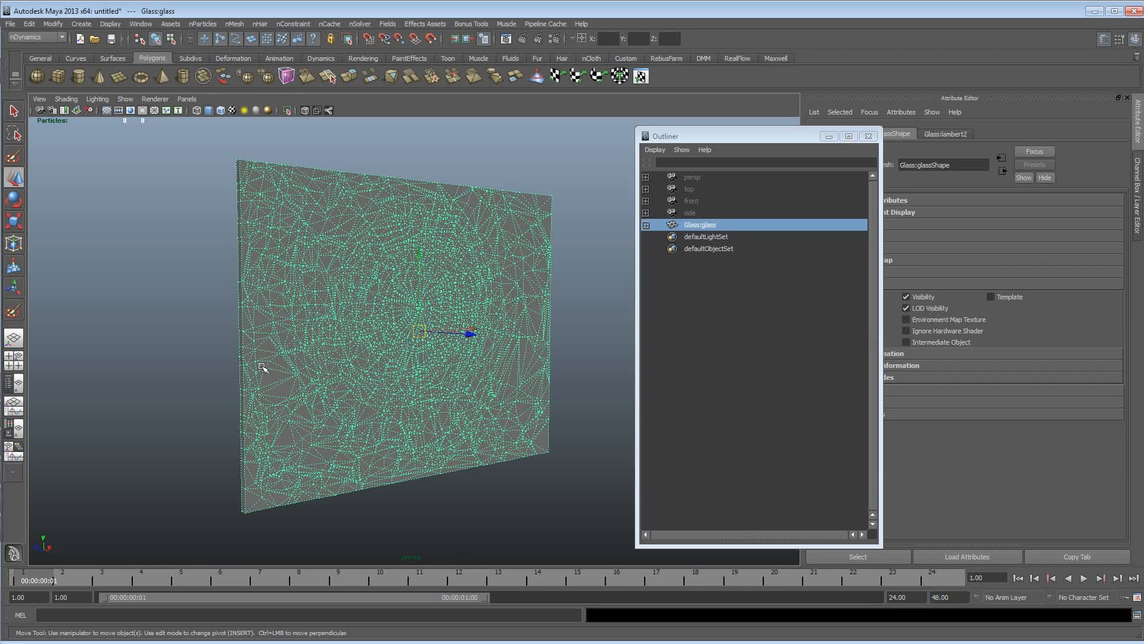
mouse_move(353, 363)
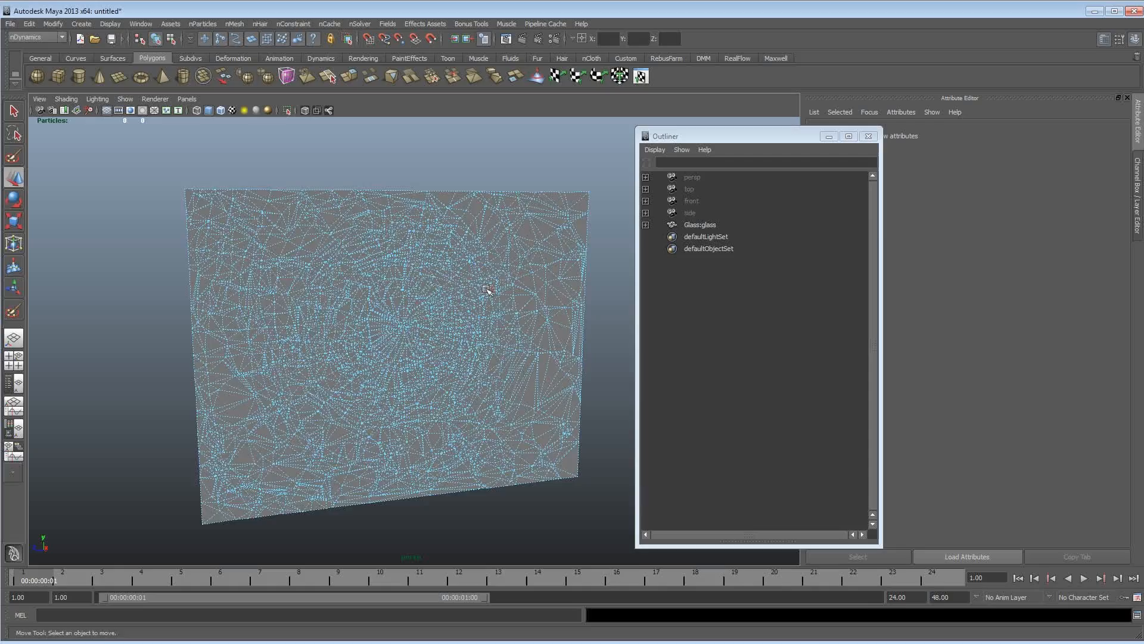
- Select the glass pane and open the Hypershade with the Rendering shelf showing
left_click(699, 224)
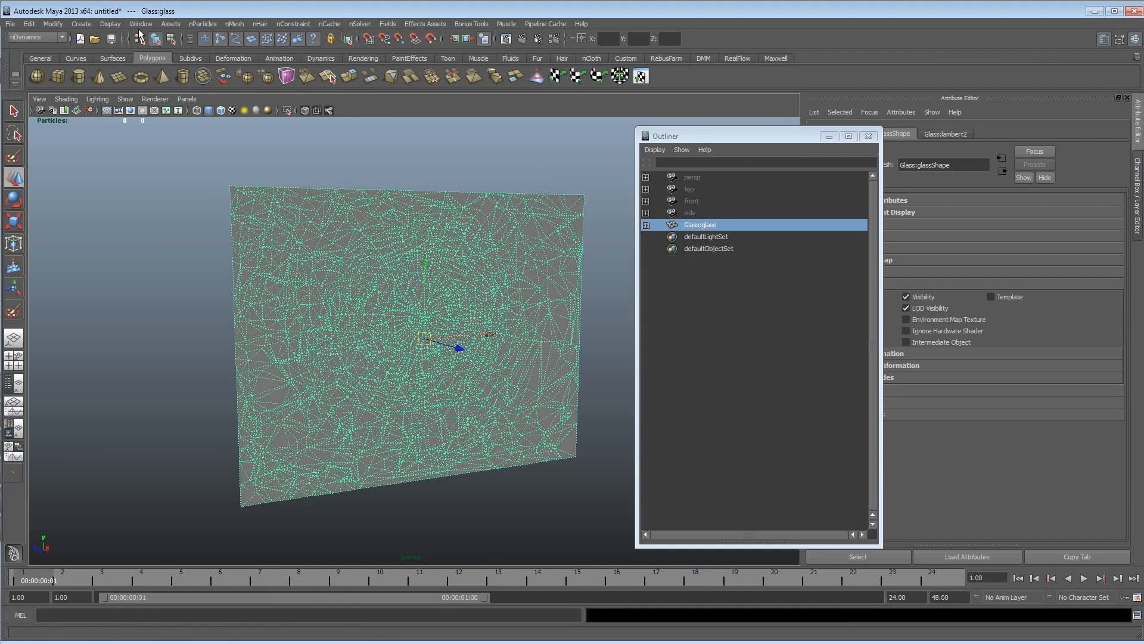
left_click(140, 24)
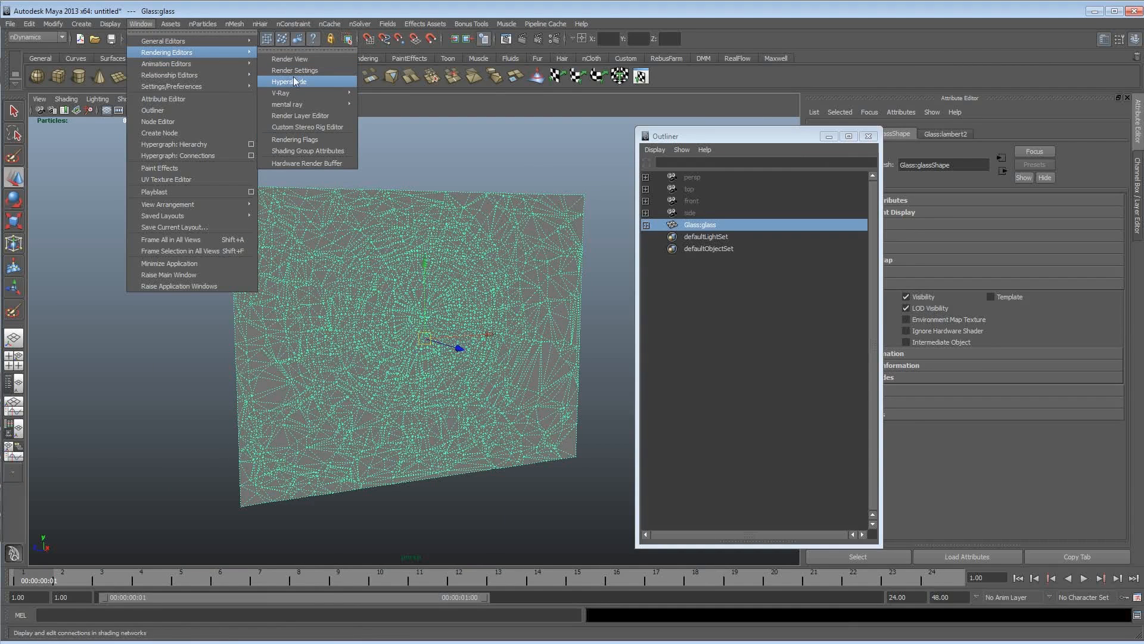
left_click(288, 81)
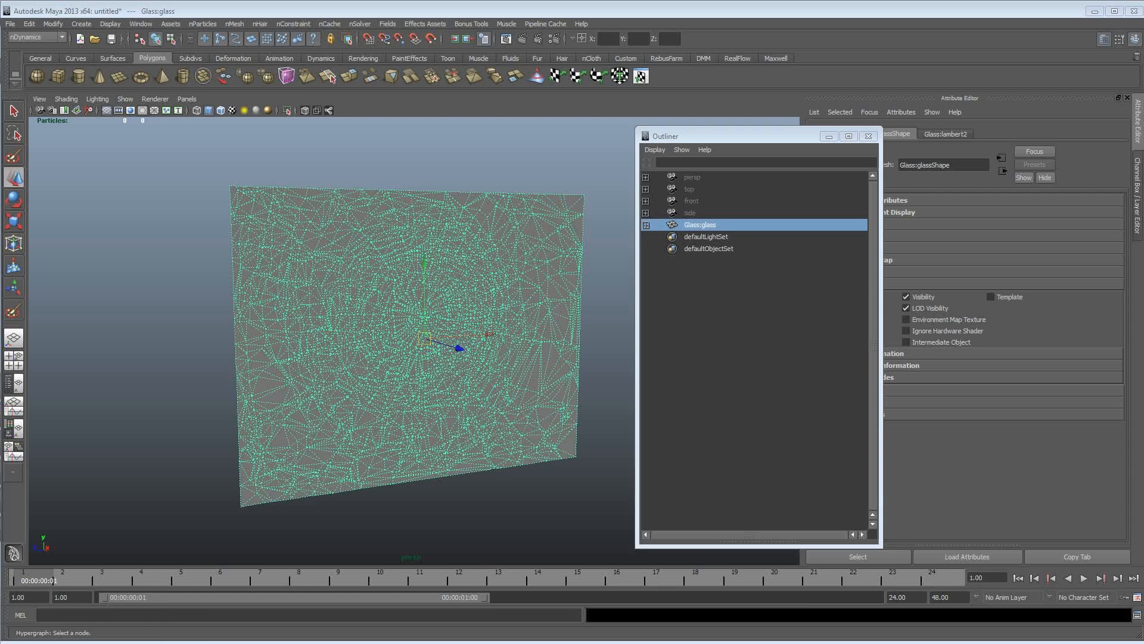
left_click(363, 58)
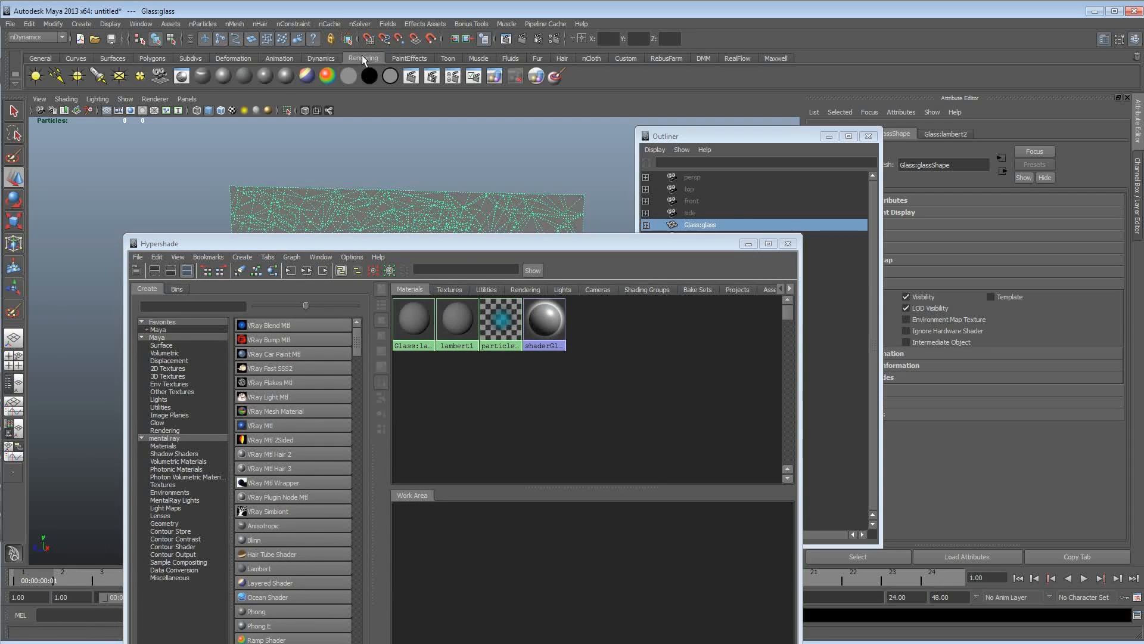
mouse_move(245, 76)
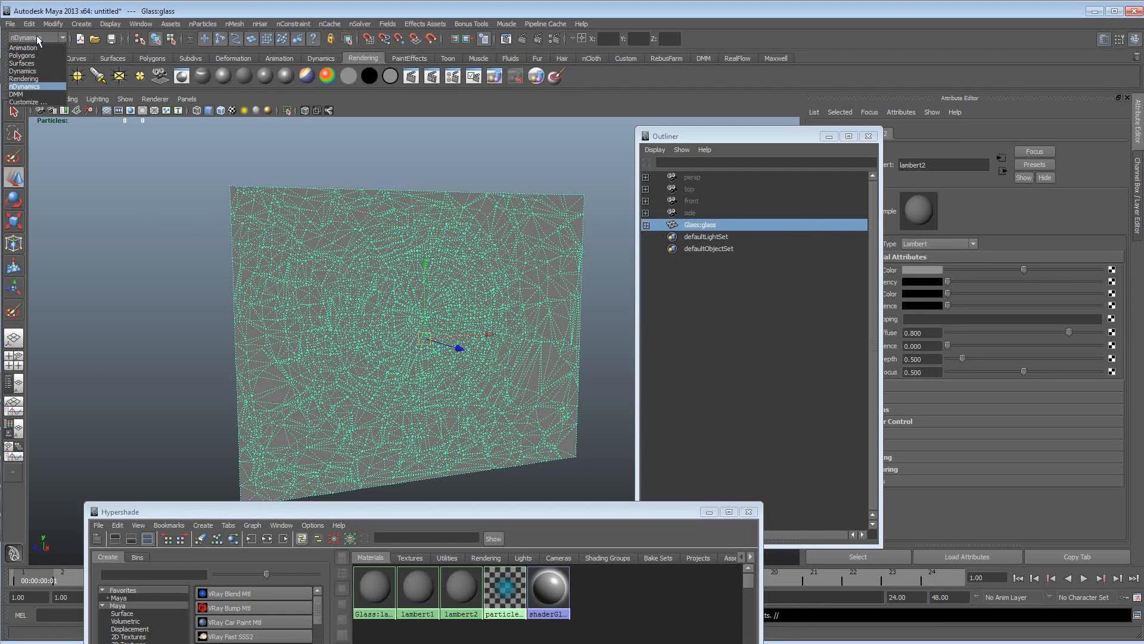
- Project planar UVs along the X axis onto the glass pane, then reopen an editor window
left_click(373, 23)
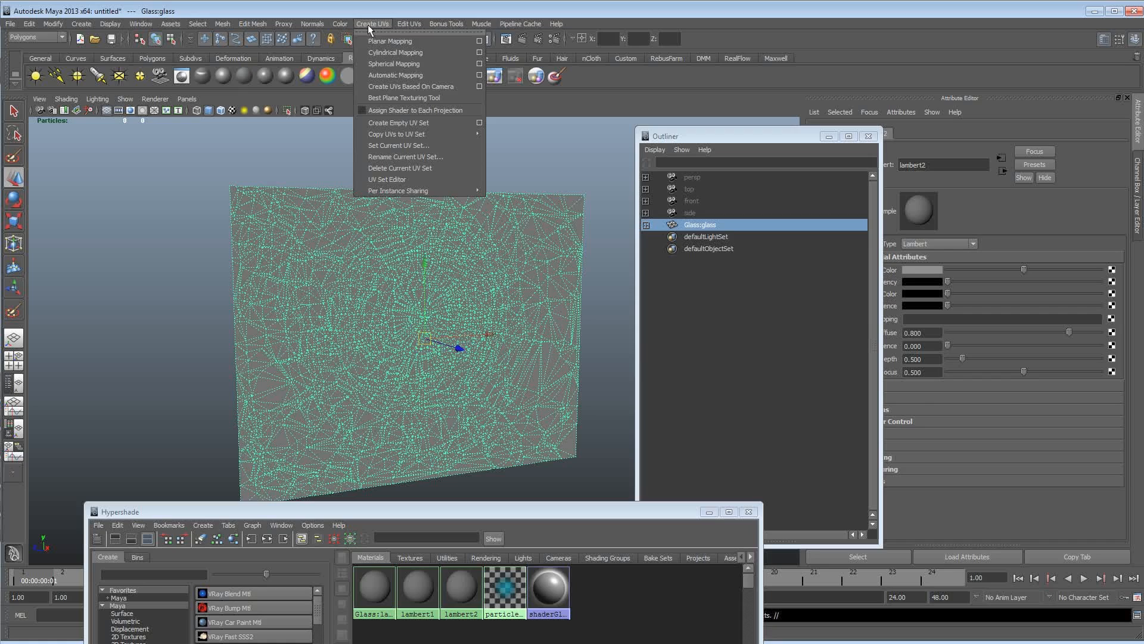
left_click(479, 42)
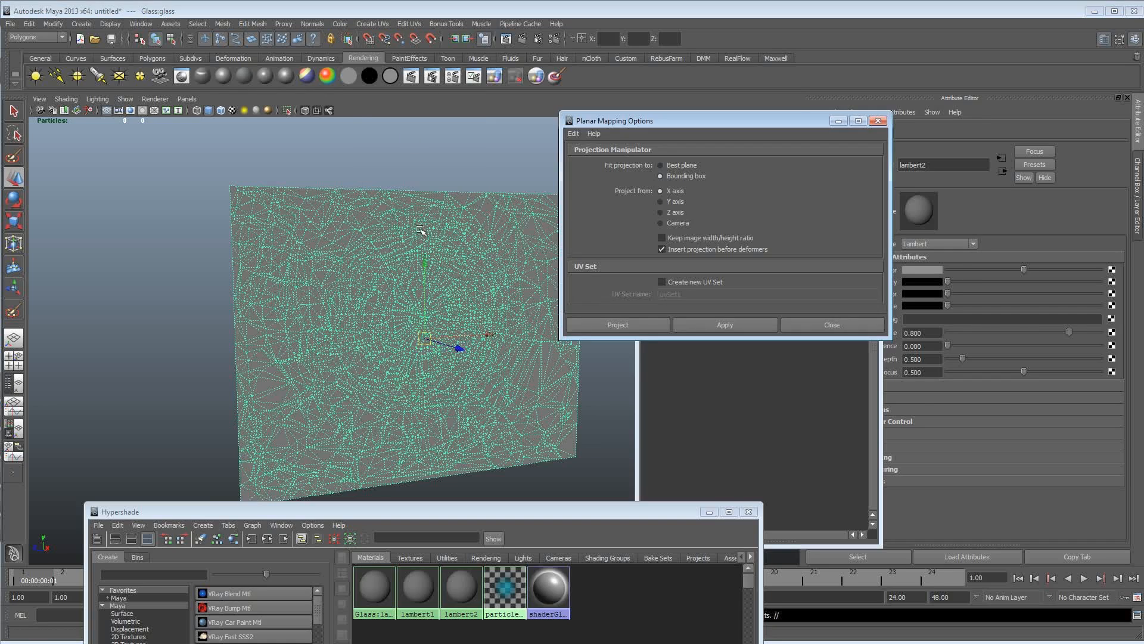
left_click(724, 324)
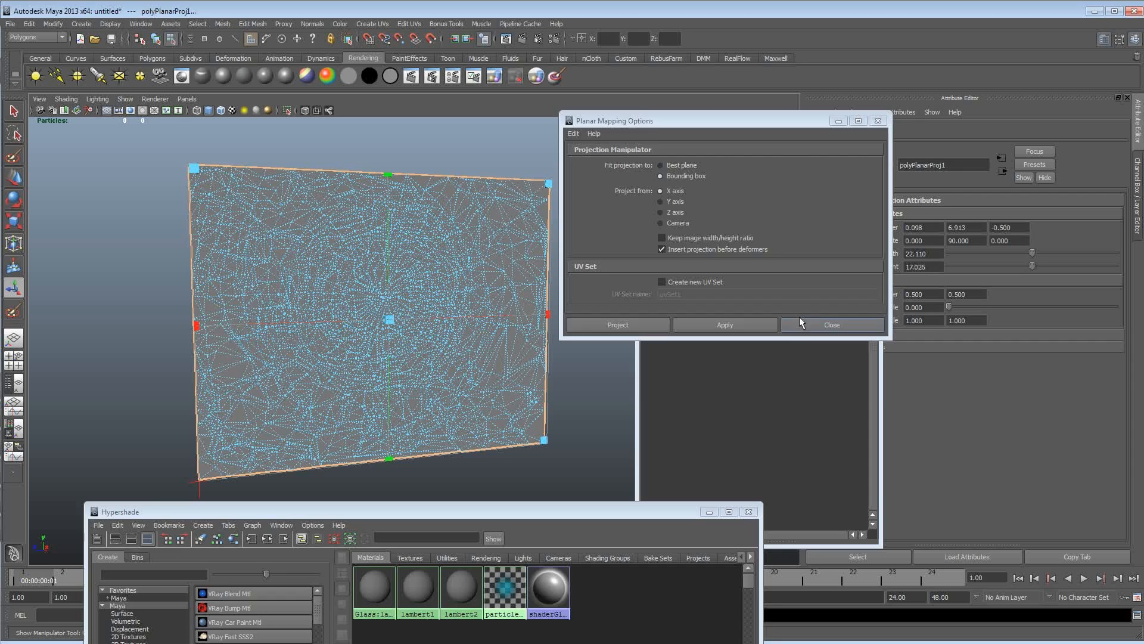
left_click(832, 324)
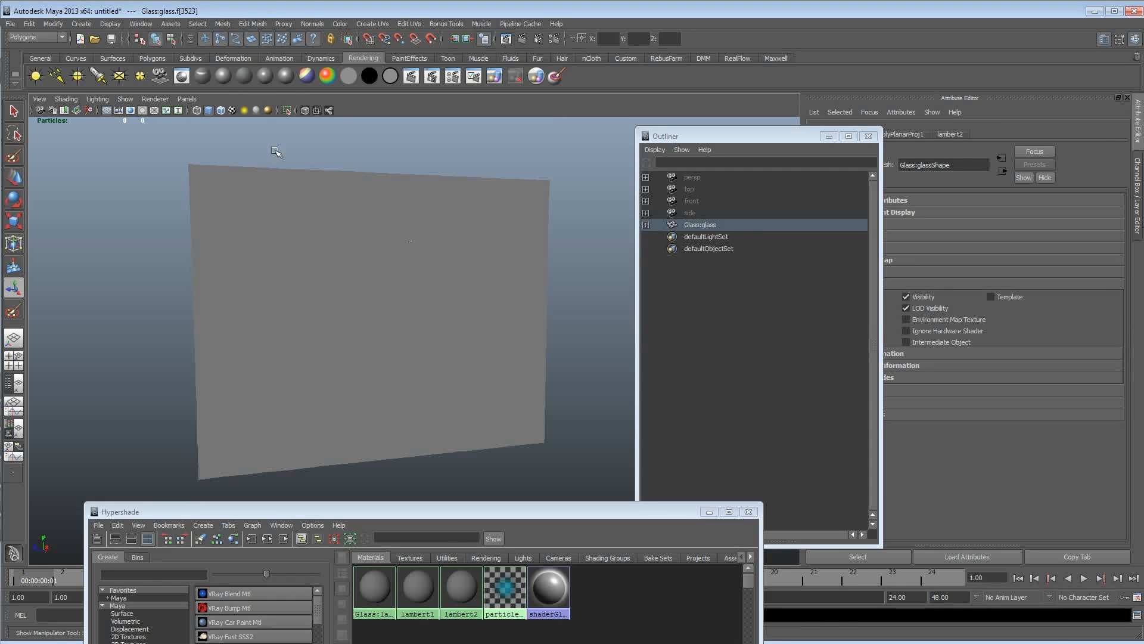
left_click(140, 23)
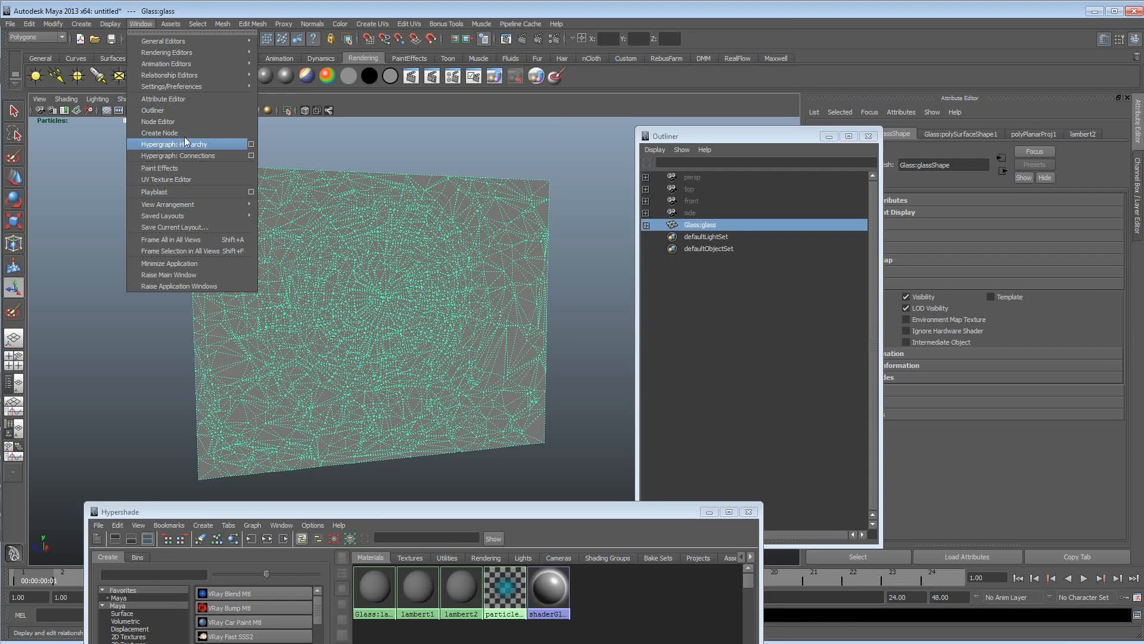
left_click(167, 178)
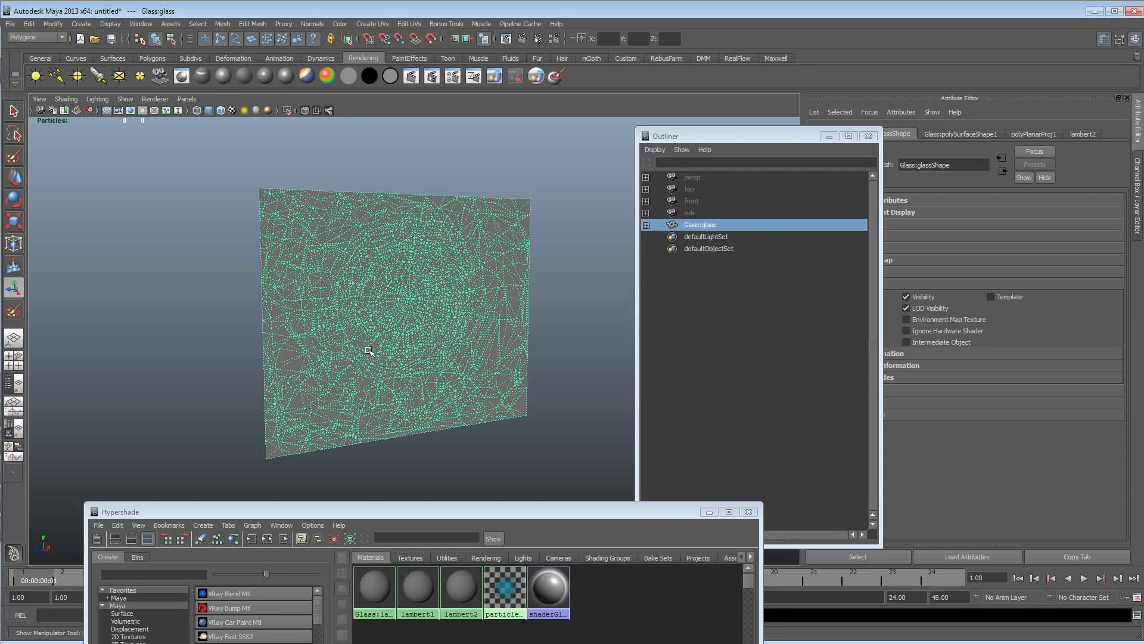
mouse_move(416, 175)
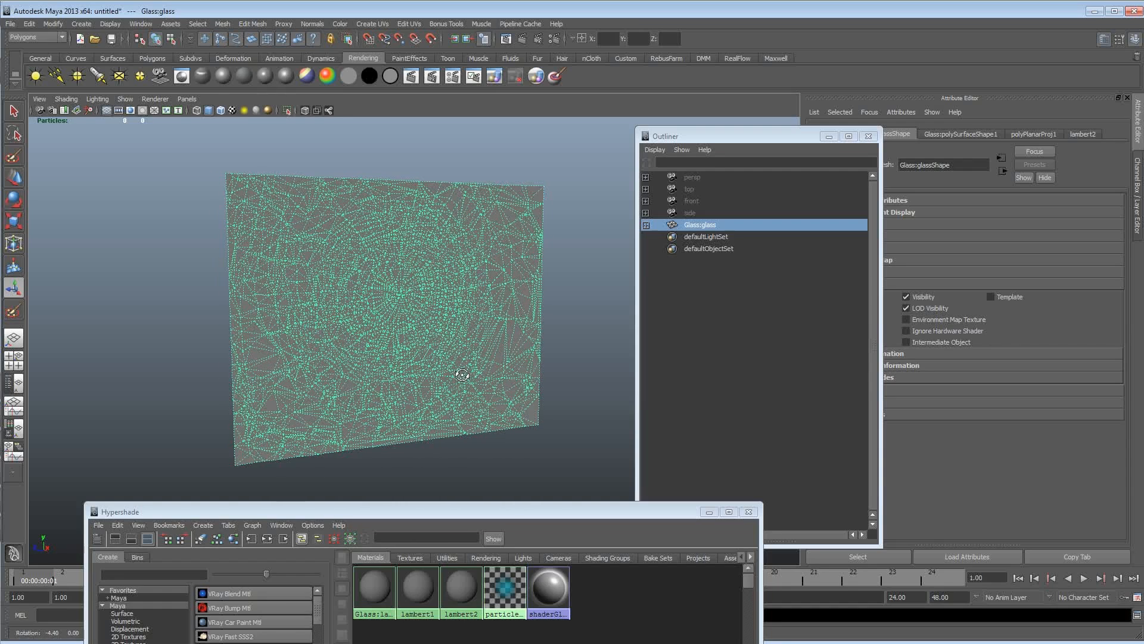
mouse_move(349, 225)
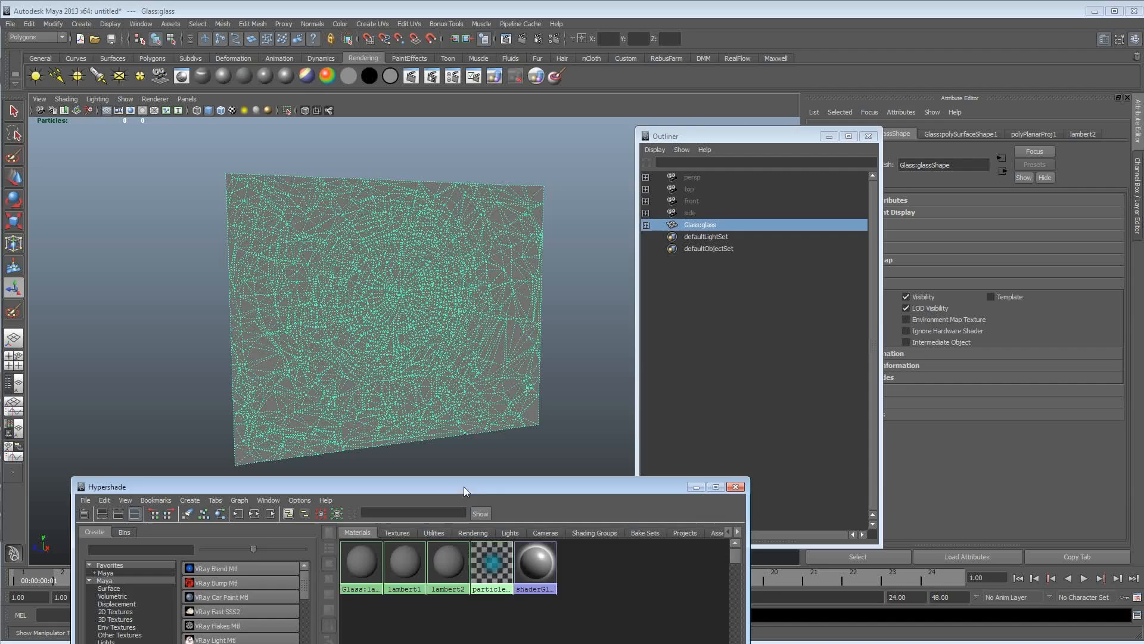
- Place a polygon sphere left of the glass and extend playback to 500 frames
left_click(734, 486)
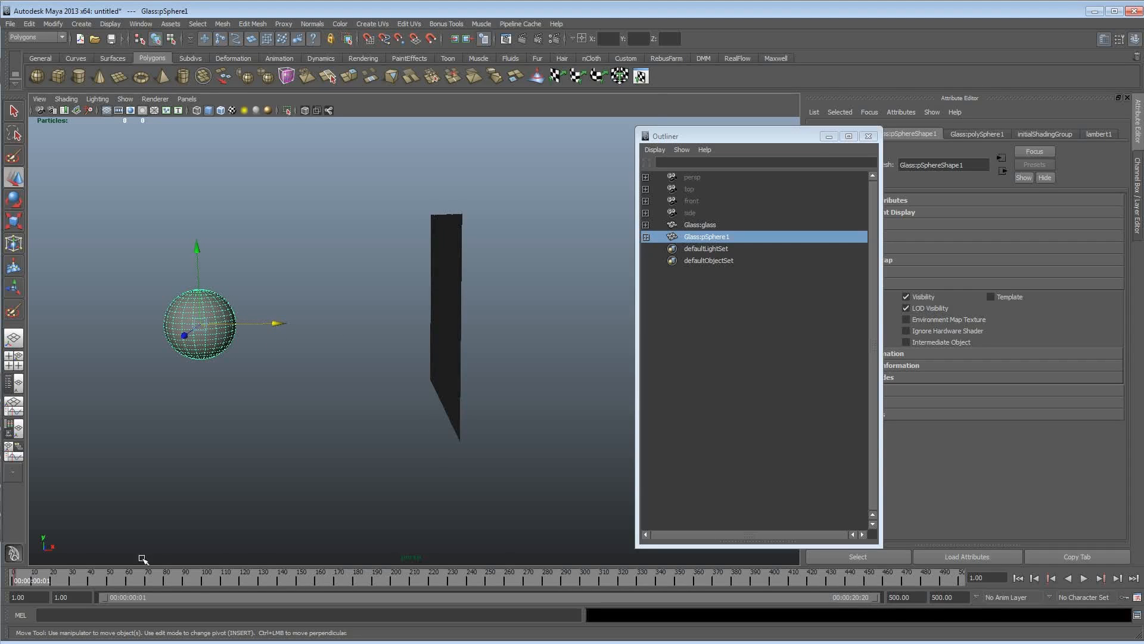
left_click(88, 580)
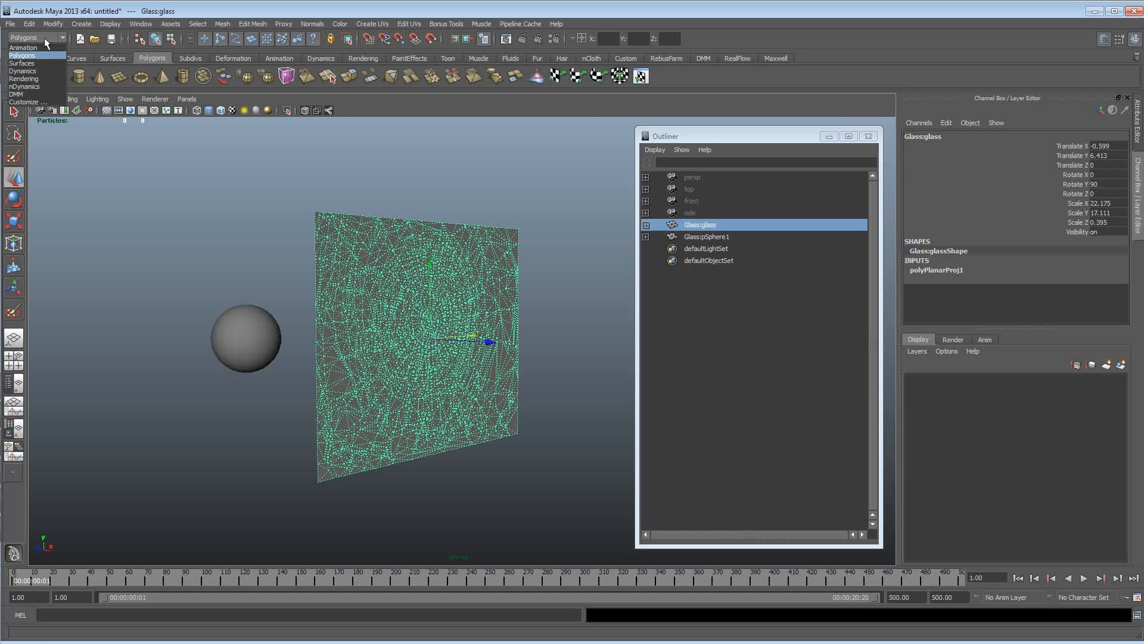
mouse_move(35, 86)
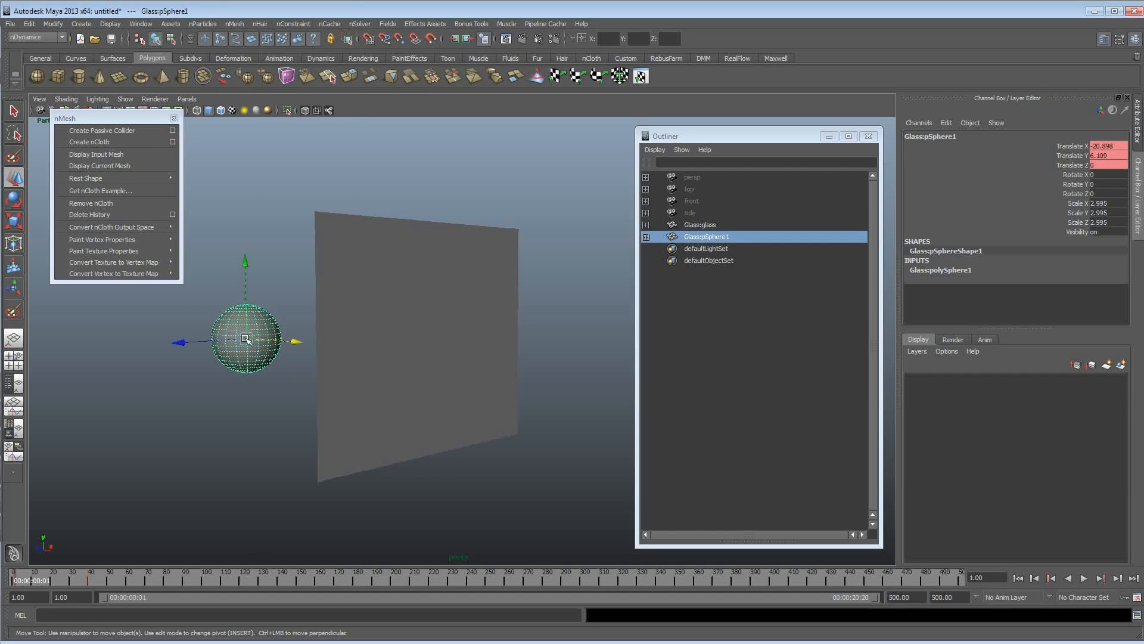
- Make the sphere a passive collider, convert the glass to nCloth, and run a test playback
left_click(102, 130)
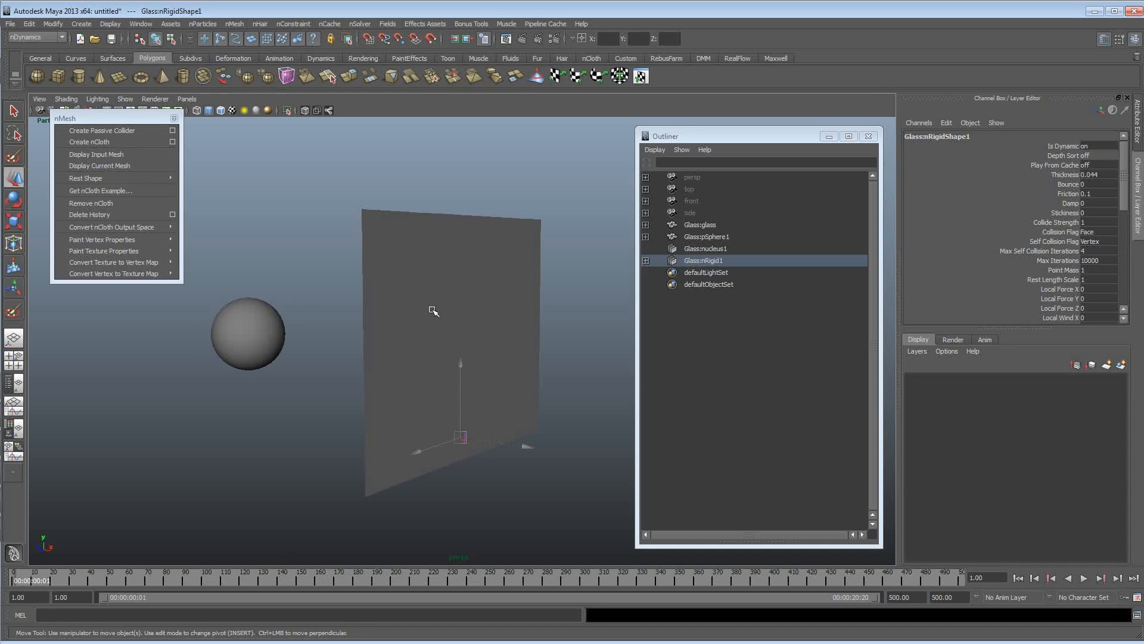
left_click(699, 225)
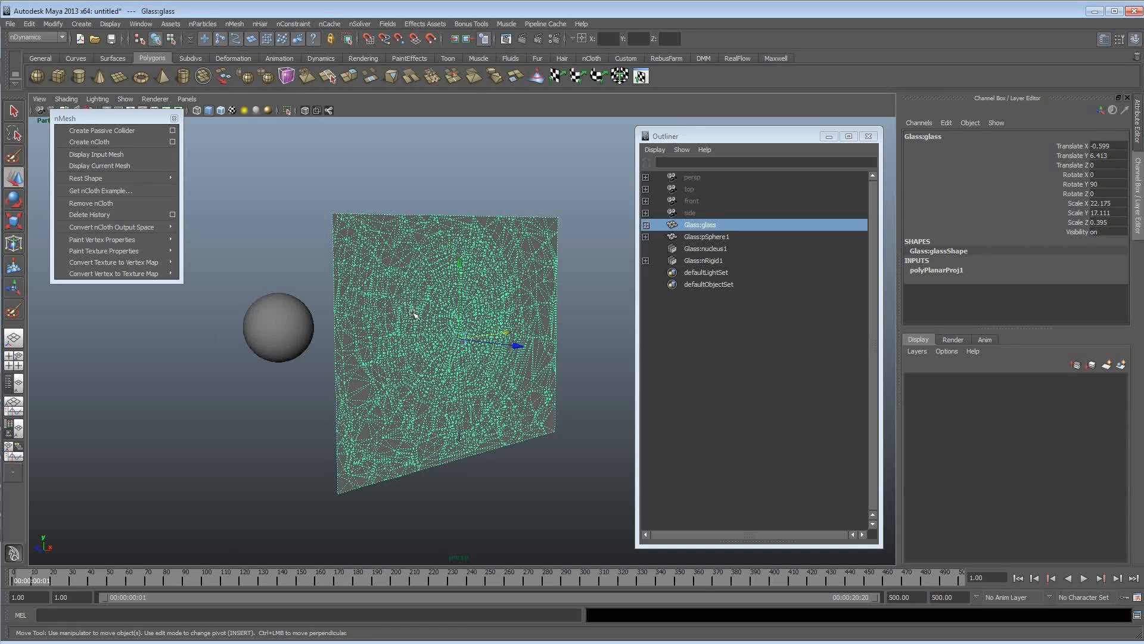
mouse_move(109, 142)
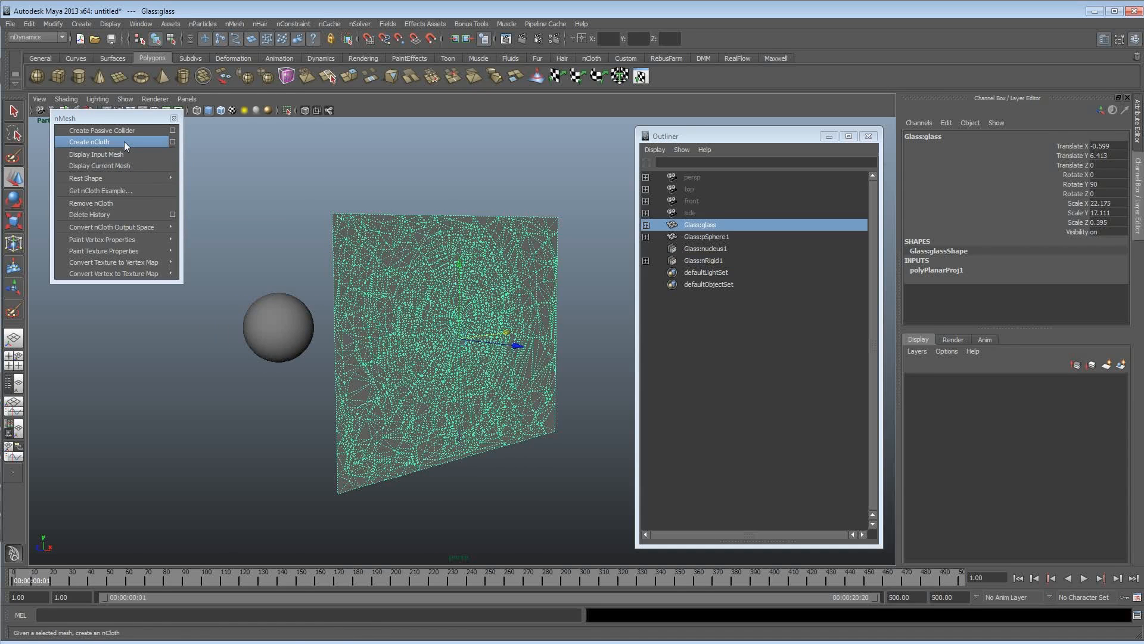
left_click(92, 142)
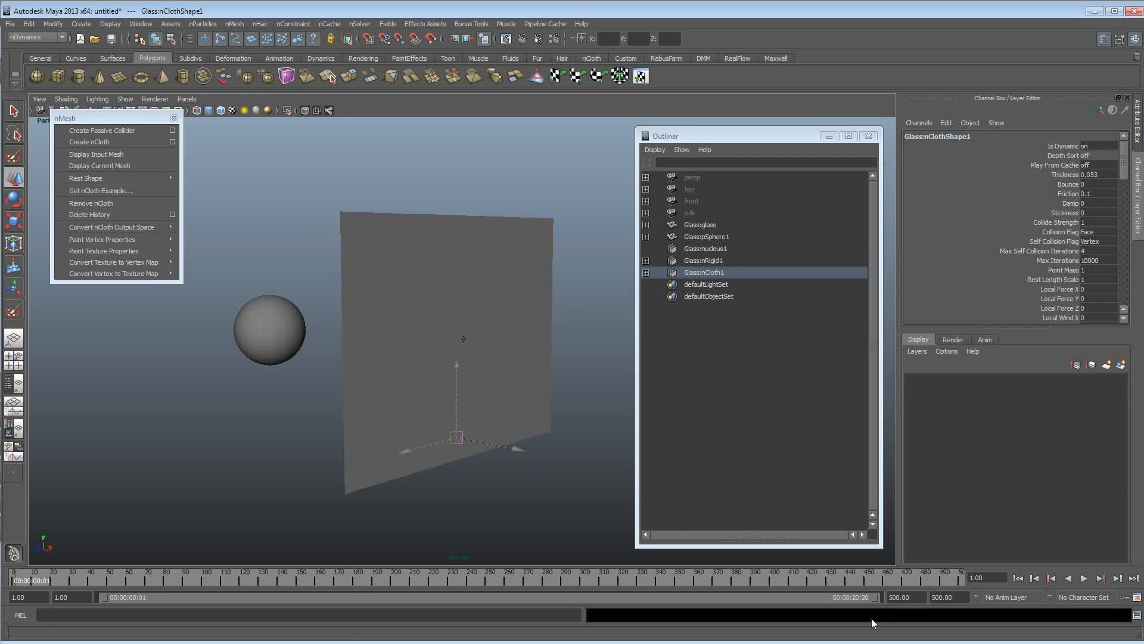
left_click(1085, 578)
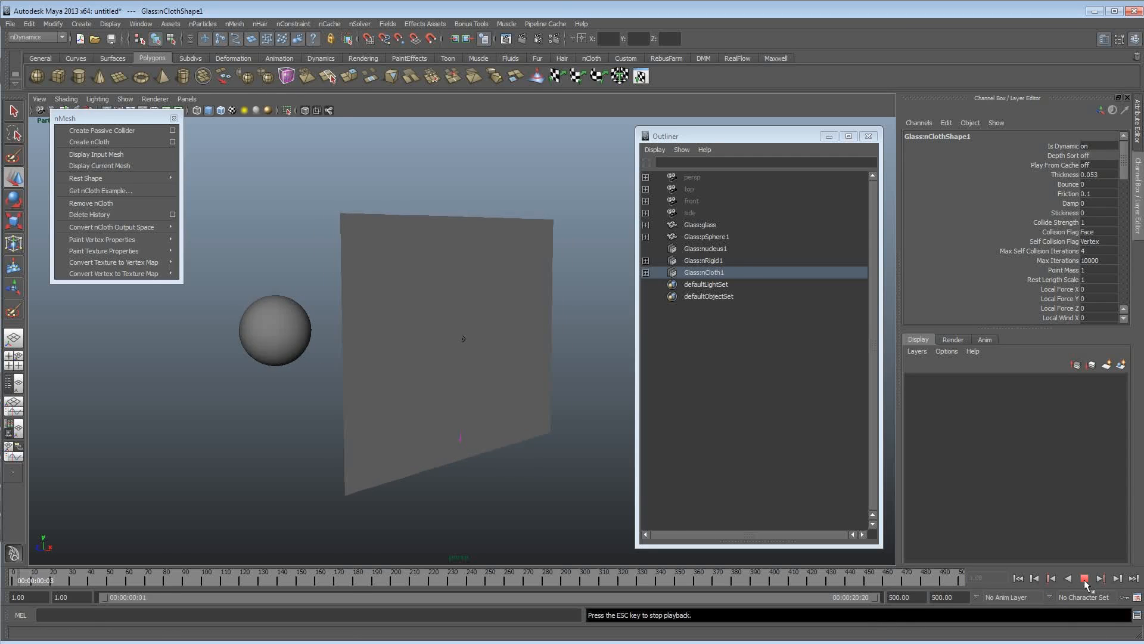
left_click(1084, 578)
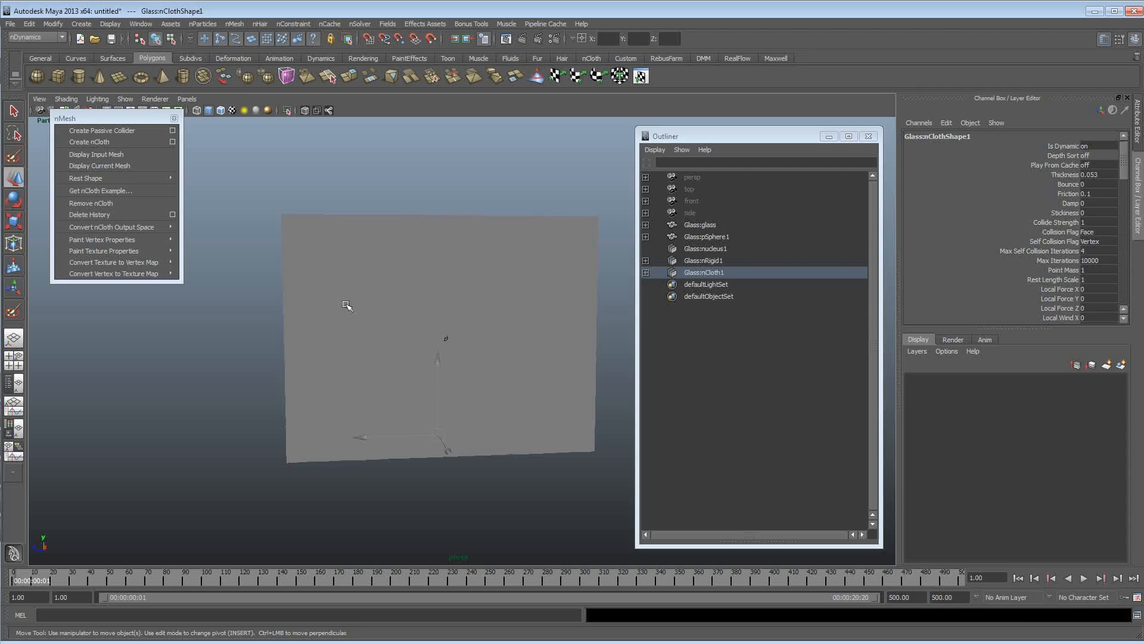
left_click(699, 224)
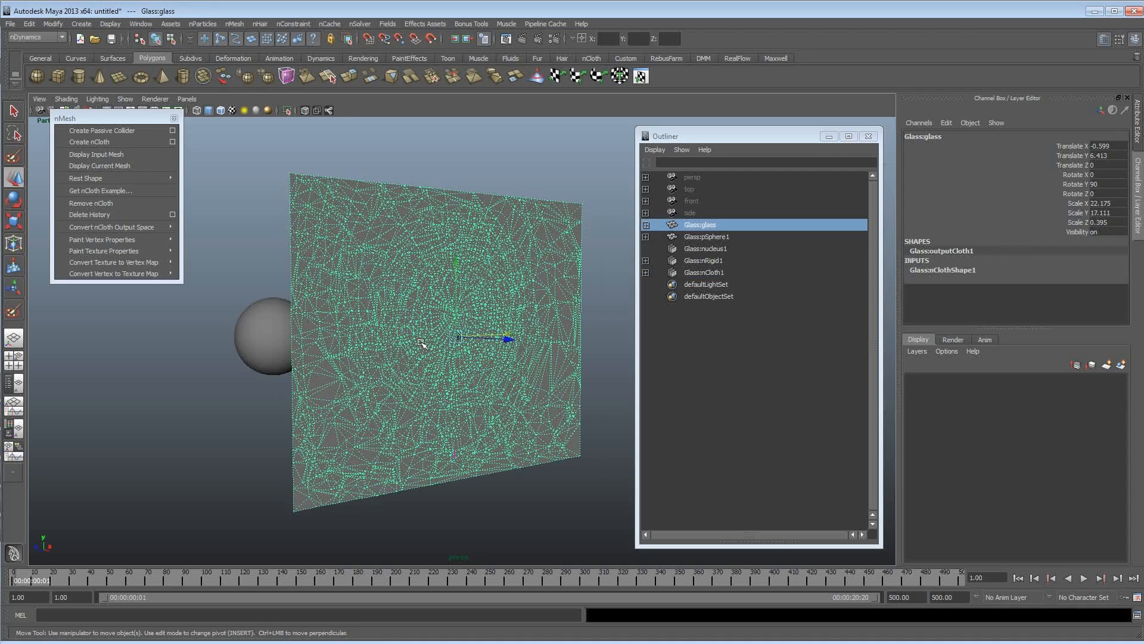
- Remove the earlier nCloth setup and lasso the vertices around the glass pane's centre
left_click(91, 202)
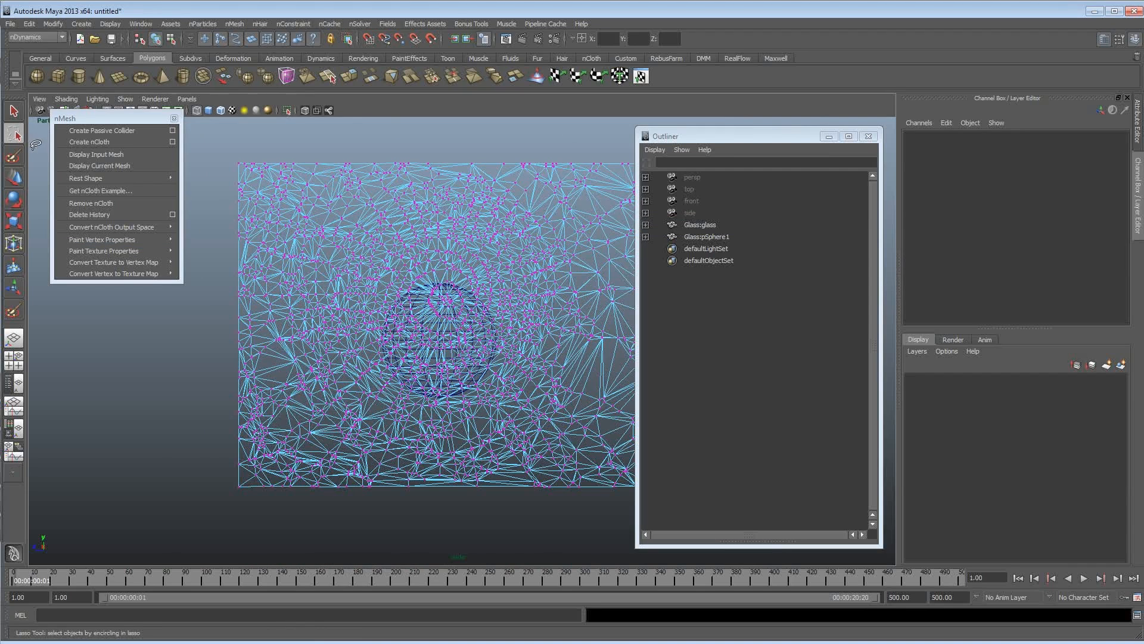
mouse_move(348, 247)
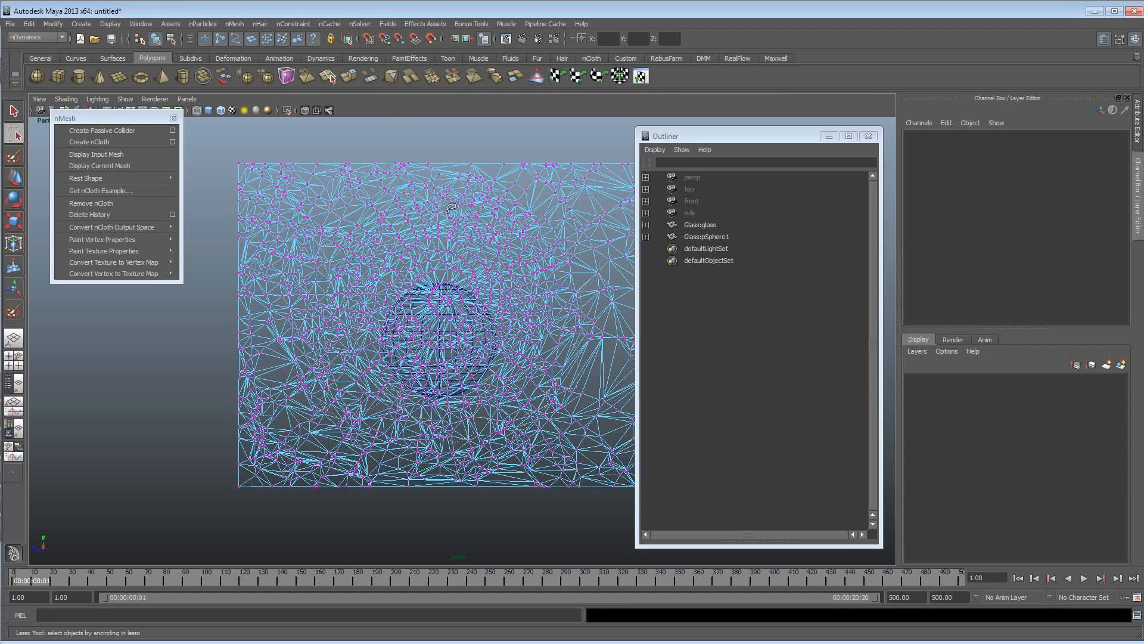
mouse_move(325, 240)
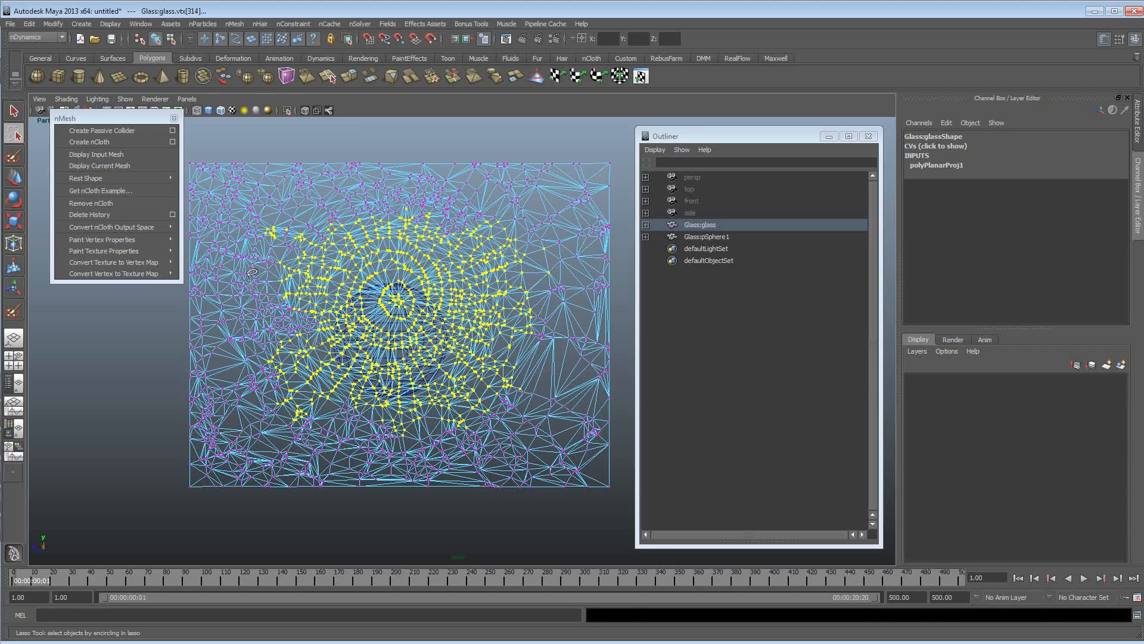
mouse_move(310, 347)
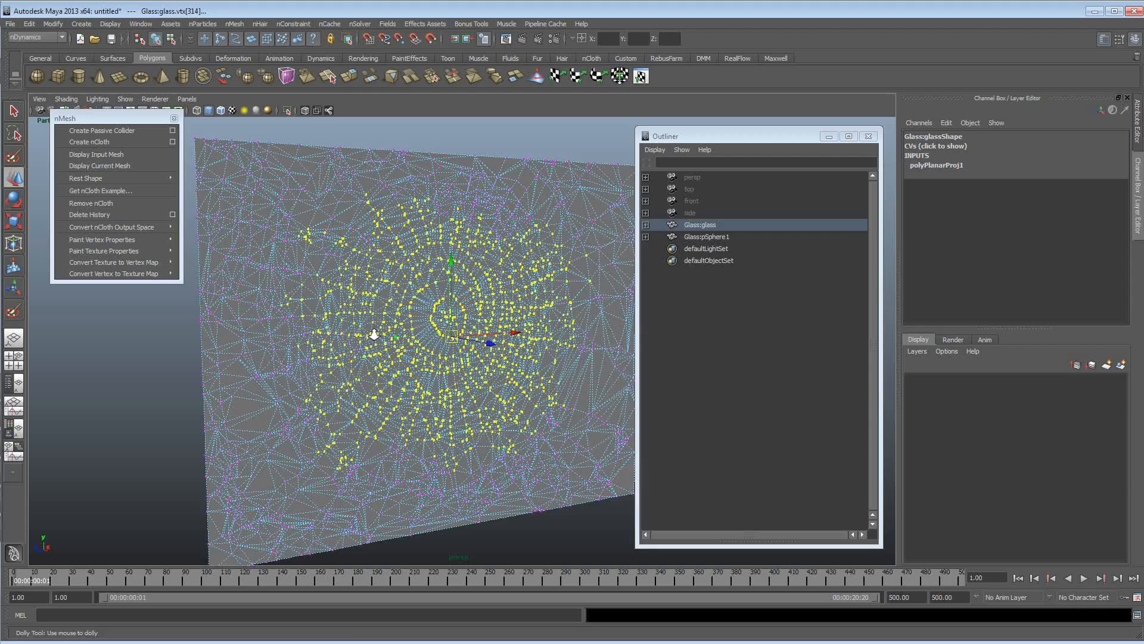
left_click(33, 37)
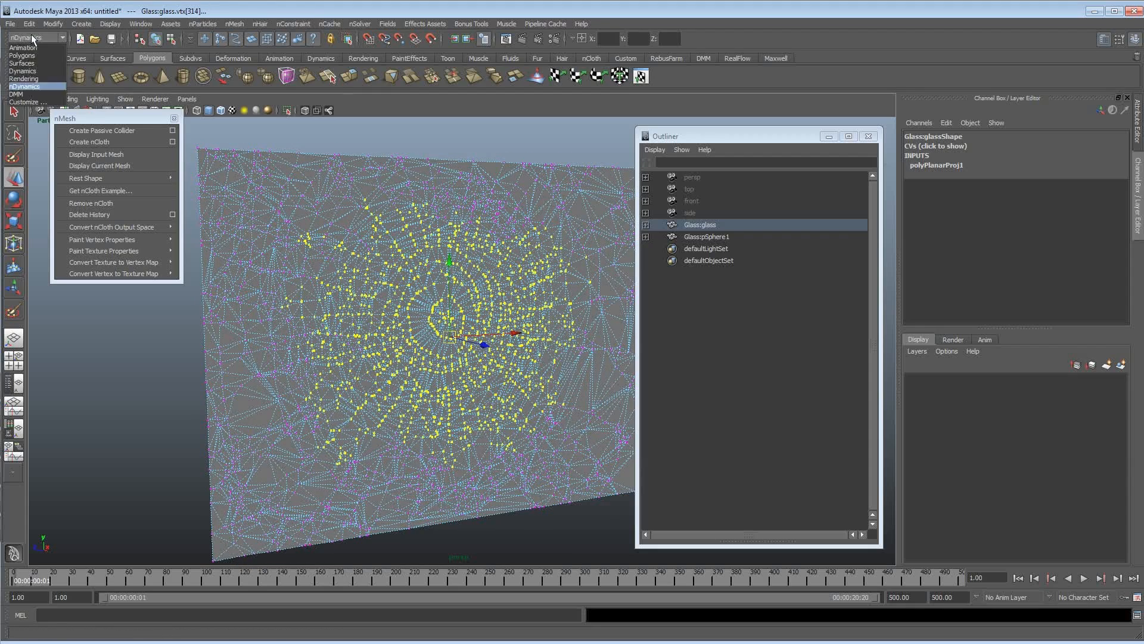
- Split the central glass vertices with Split Vertex, then convert the whole pane to nCloth
left_click(252, 23)
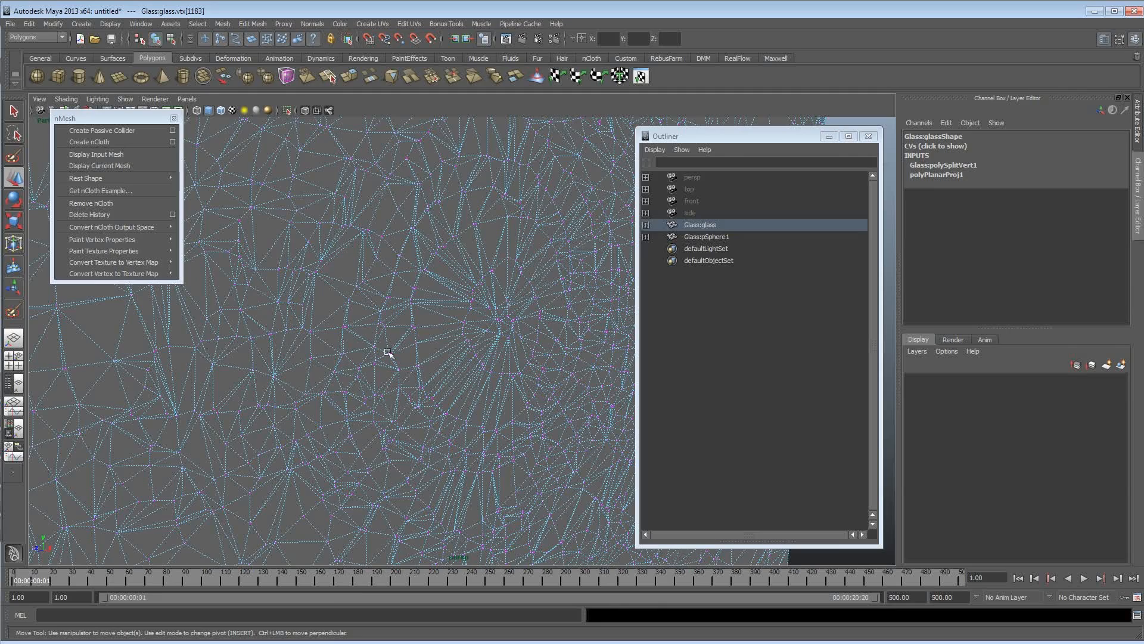
left_click(352, 348)
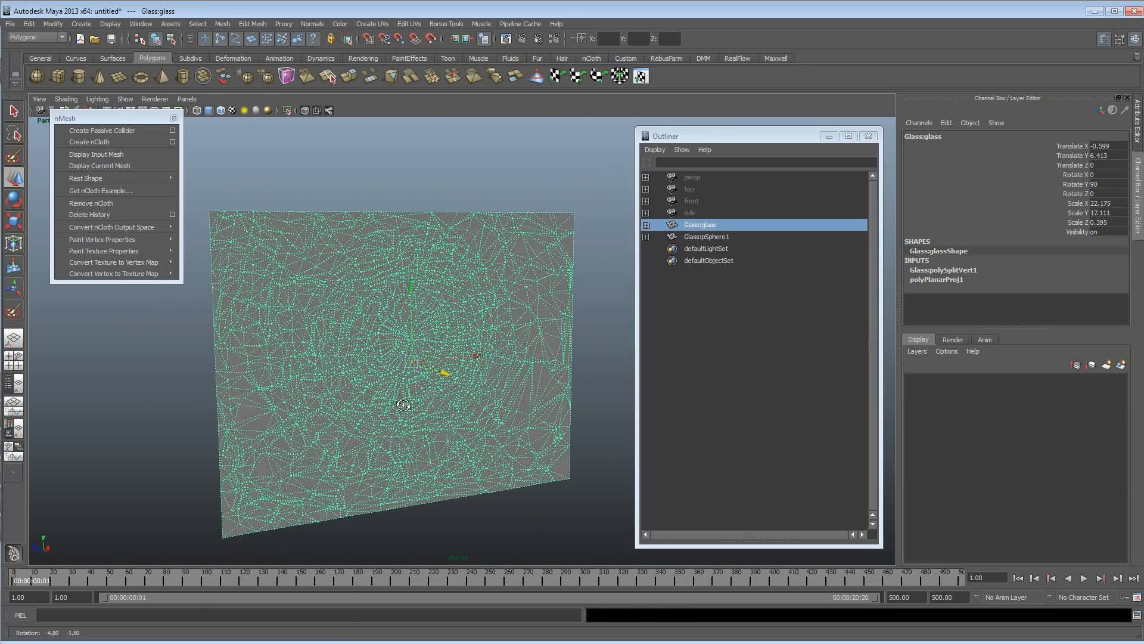
mouse_move(113, 141)
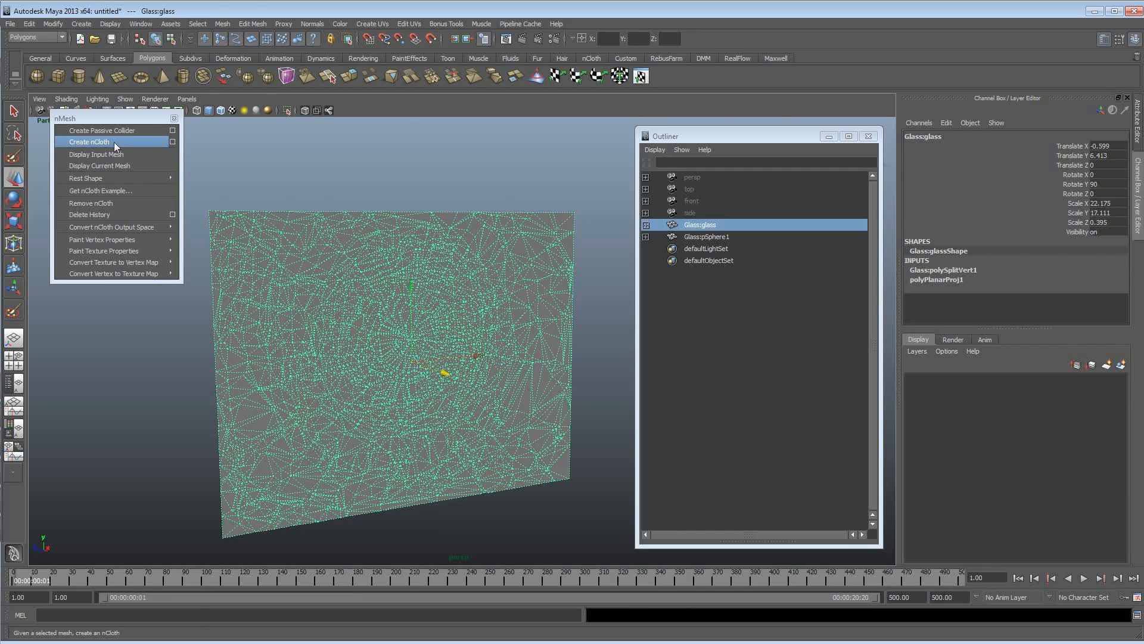
left_click(91, 142)
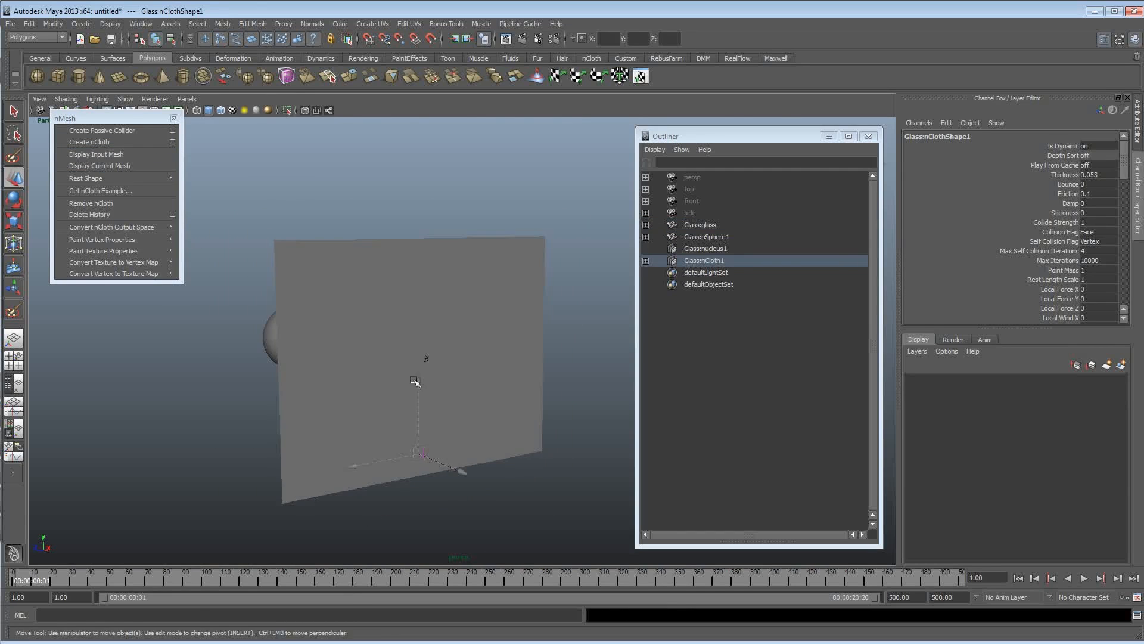
- Test-play the cloth, make the sphere a passive collider, and replay to watch it punch through
left_click(1083, 578)
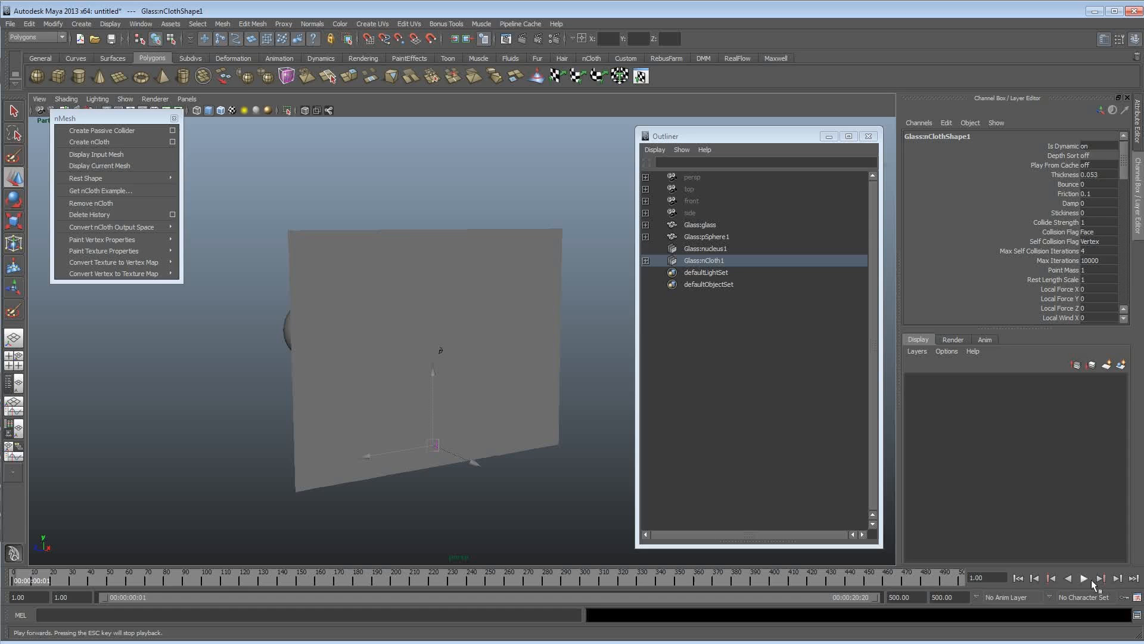
left_click(1083, 578)
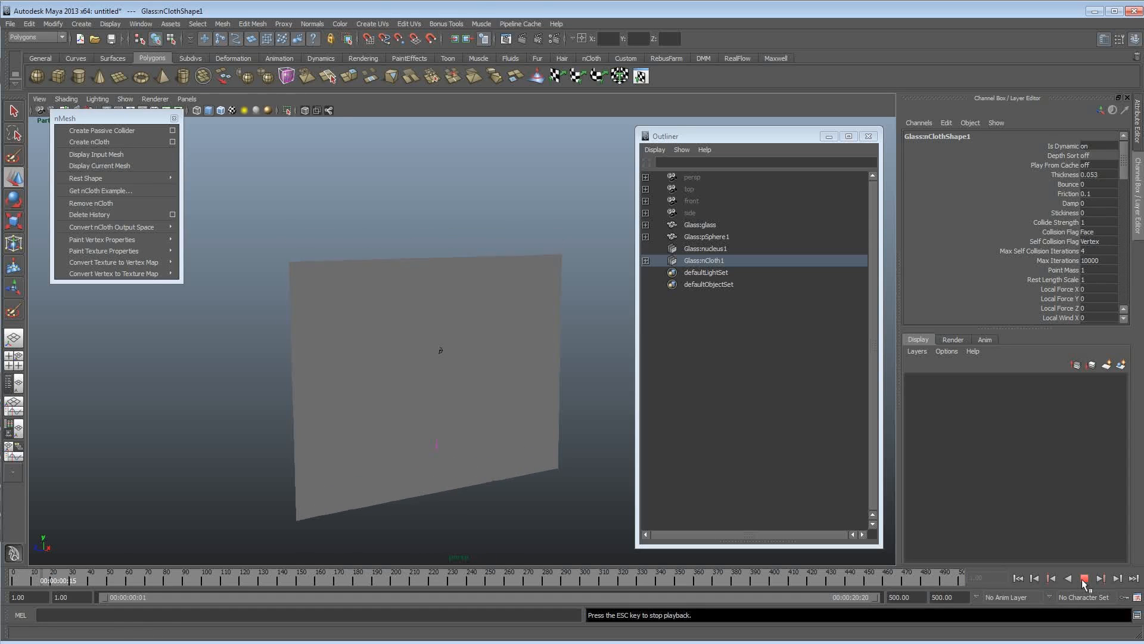
left_click(1034, 578)
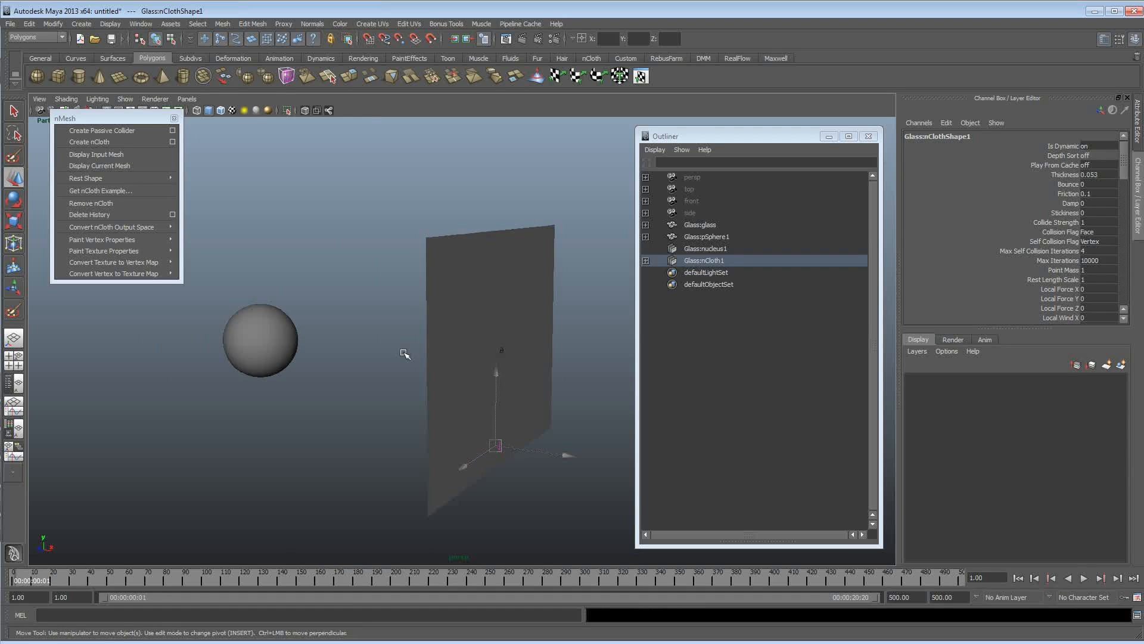
left_click(705, 237)
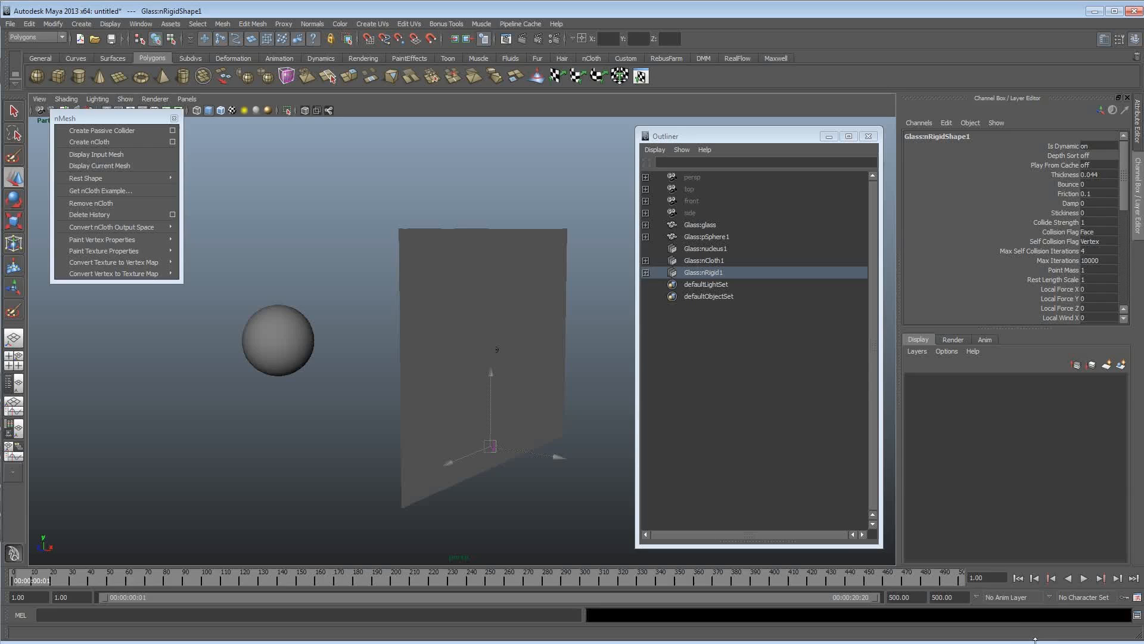
left_click(1083, 578)
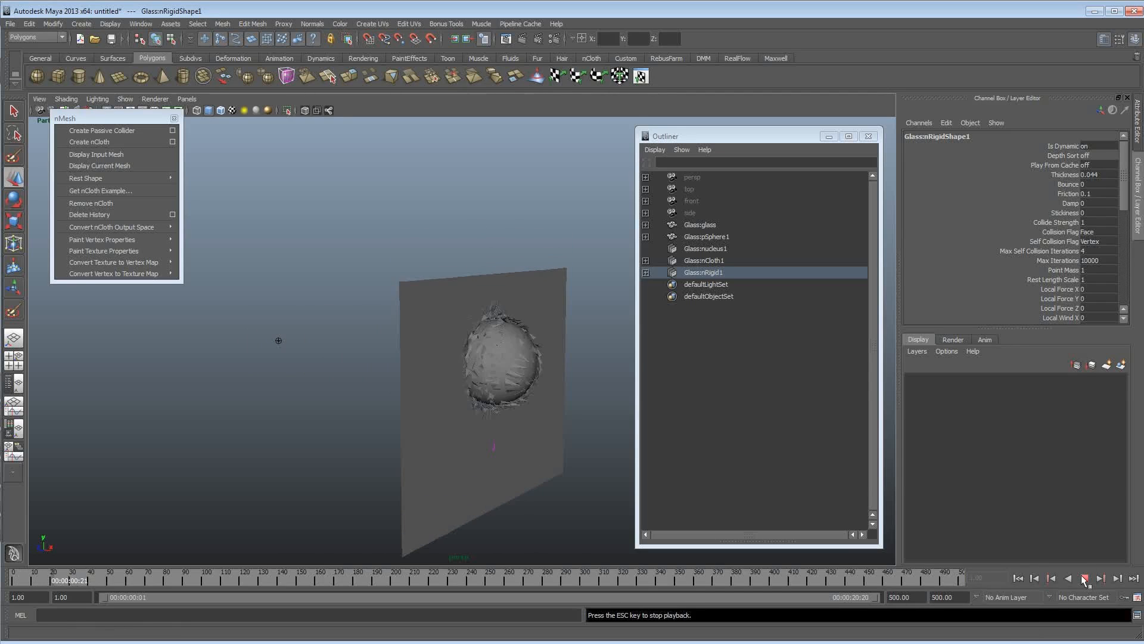
left_click(1084, 579)
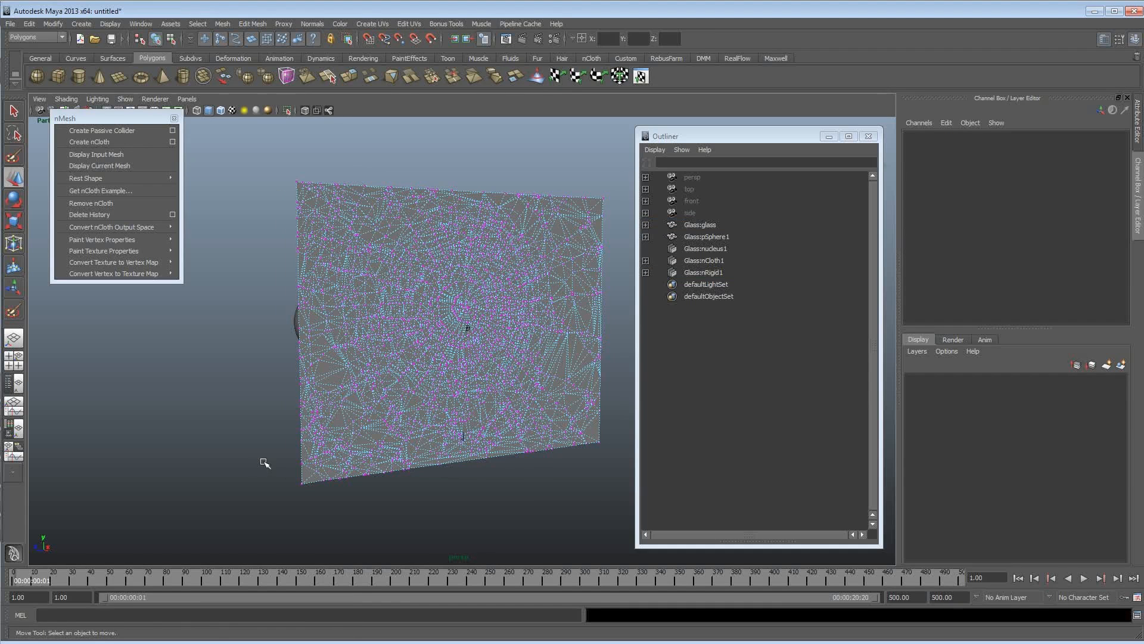
mouse_move(344, 415)
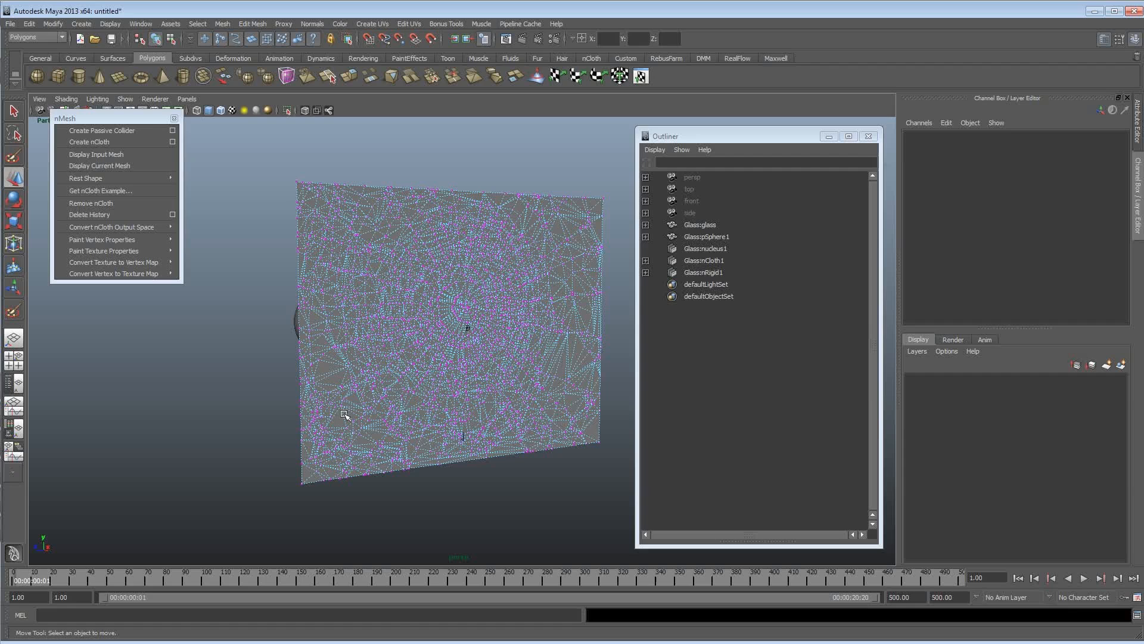
mouse_move(285, 481)
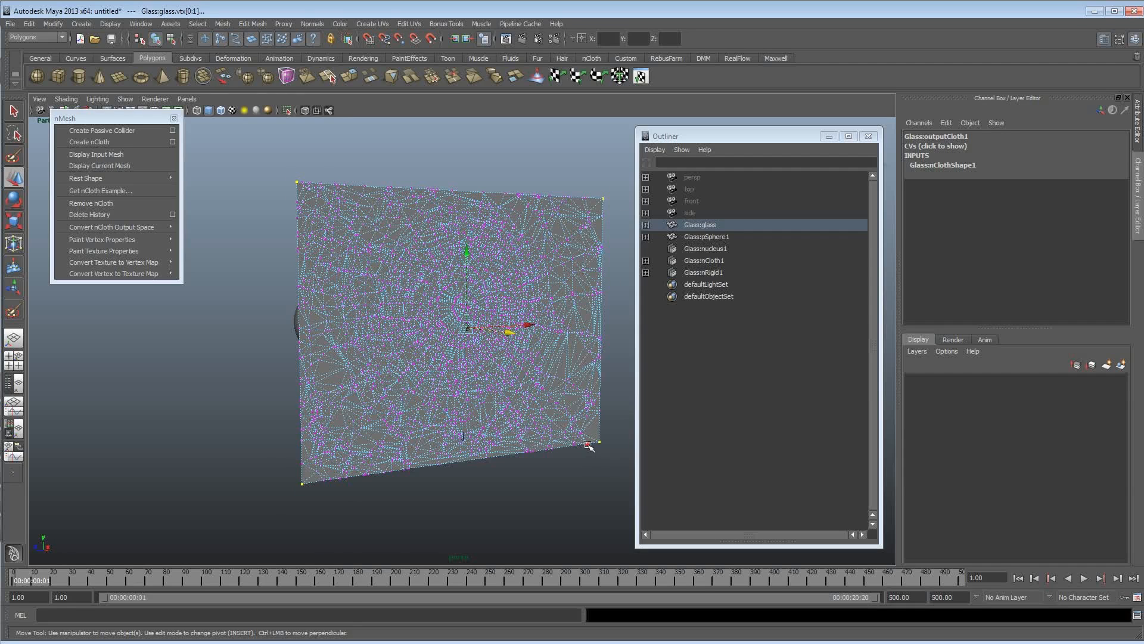
mouse_move(95, 154)
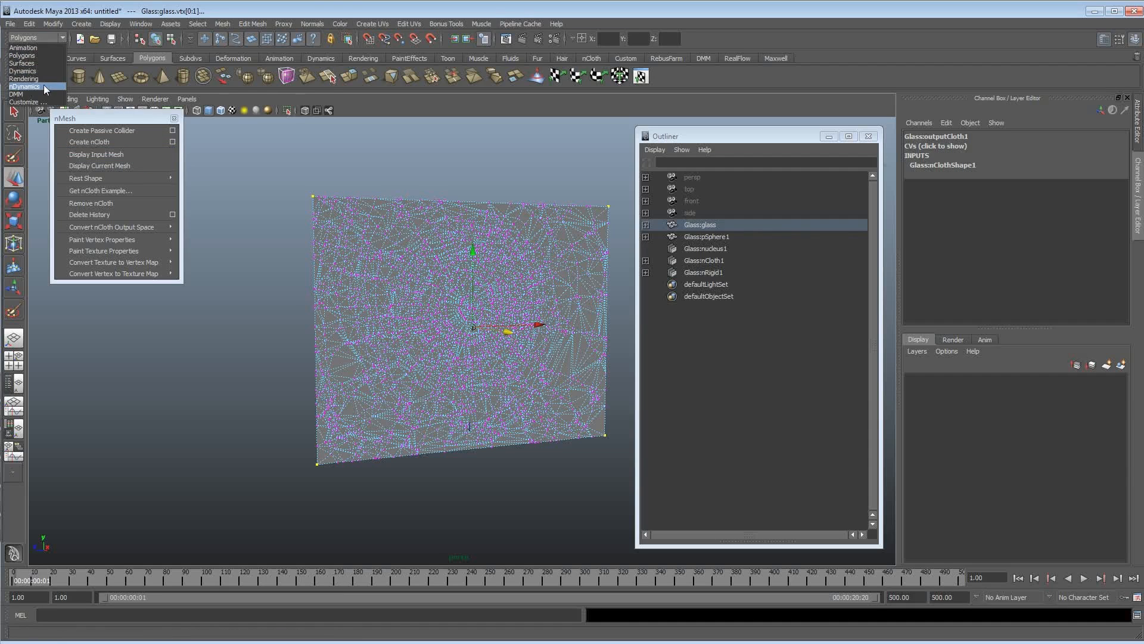
- Constrain the four selected corner vertices with an nConstraint Transform
left_click(293, 23)
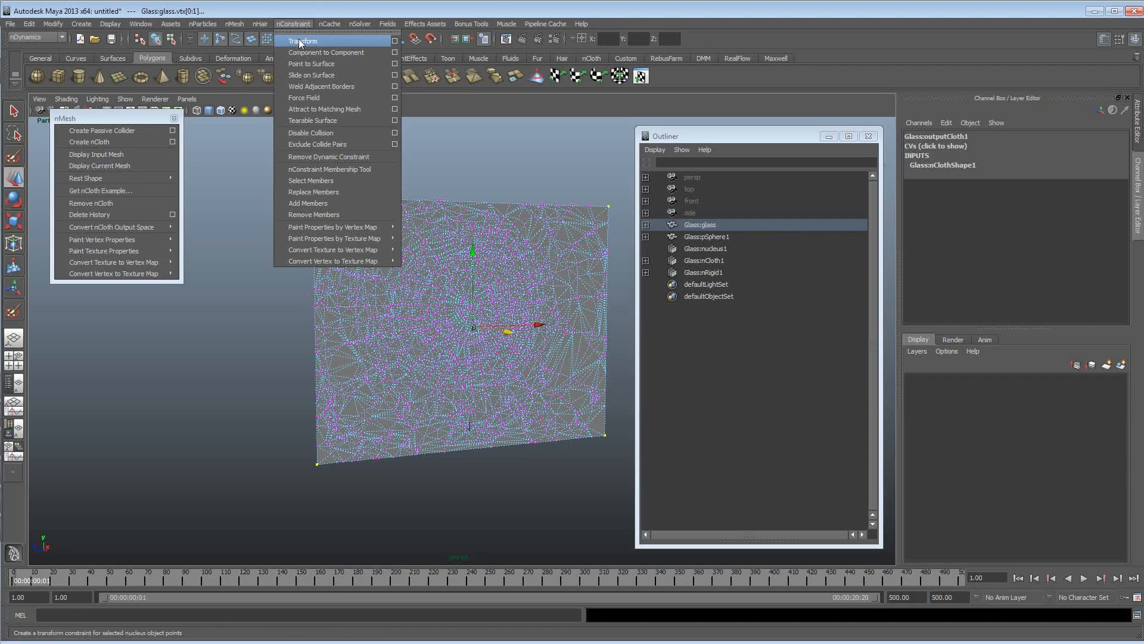
left_click(303, 40)
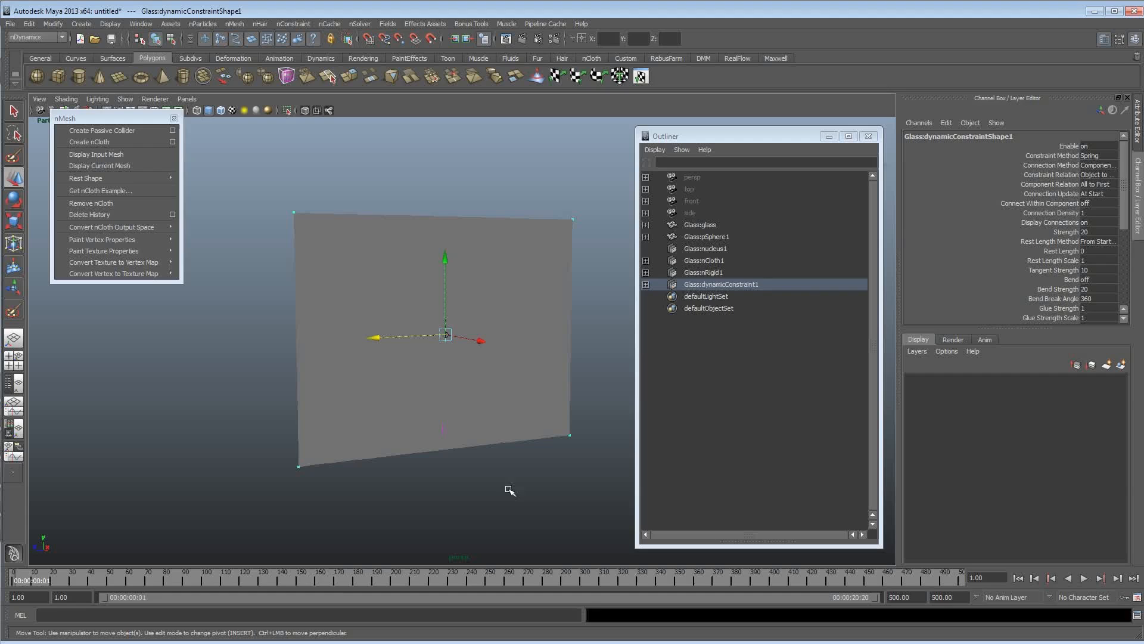
left_click(1083, 578)
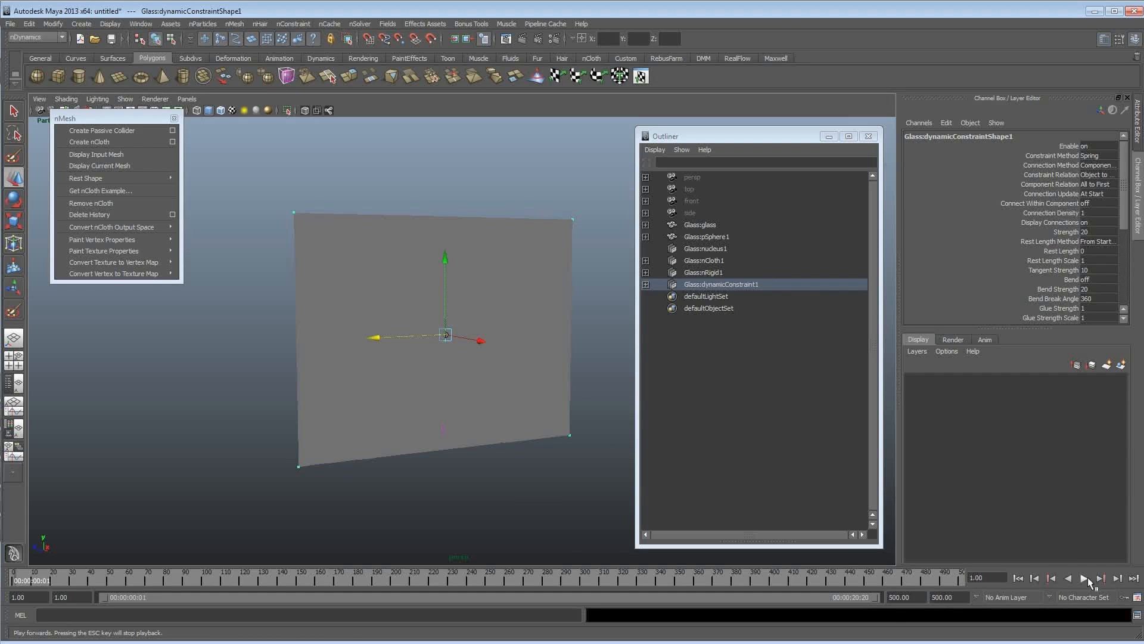
left_click(1083, 578)
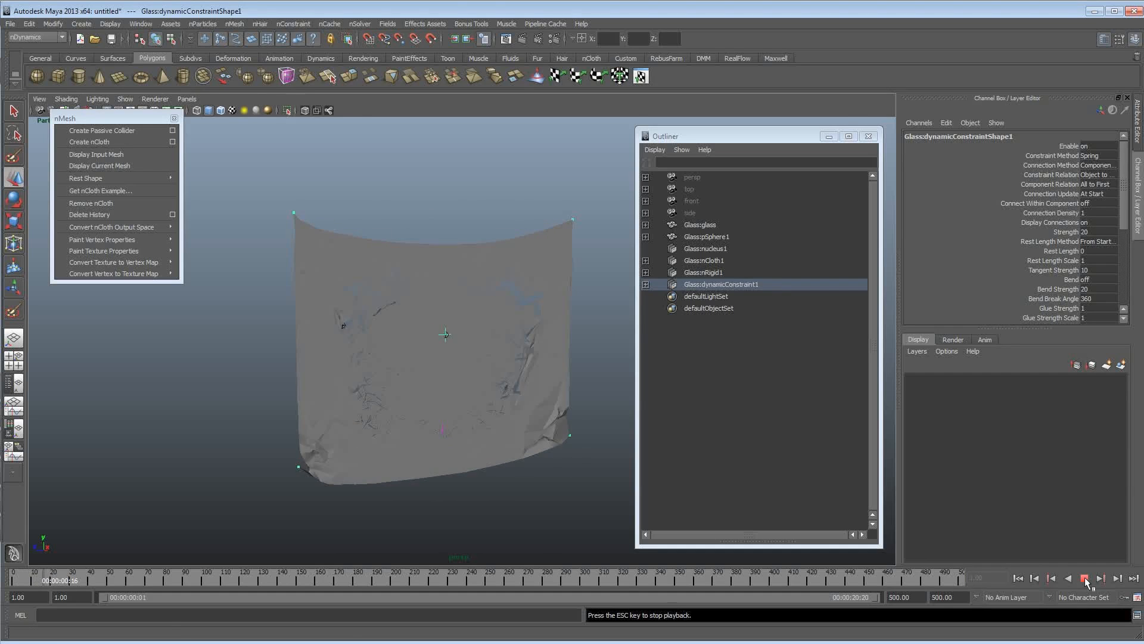
left_click(1083, 578)
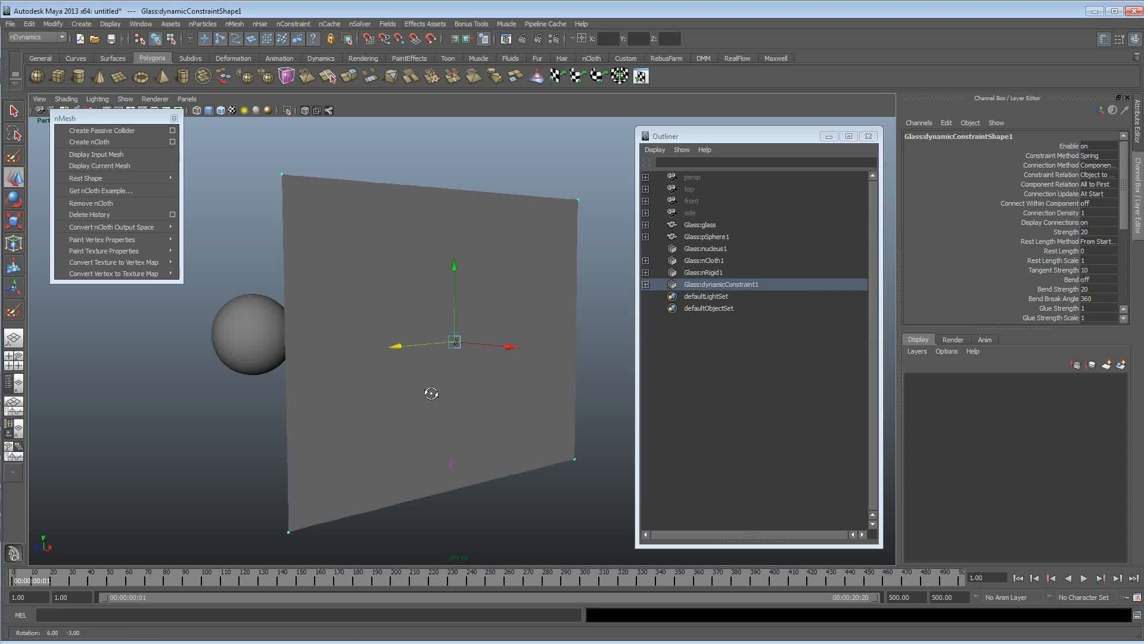
- Select the glass and show its nClothShape attributes, including Input Mesh Attract
left_click(699, 224)
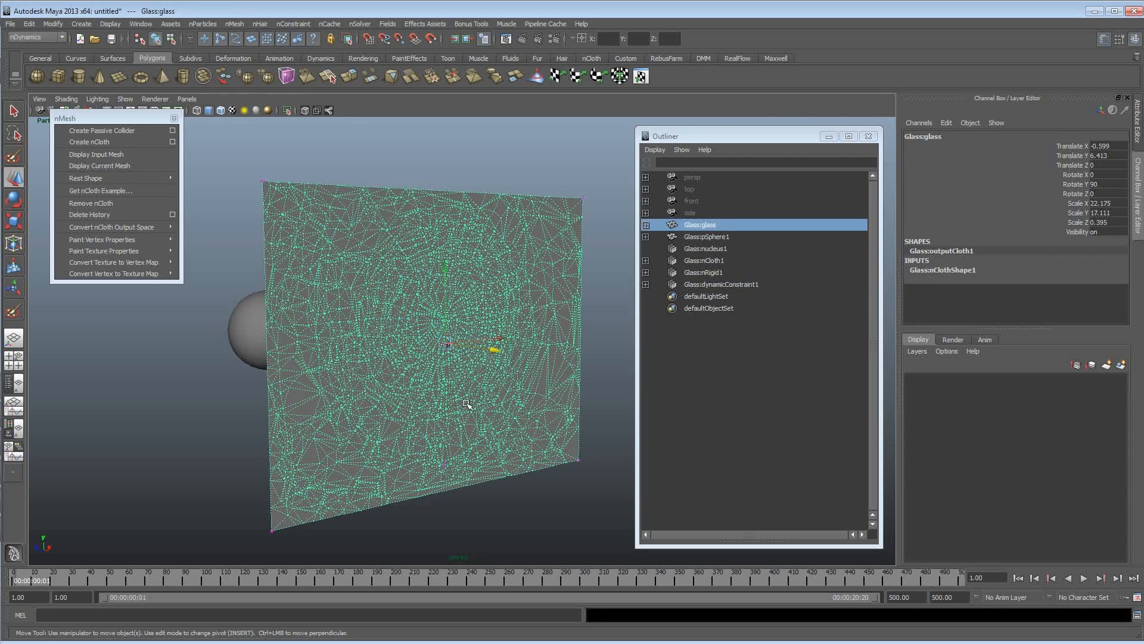
left_click(868, 135)
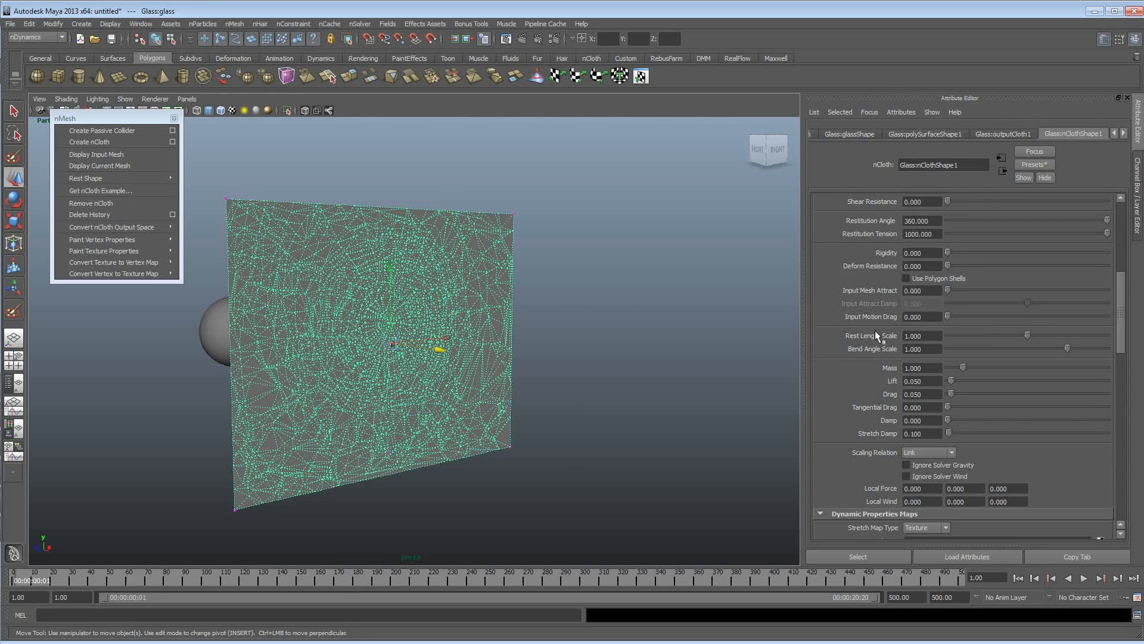
left_click(140, 23)
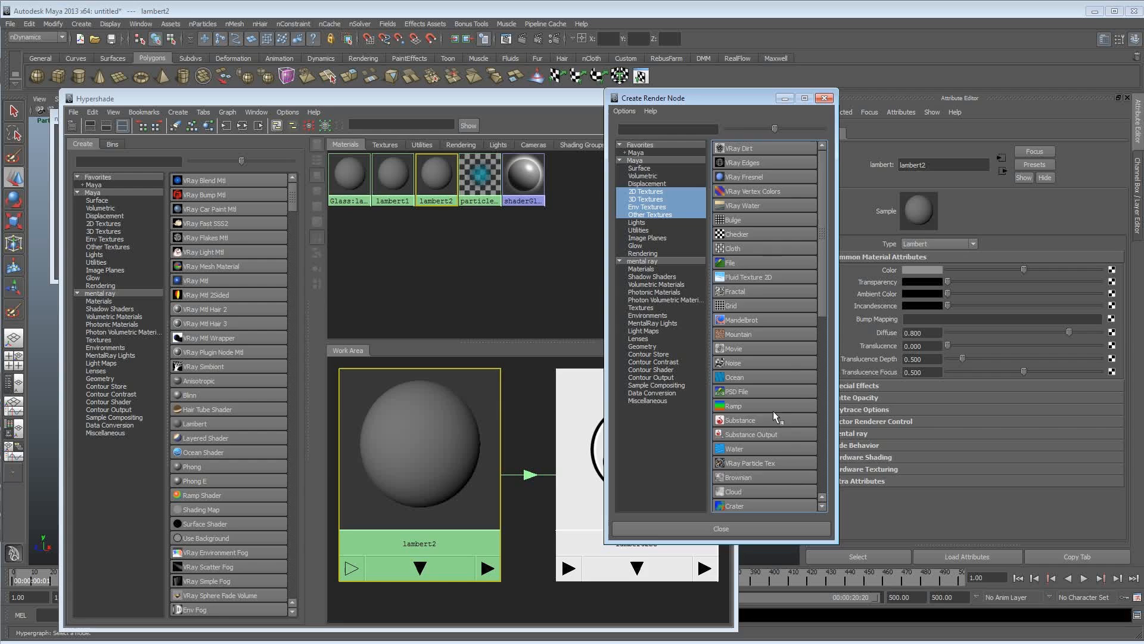
- Add a Ramp to lambert2, delete its green entry, and set the remaining entries to white and black
left_click(734, 406)
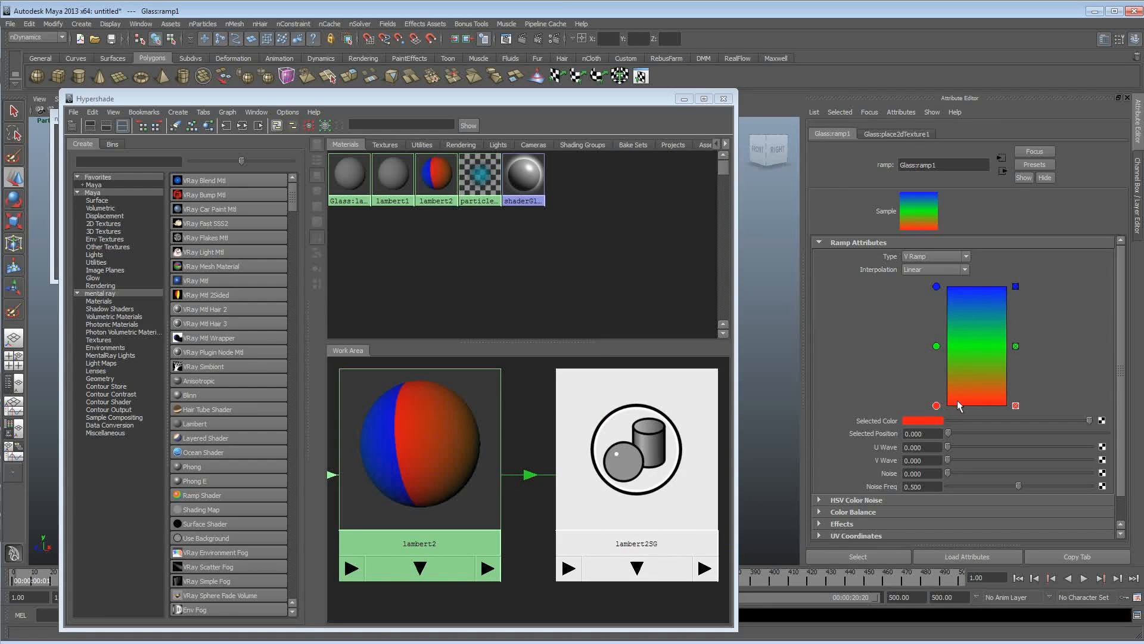
mouse_move(1016, 410)
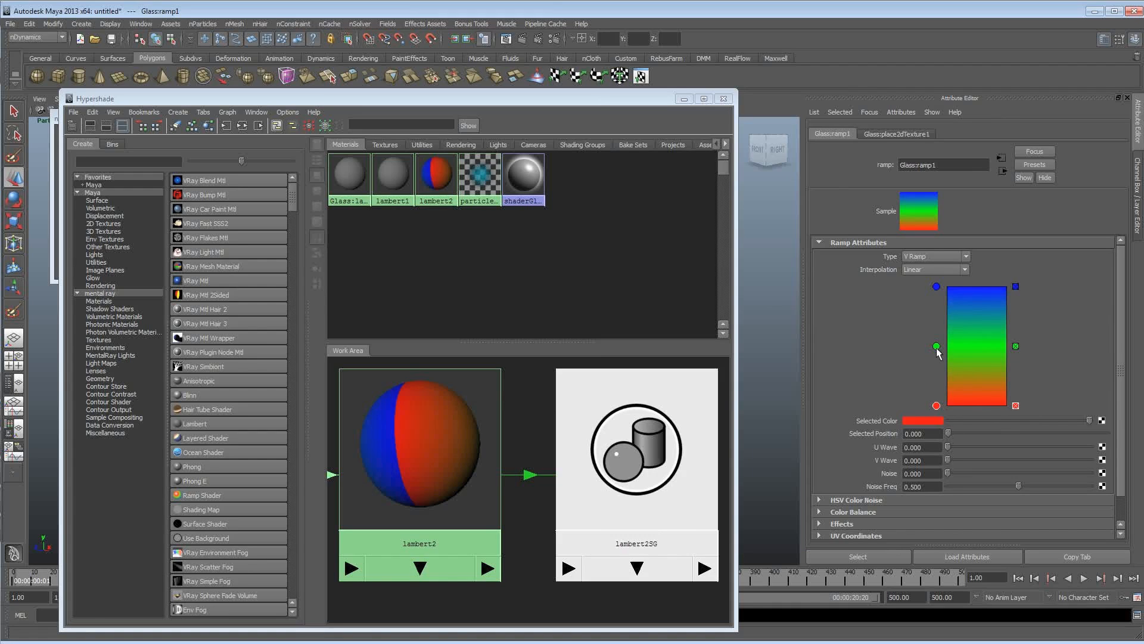
left_click(937, 407)
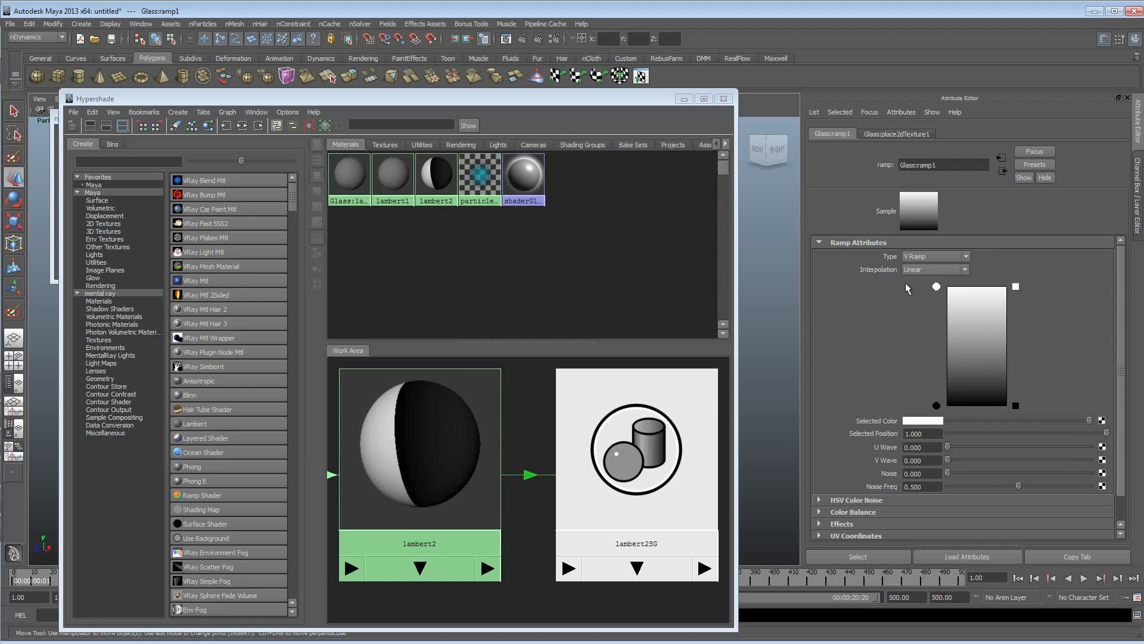
left_click(934, 256)
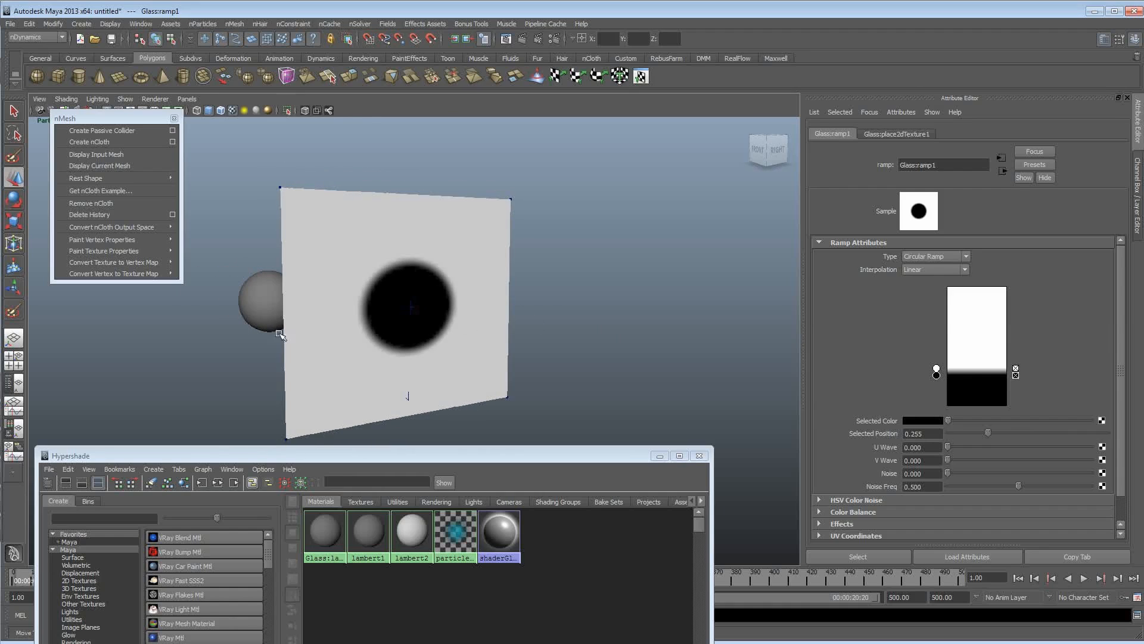
mouse_move(1011, 369)
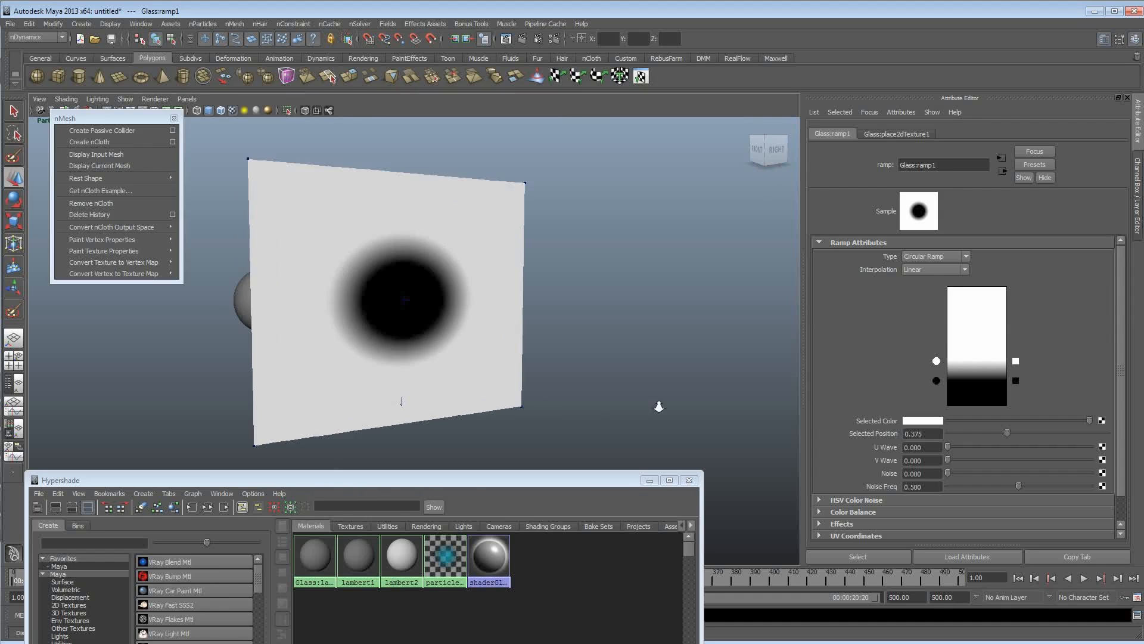
- Display lambert2's shading network with the black-to-white circular ramp texture in Hypershade
left_click(89, 142)
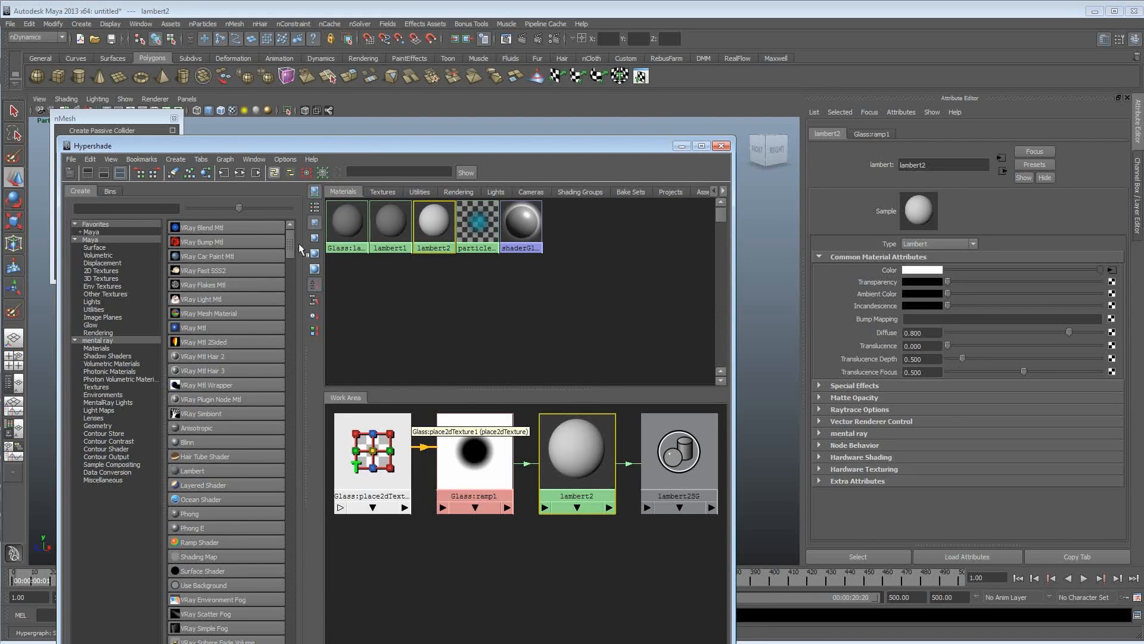
- Load Glass:nClothShape1's attributes and scroll down to its Dynamic Properties Maps
left_click(474, 451)
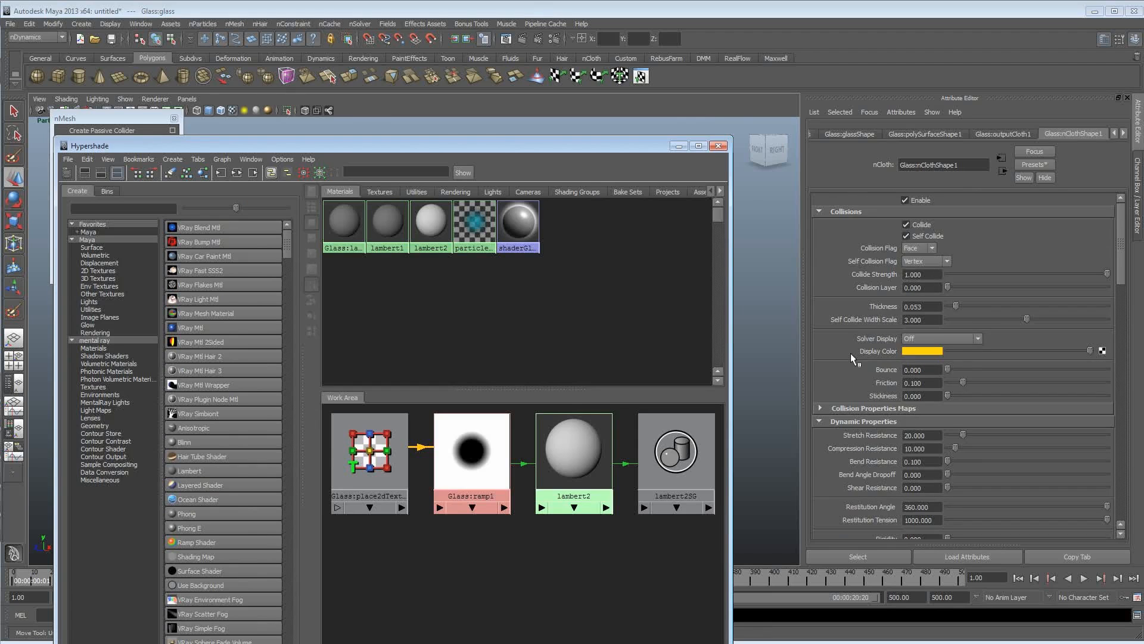
scroll("down", 3)
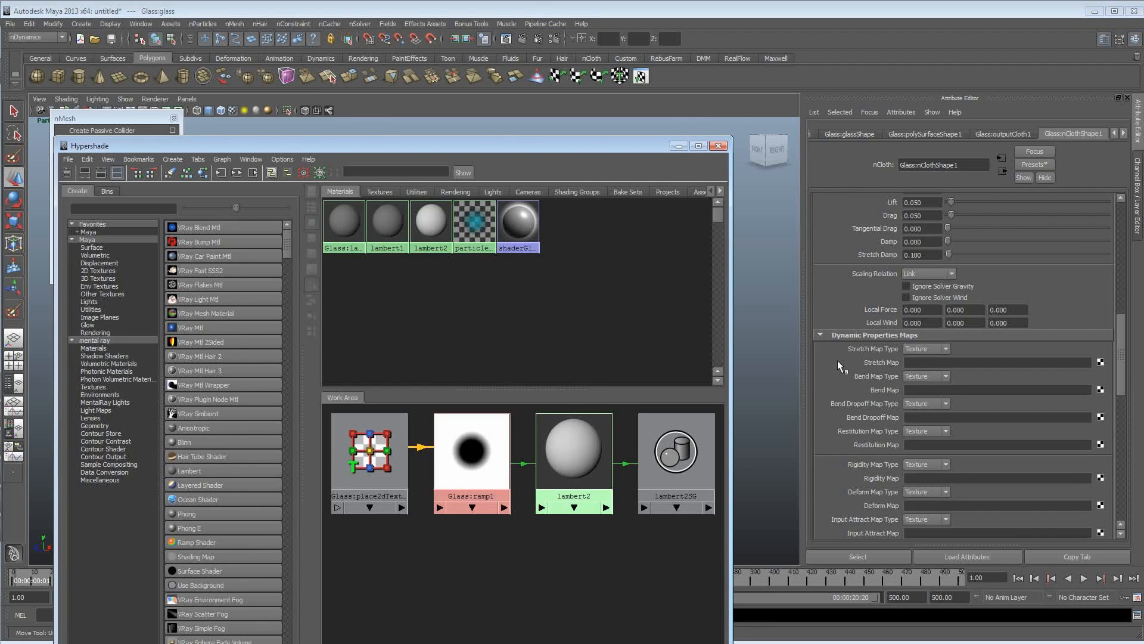
scroll("down", 3)
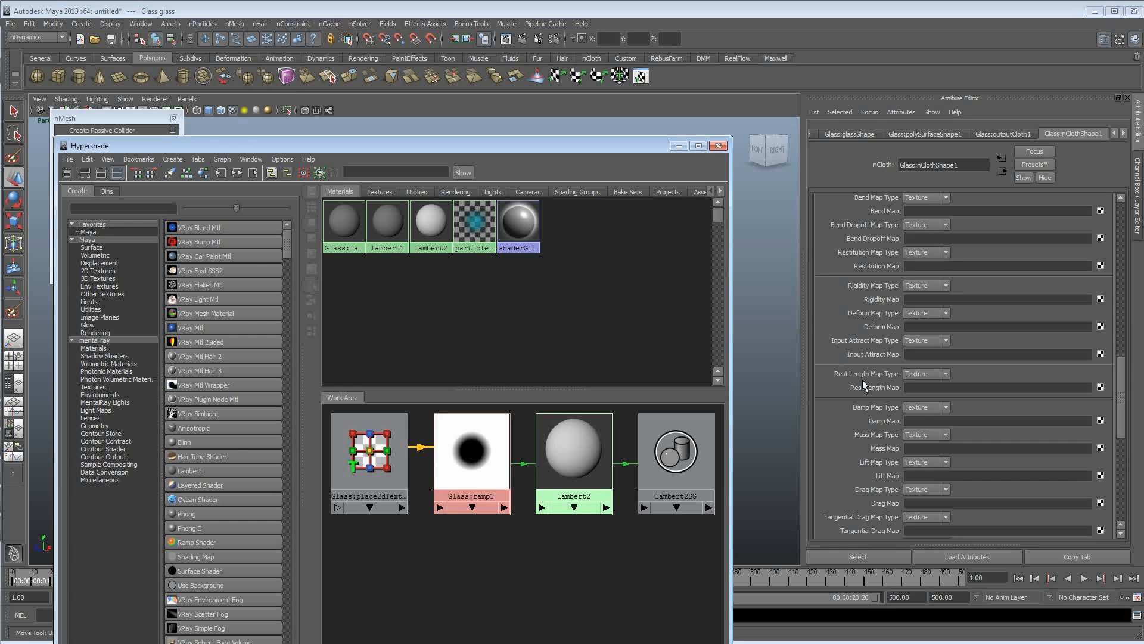
mouse_move(874, 453)
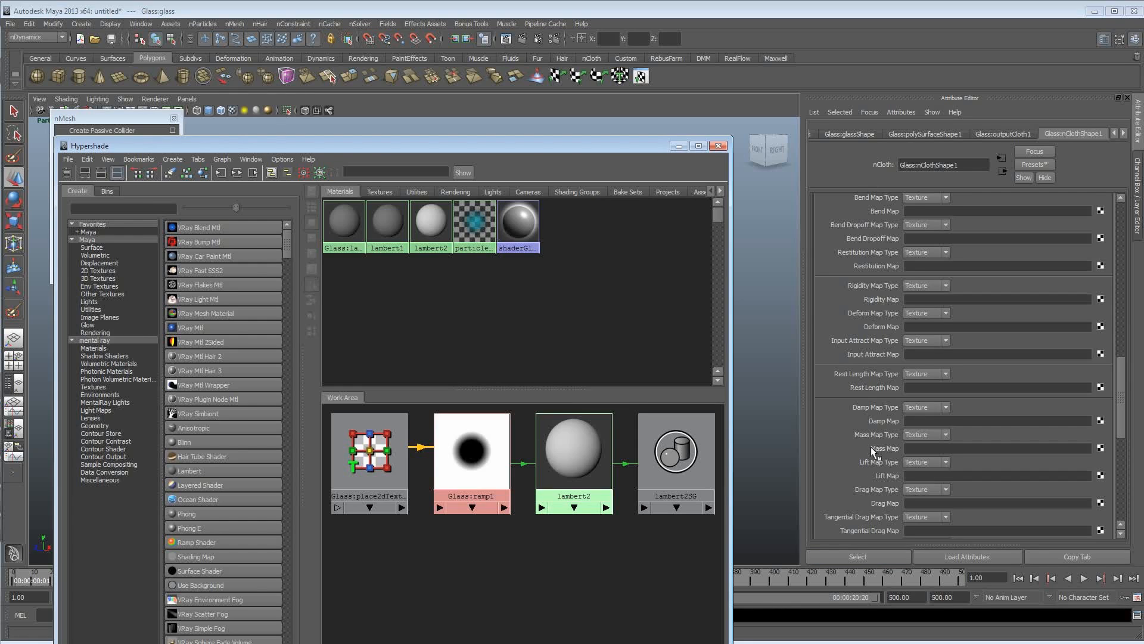
mouse_move(839, 450)
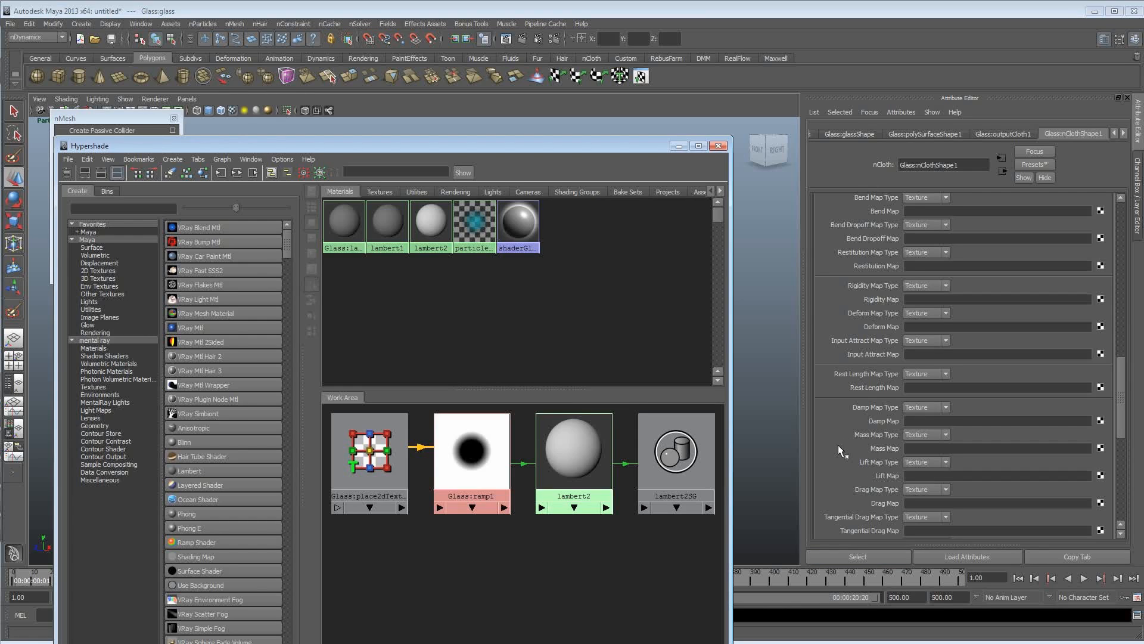
mouse_move(877, 360)
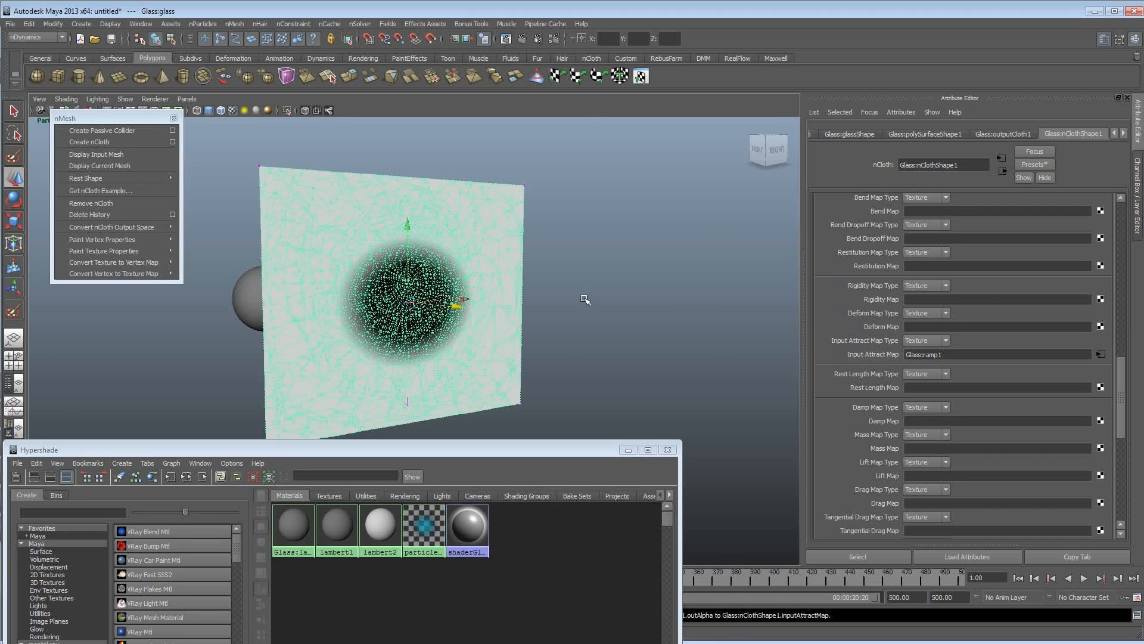
- Play and stop the glass simulation, check Input Mesh Attract, then replay it
left_click(1084, 576)
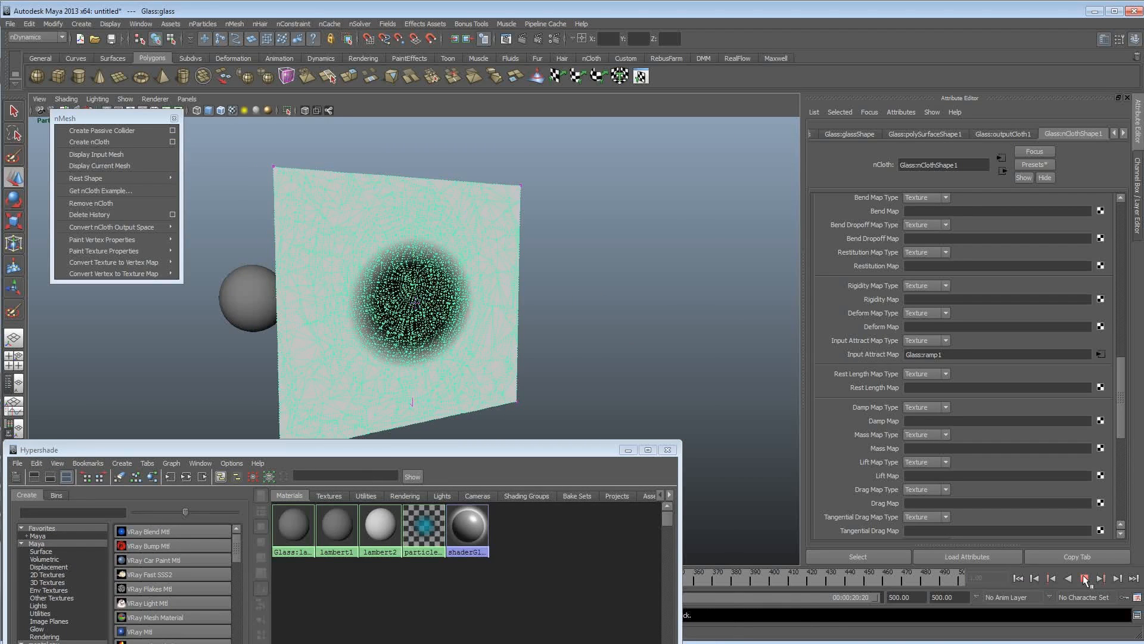
left_click(1083, 578)
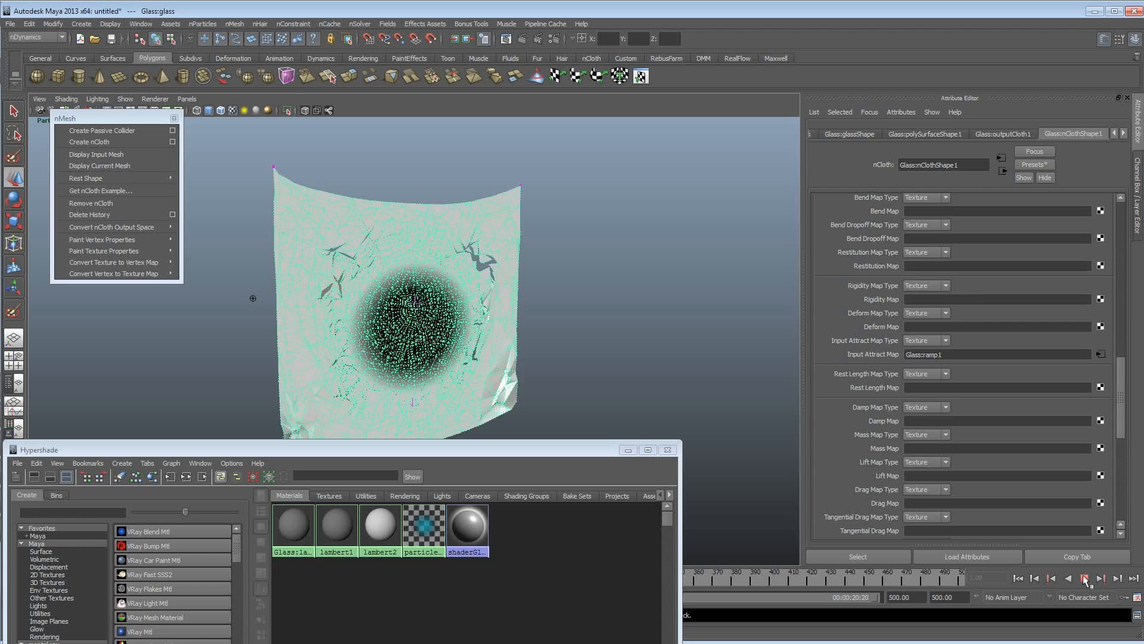
left_click(1083, 578)
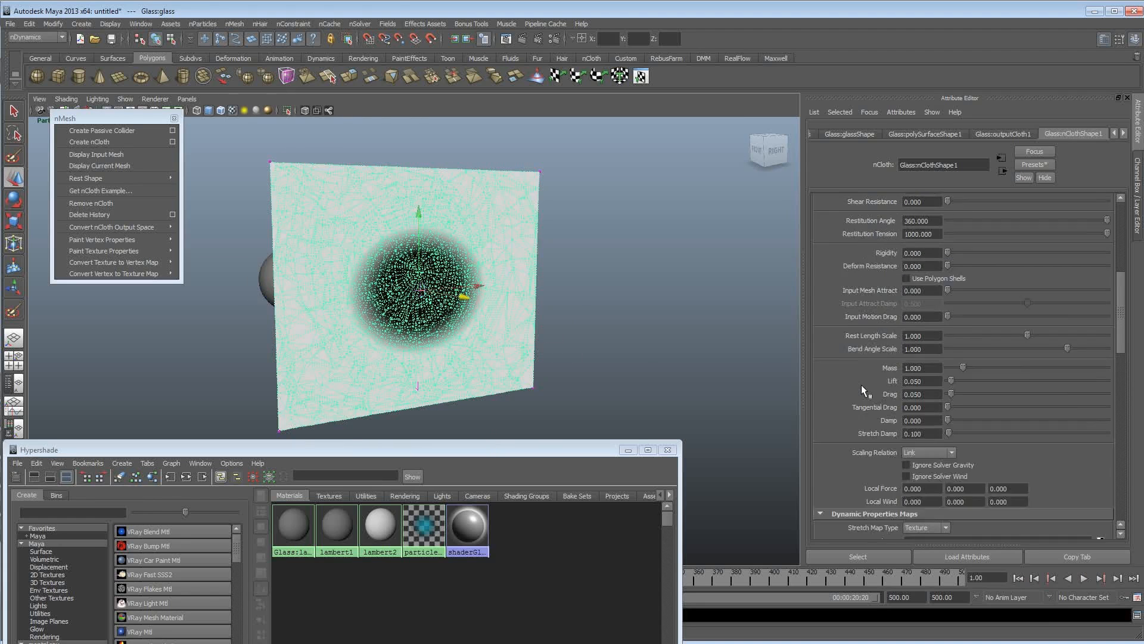
scroll("up", 3)
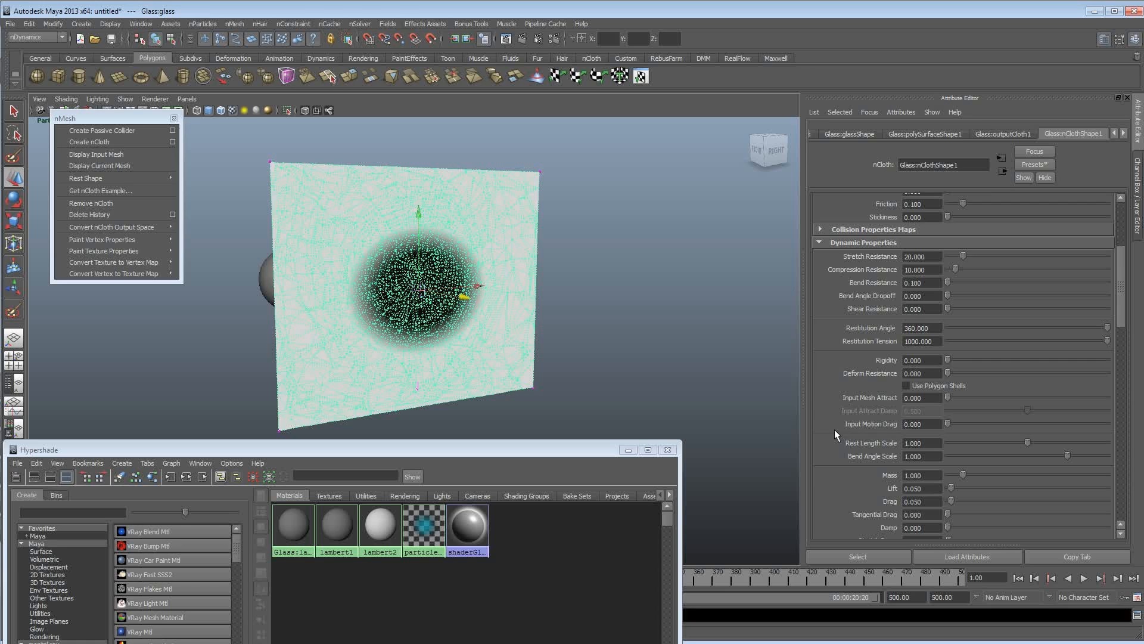
mouse_move(847, 405)
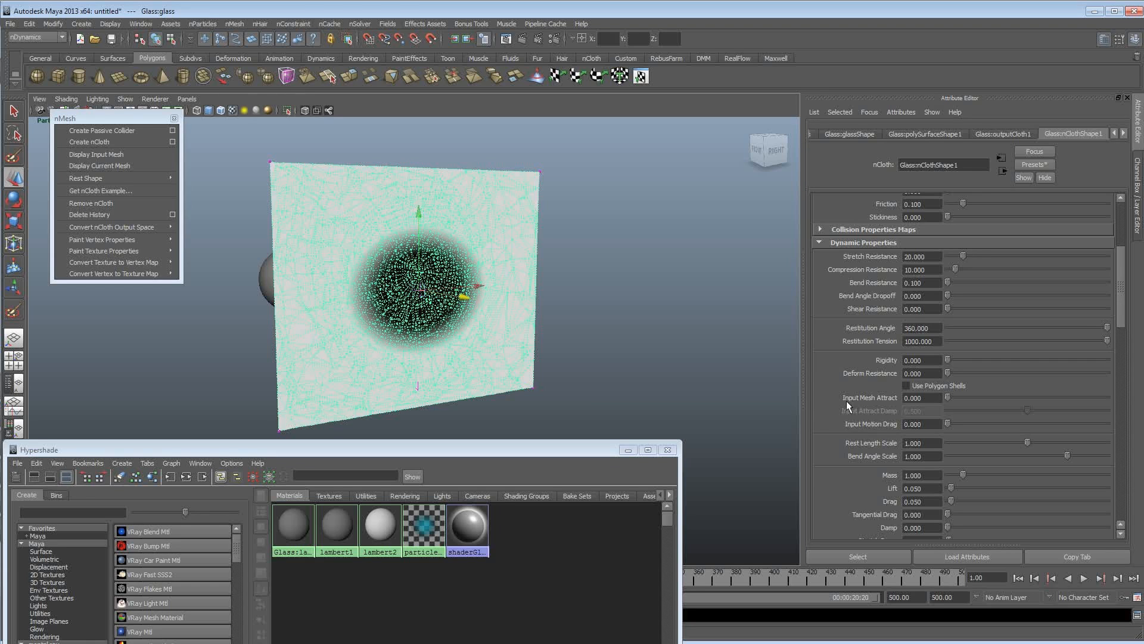
mouse_move(855, 406)
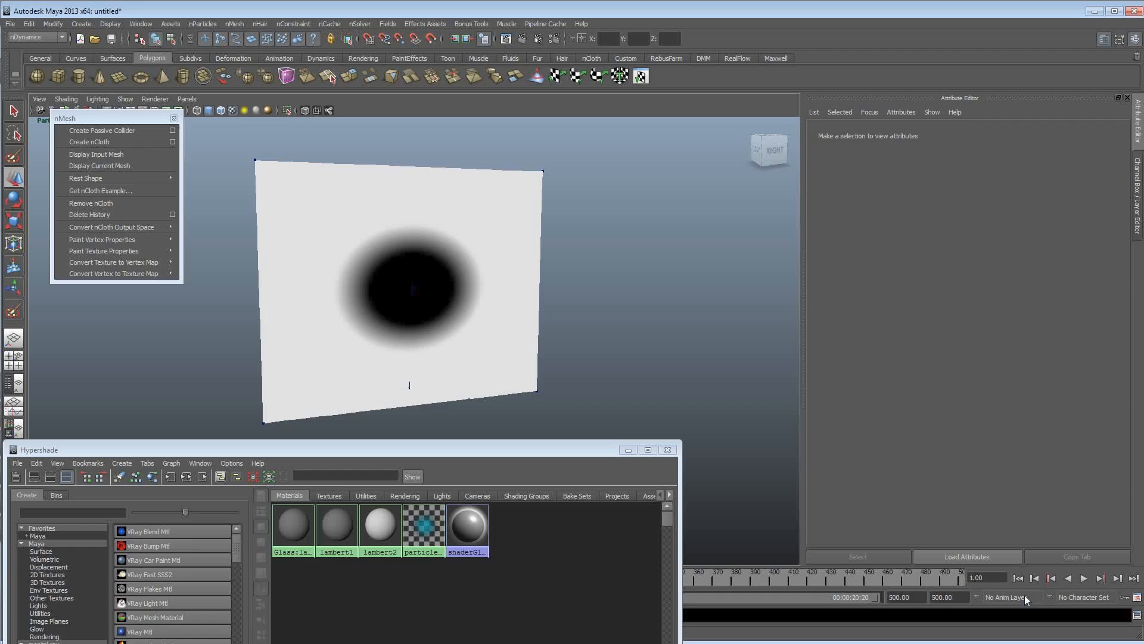
left_click(1085, 578)
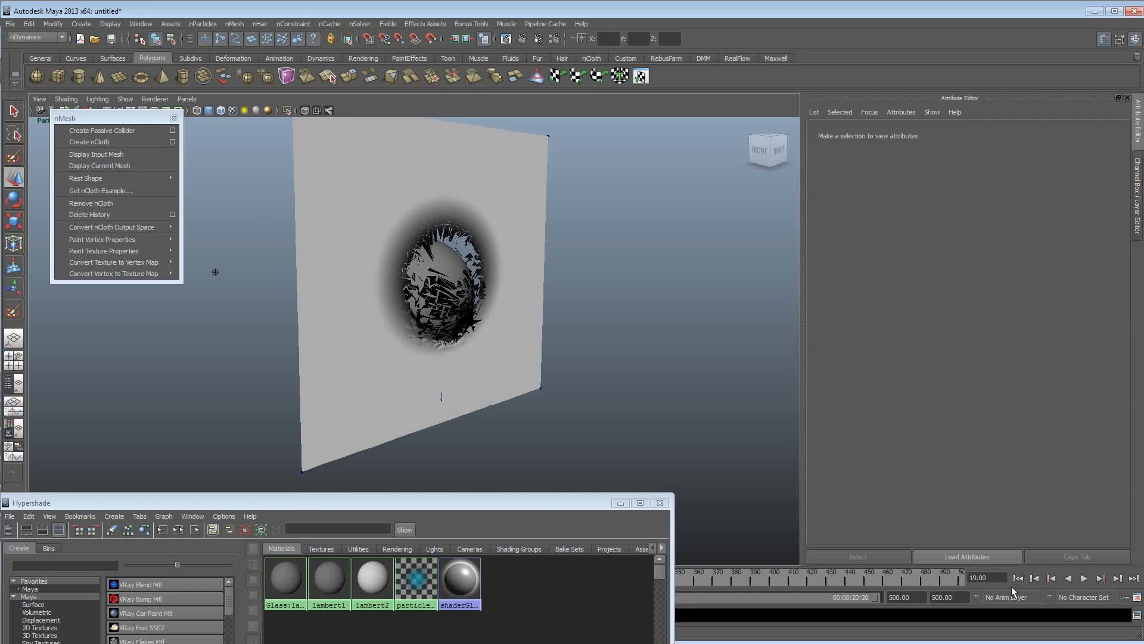
mouse_move(1018, 578)
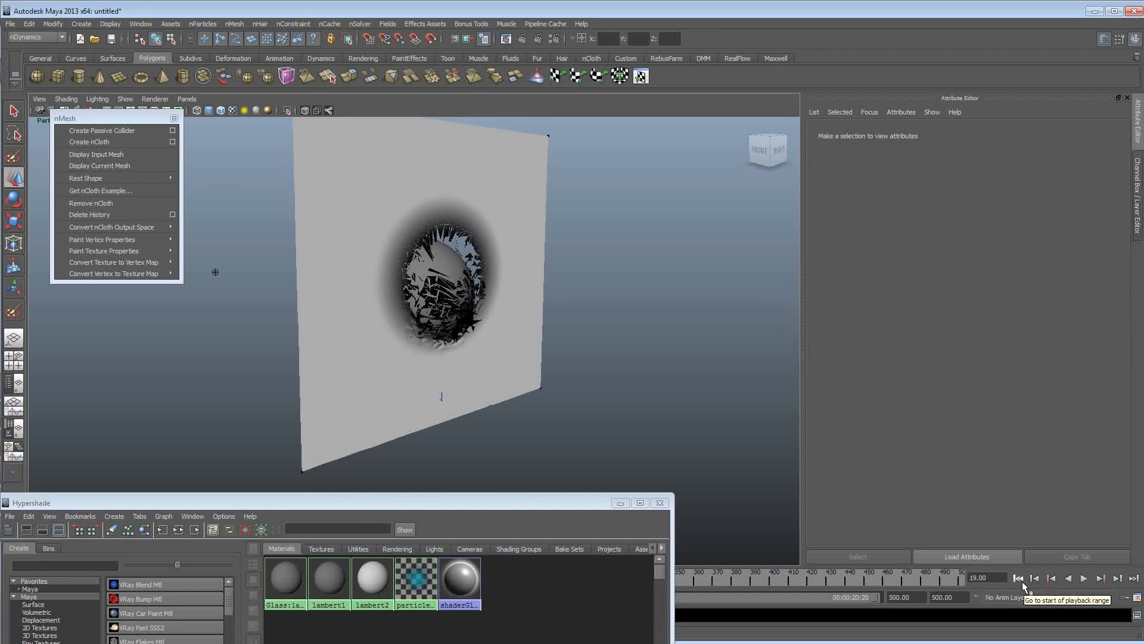
- Rewind to the first frame, then play and stop as the sphere hits the pane
left_click(1017, 578)
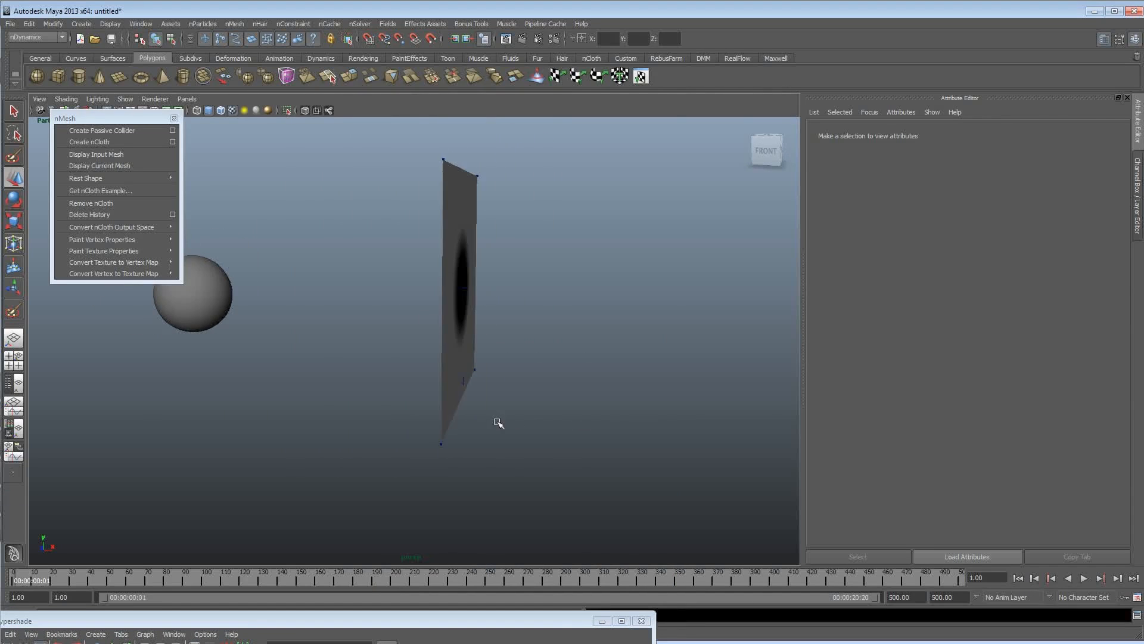
left_click(1083, 579)
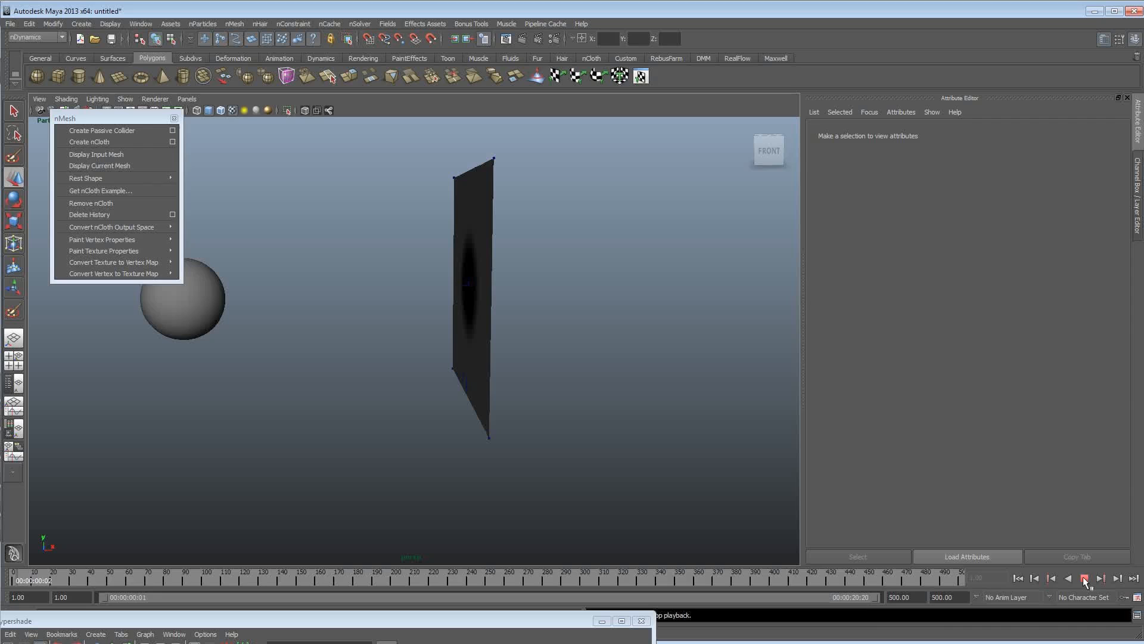
left_click(1084, 578)
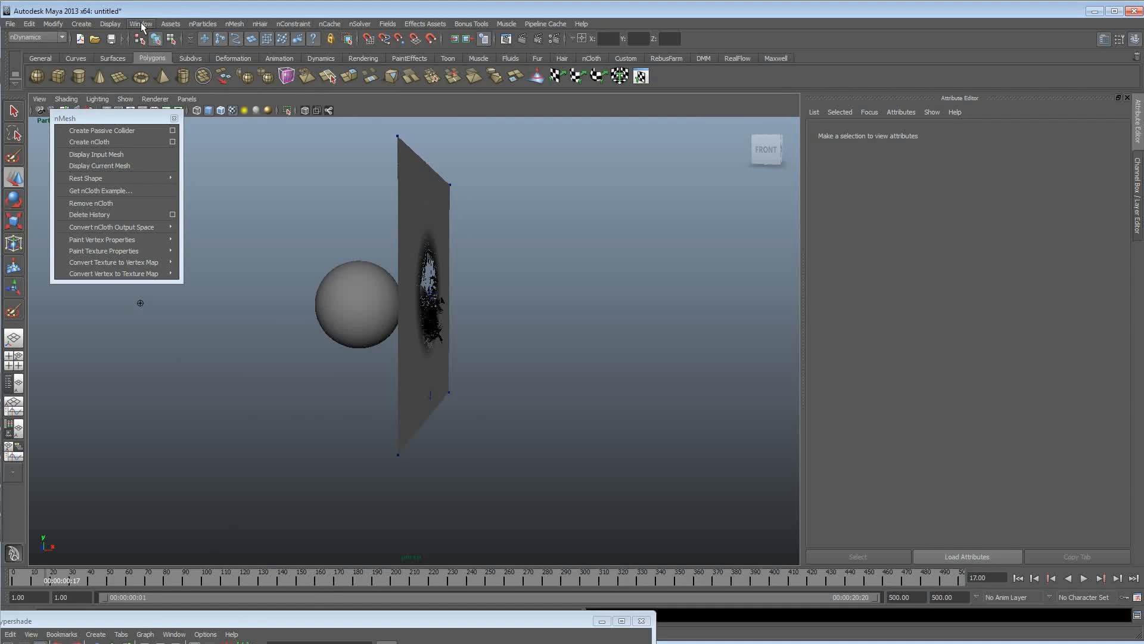
- Set Glass:nucleus1's Start Frame to 17 from the Outliner, then play and stop
left_click(140, 23)
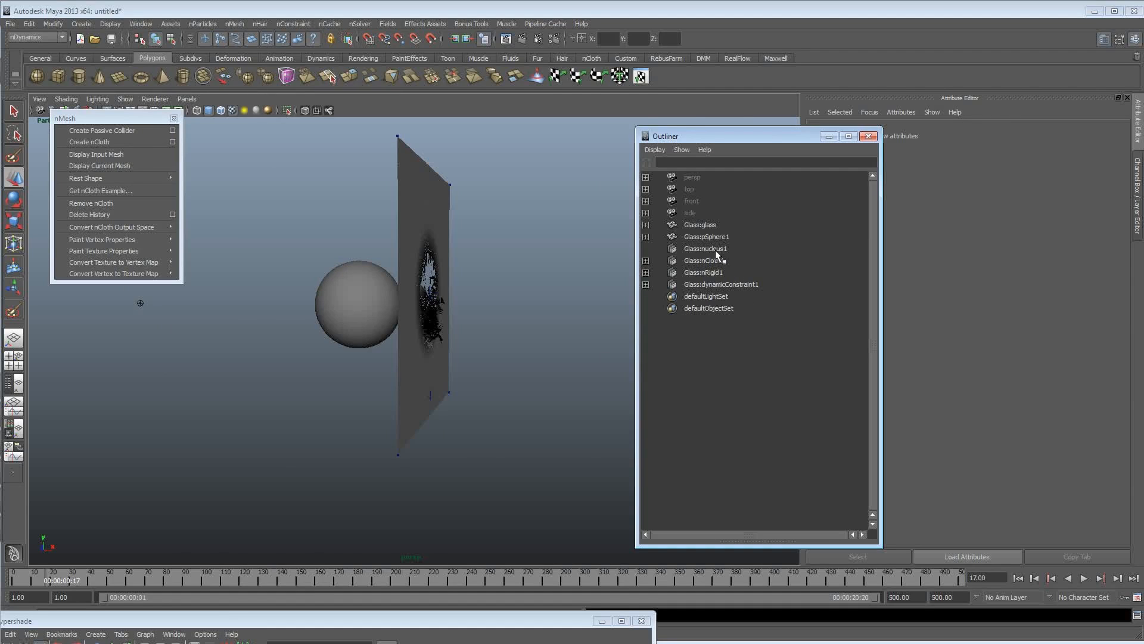
left_click(705, 248)
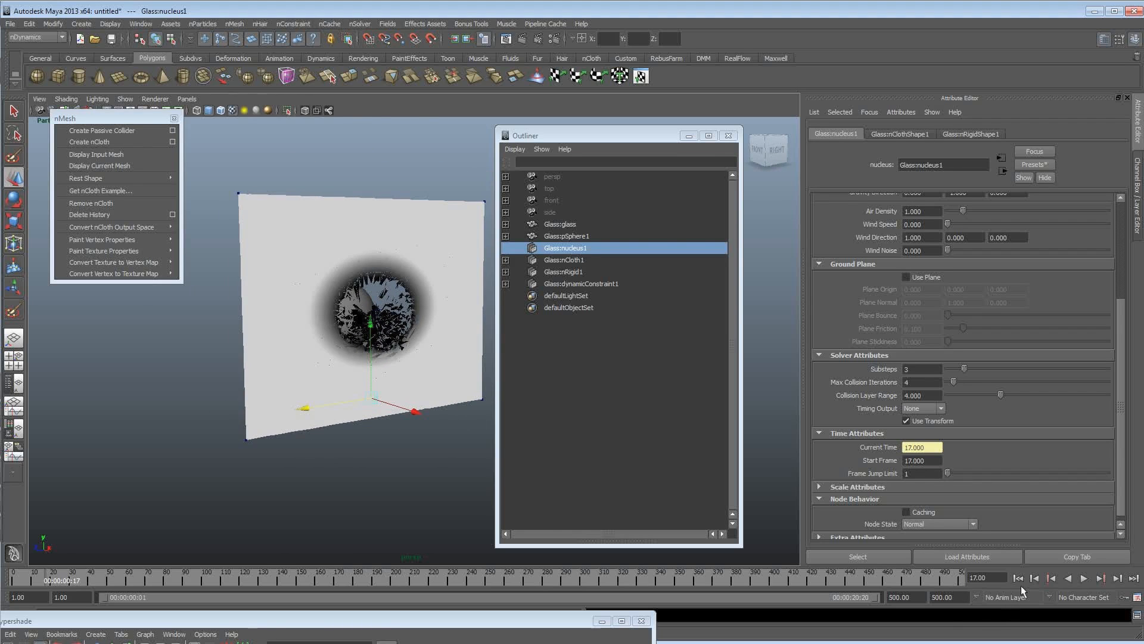
left_click(1085, 578)
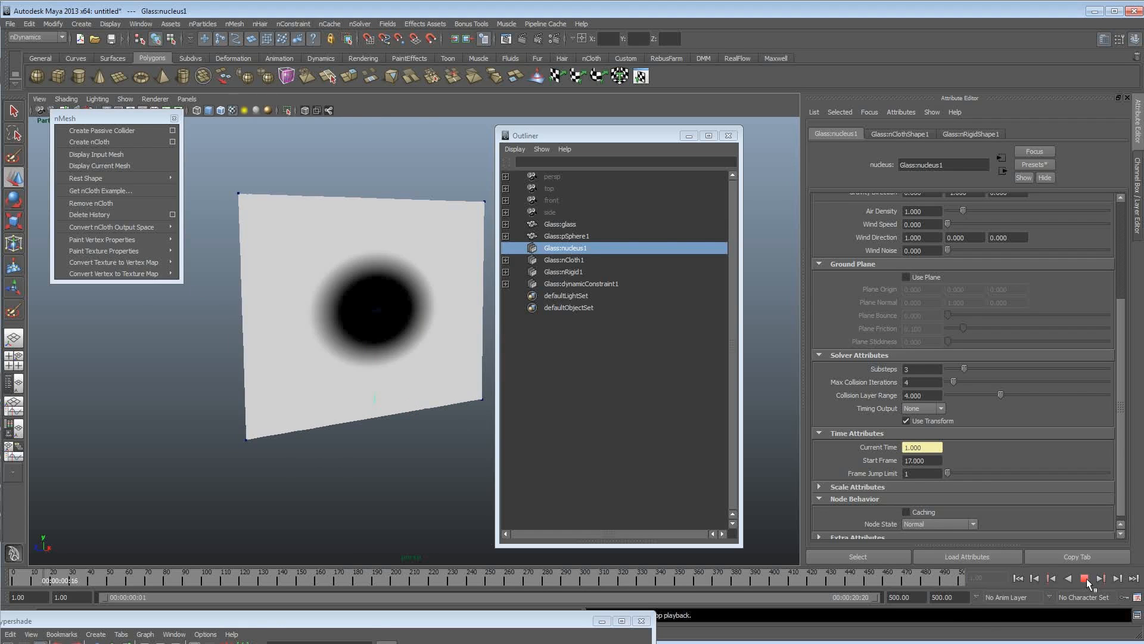
left_click(1083, 578)
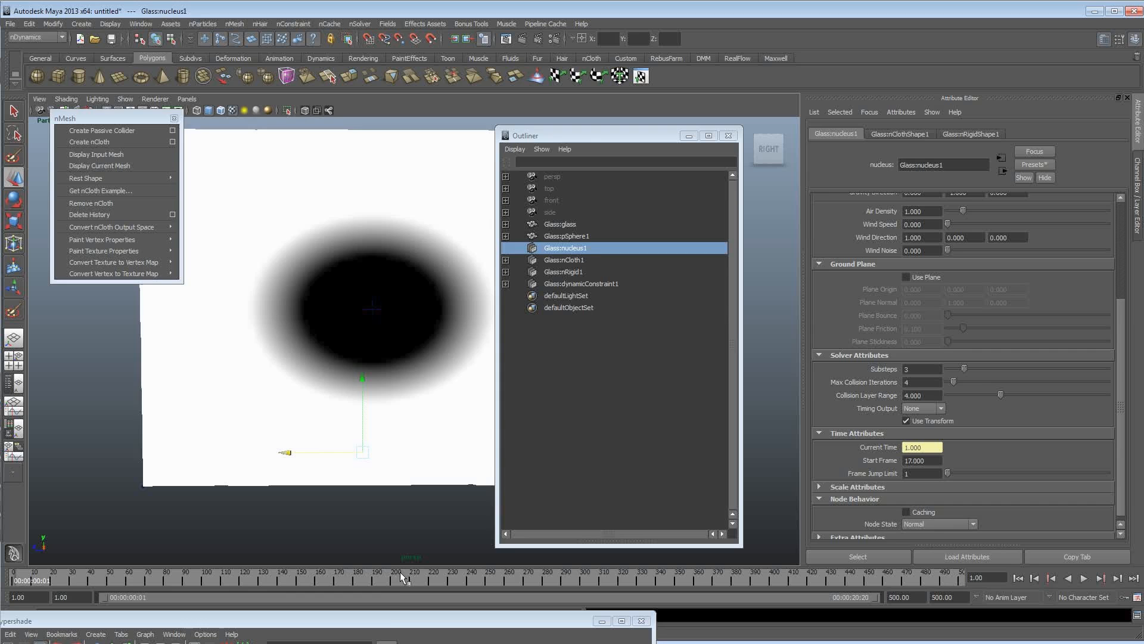
- Select and adjust lambert2 in Hypershade so the pane shows plain grey without the ramp
left_click(560, 224)
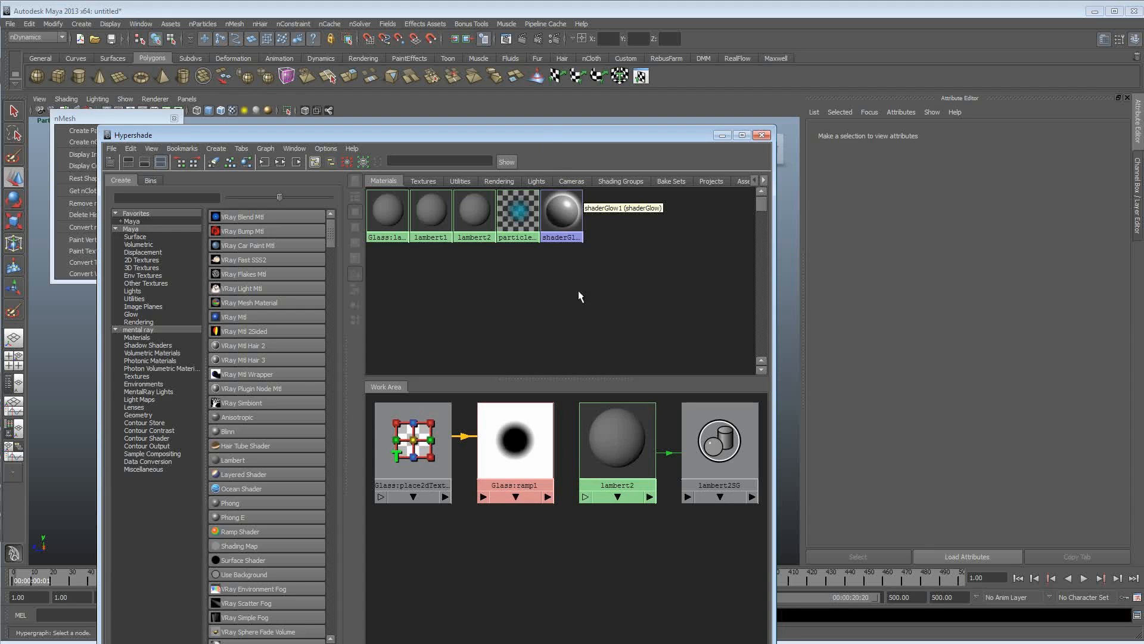
left_click(617, 438)
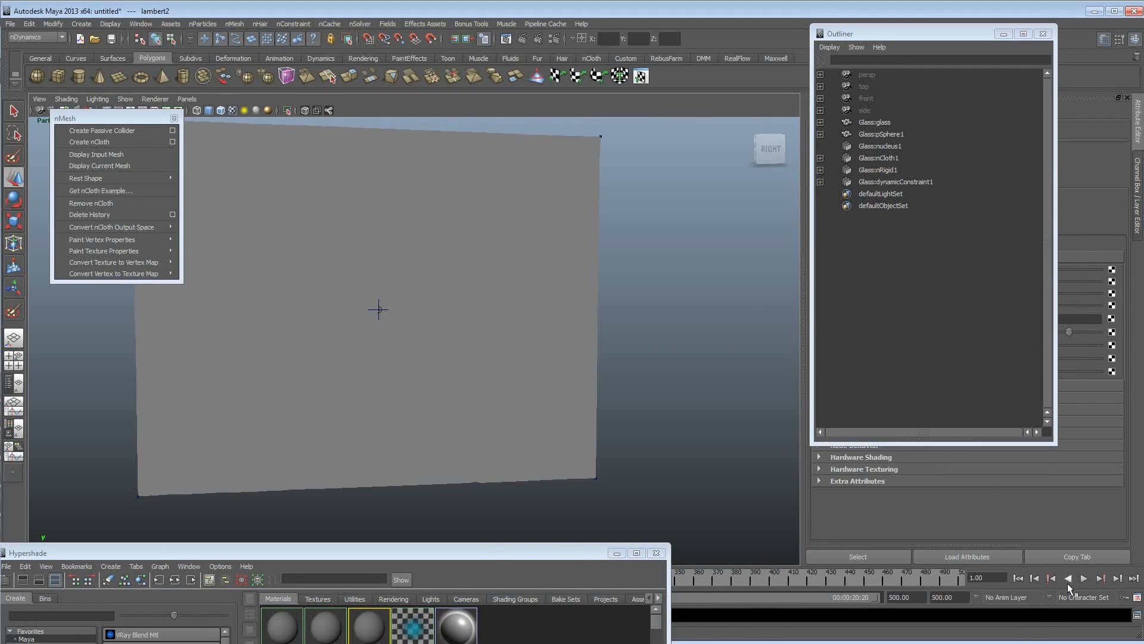
- Play the simulation to frame 79 as the hole opens, then select the glass pane
left_click(1084, 578)
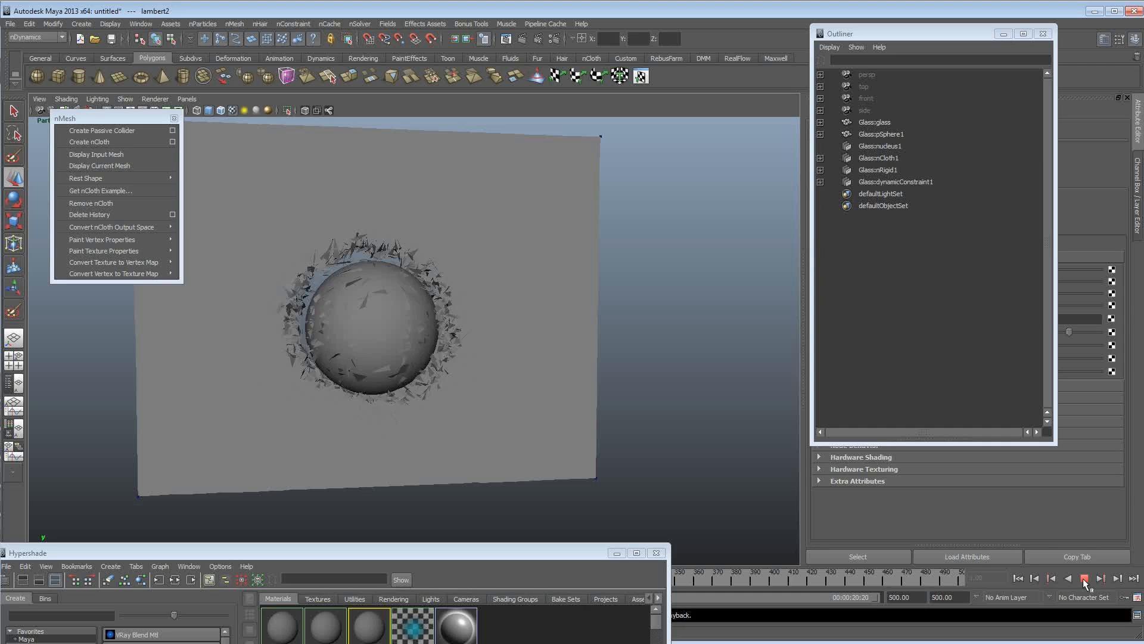
left_click(1083, 578)
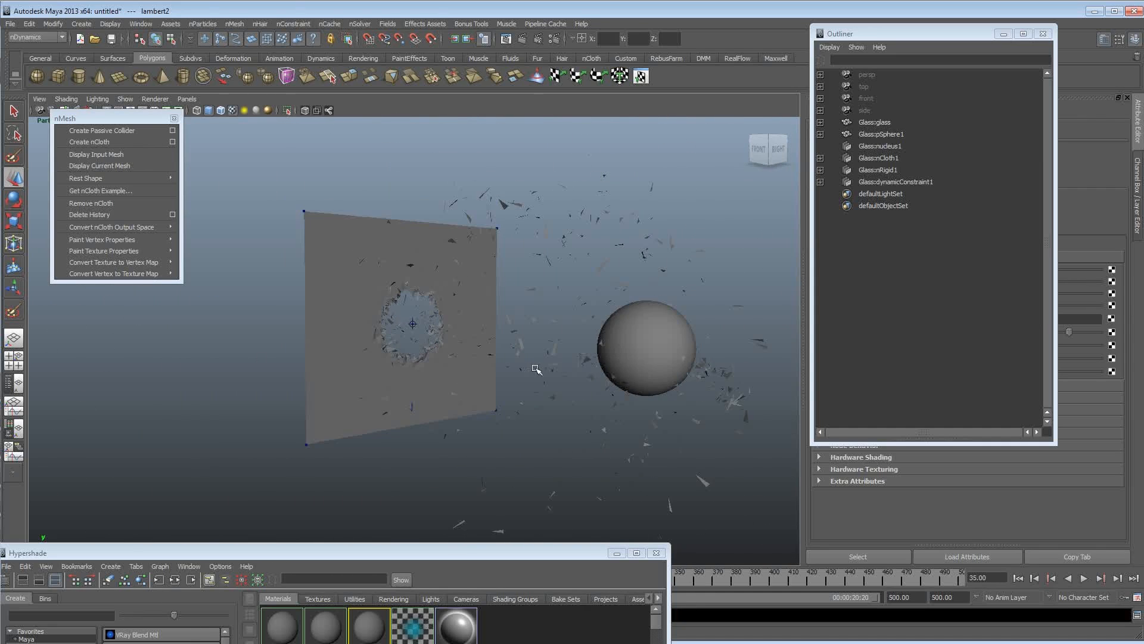
left_click(1083, 578)
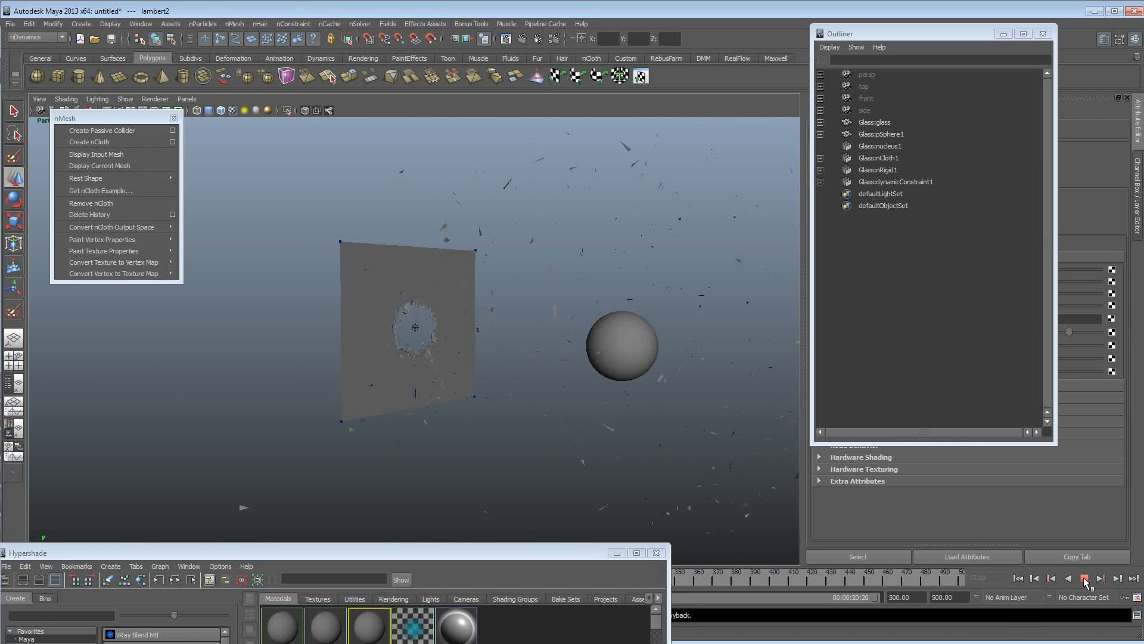
left_click(1083, 578)
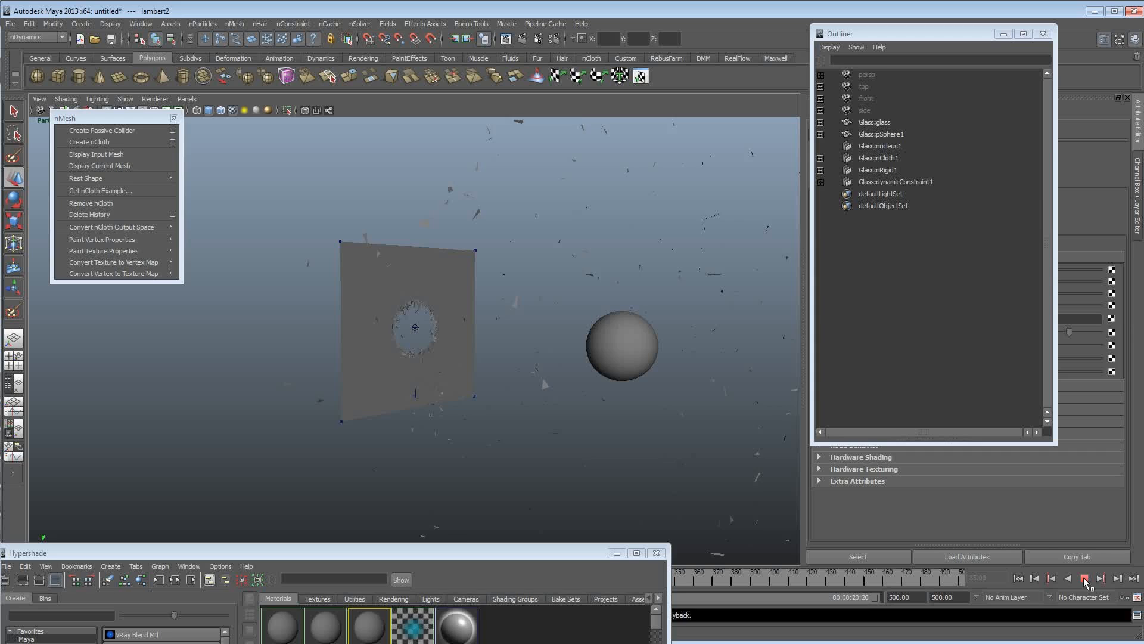
left_click(1084, 579)
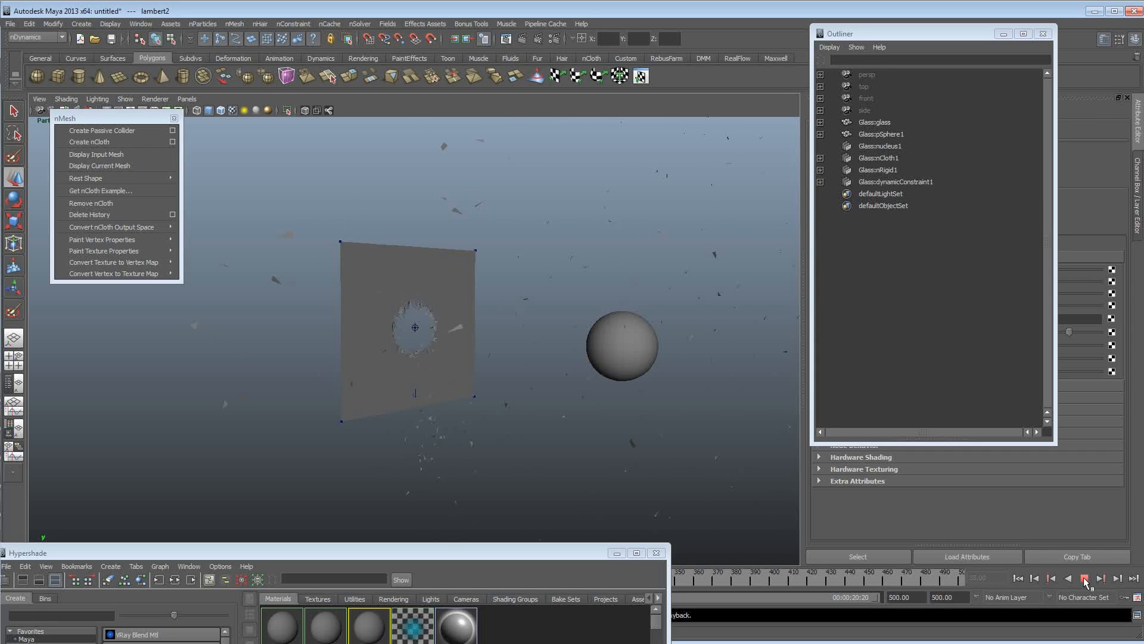
left_click(1086, 578)
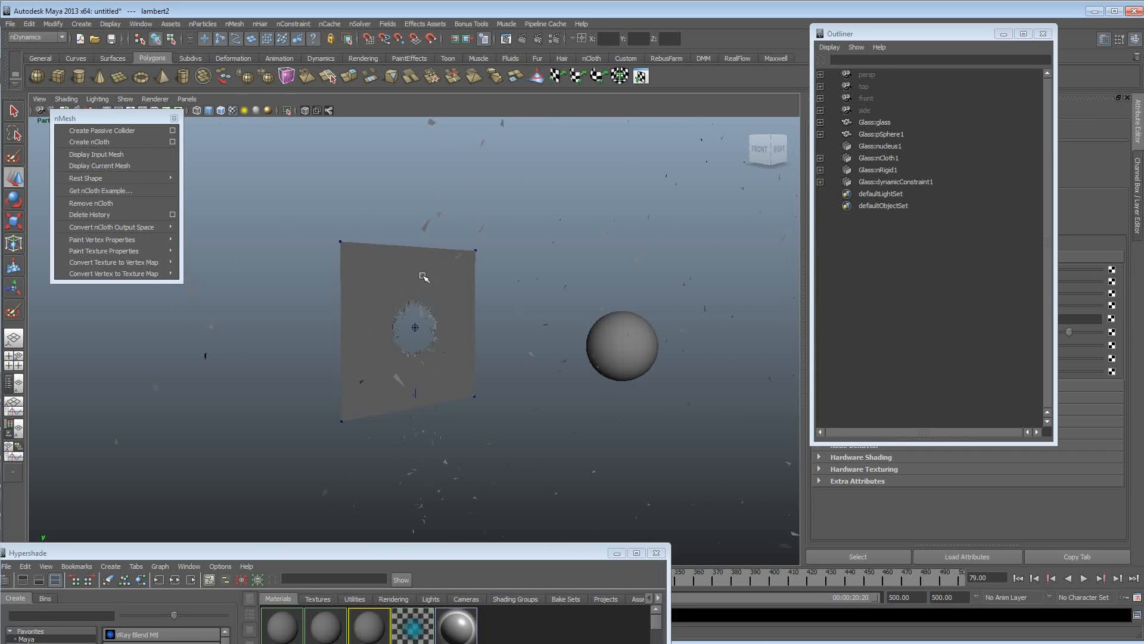
left_click(874, 122)
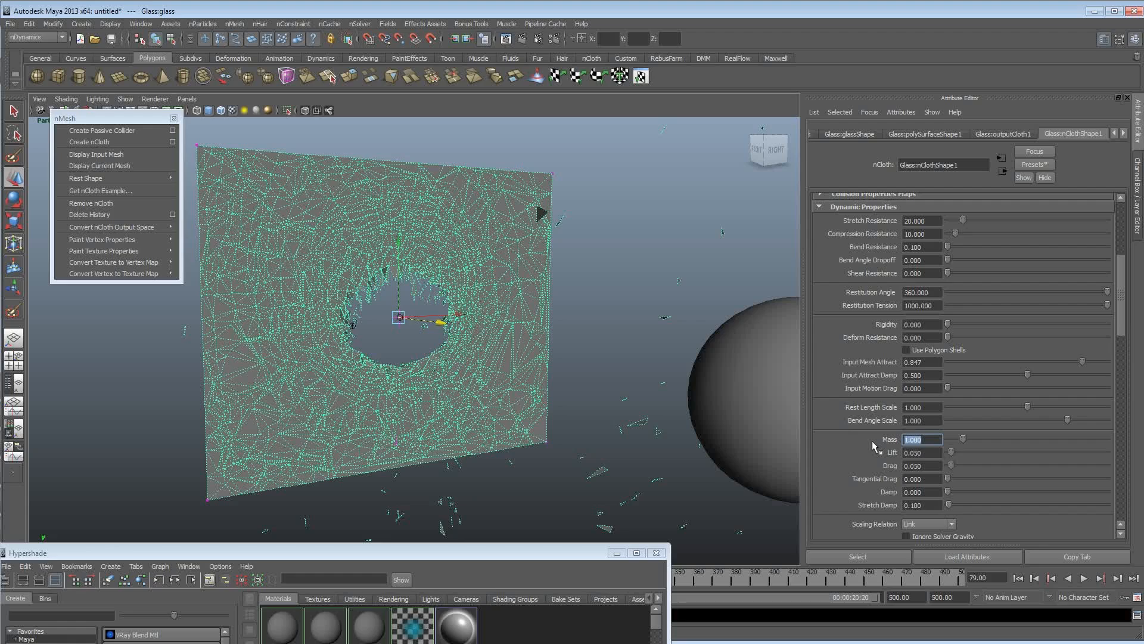
- Set the glass nCloth Mass to 3 and replay twice to inspect the hole closely
type("3.000")
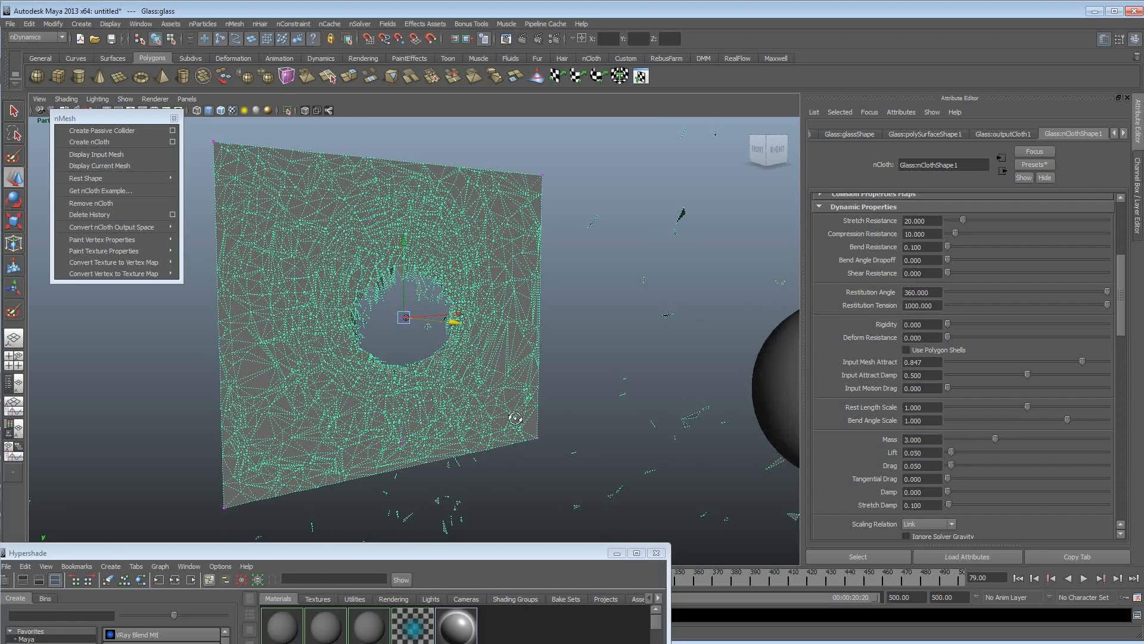
left_click(1084, 578)
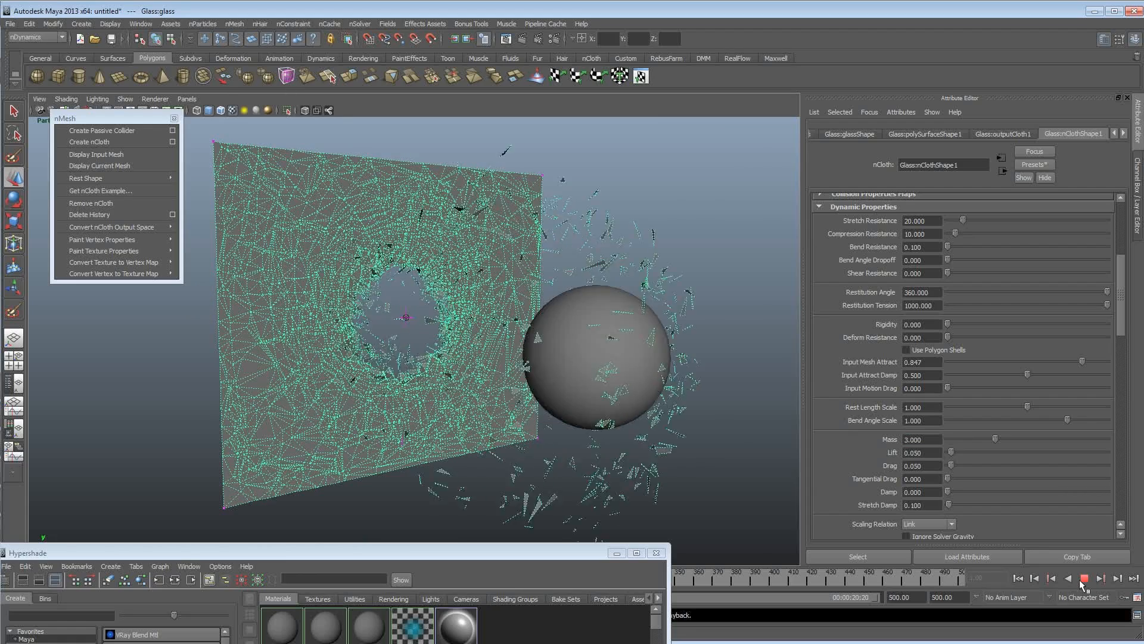
left_click(1088, 578)
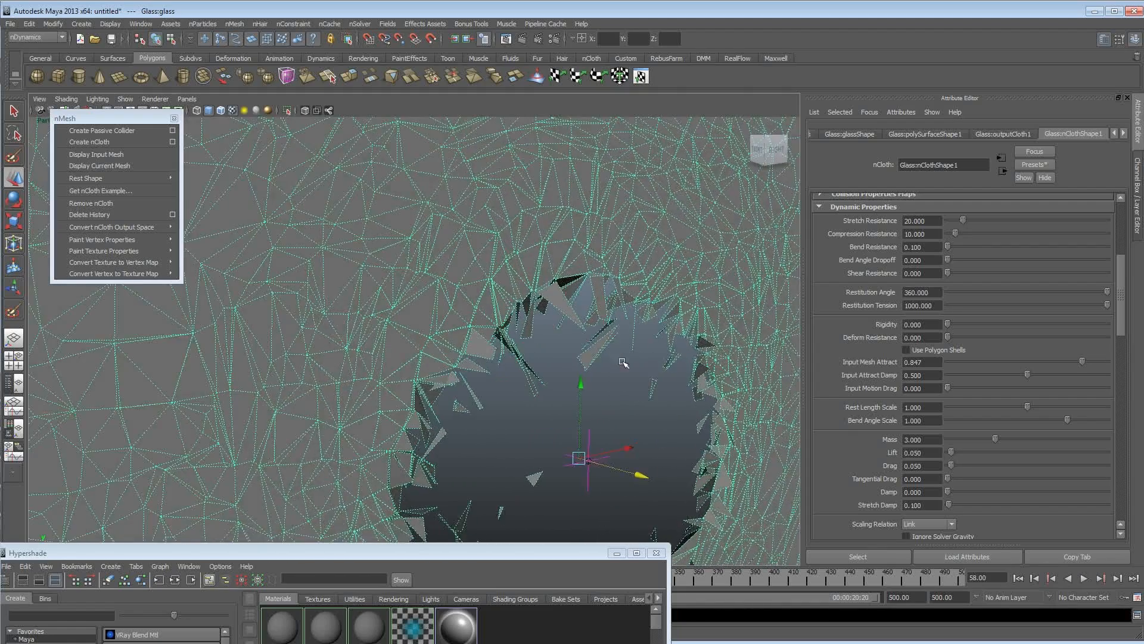
left_click(1086, 578)
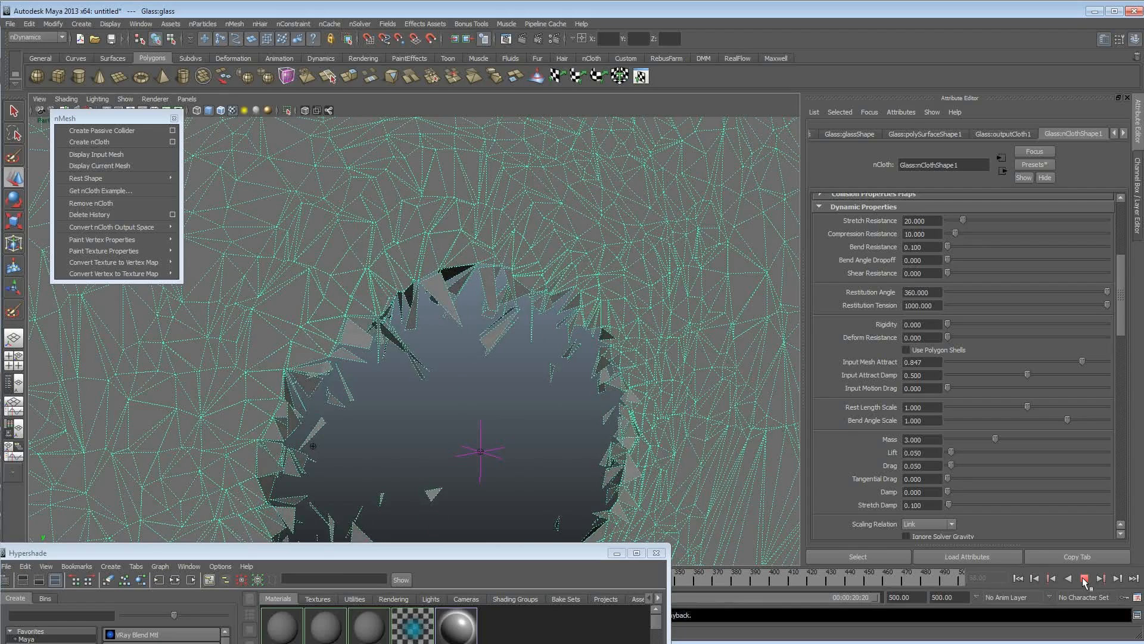
left_click(1085, 579)
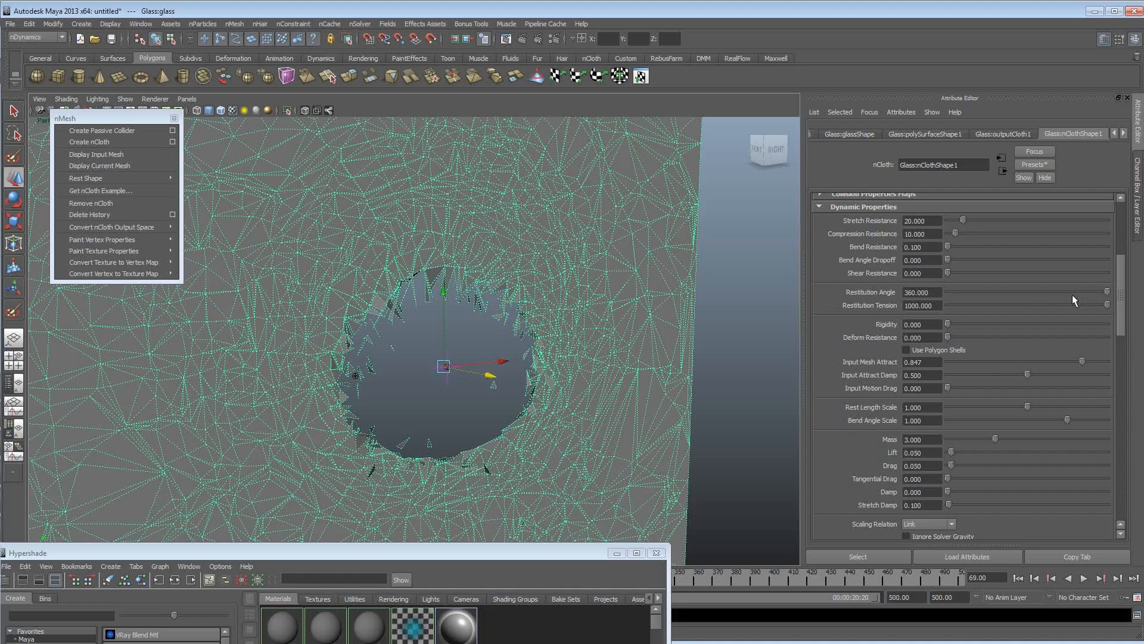
scroll("down", 3)
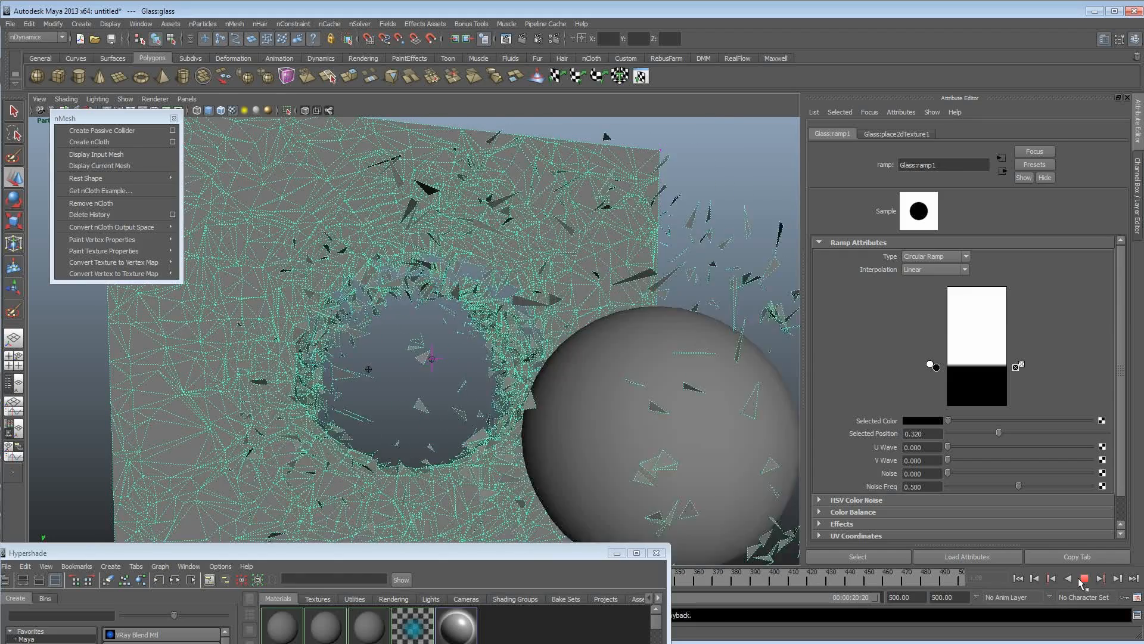
- Move ramp1's black entry to position 0.535, then step back frames and rewind
left_click(1082, 578)
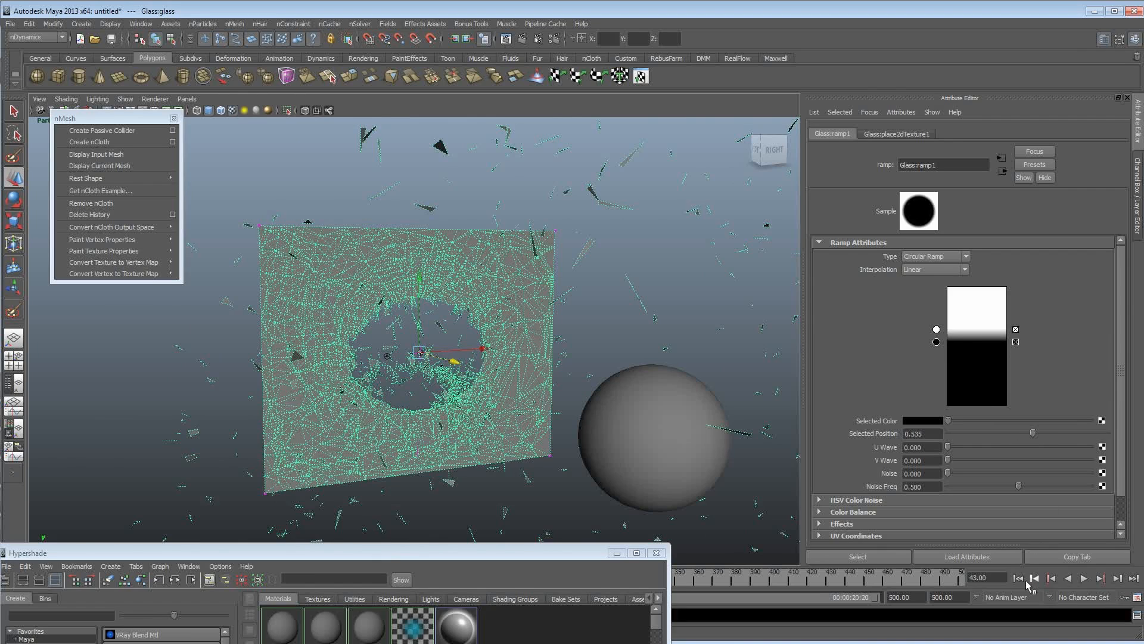
left_click(1083, 578)
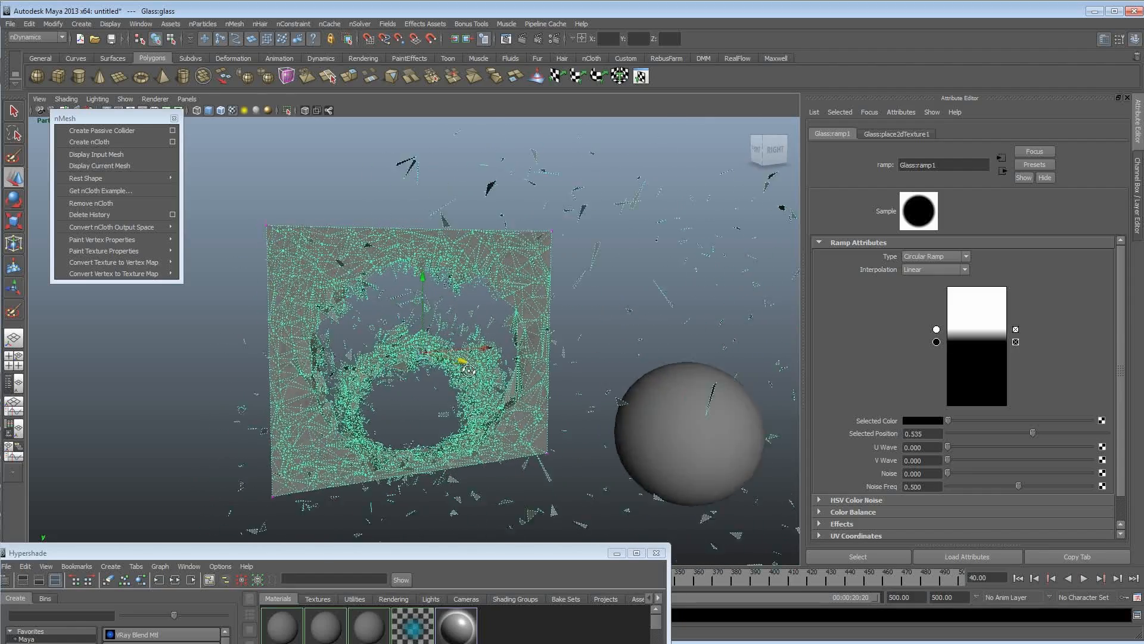
left_click(1017, 577)
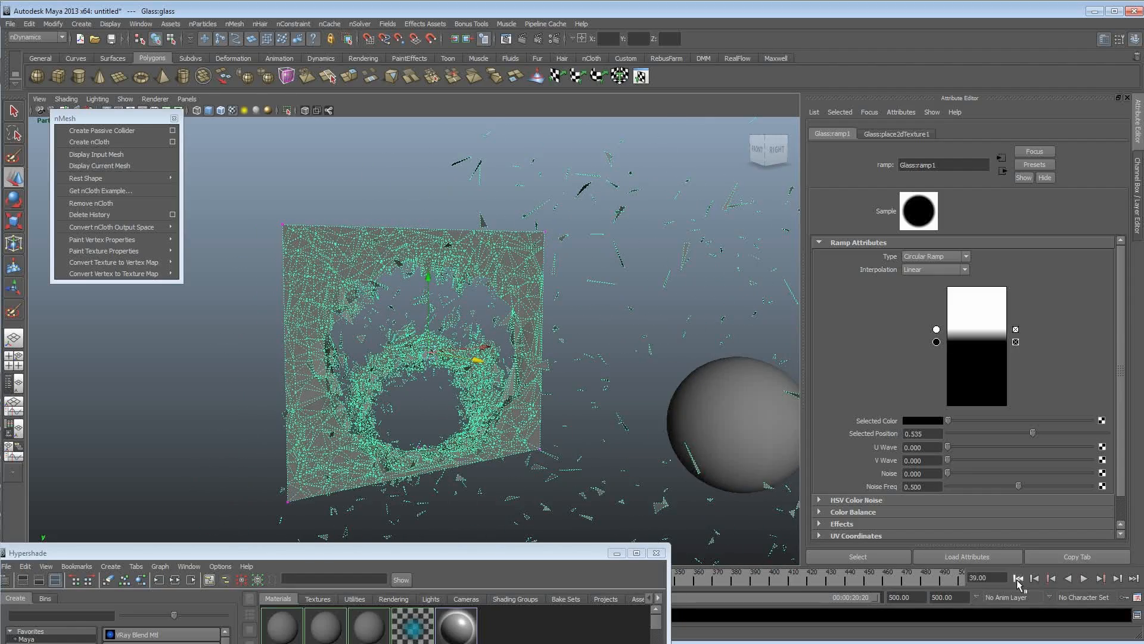
left_click(1018, 577)
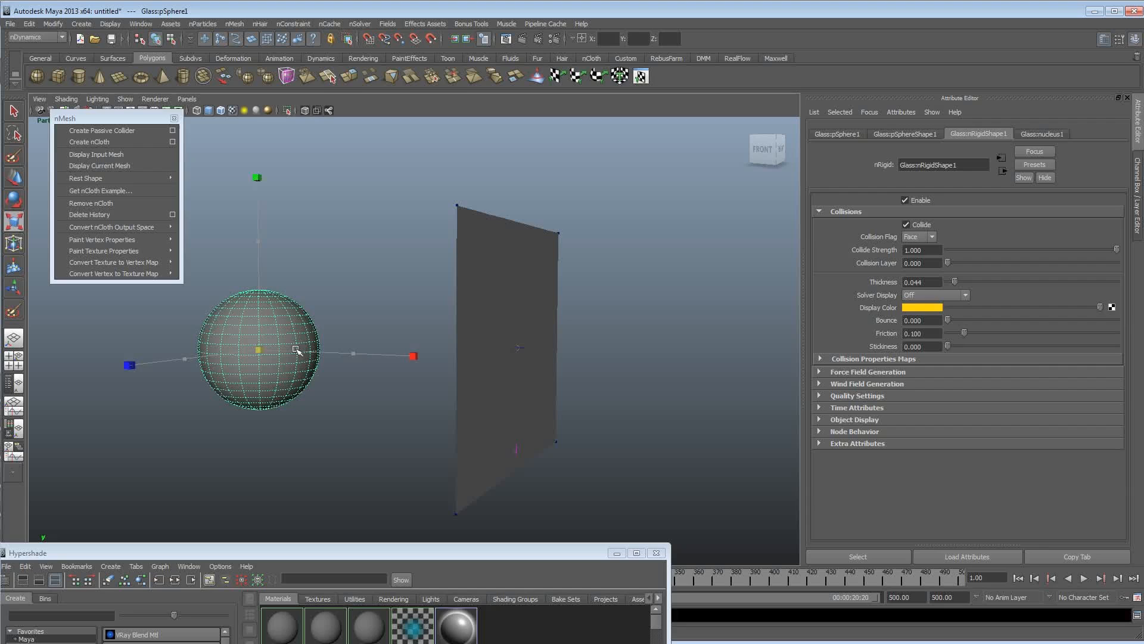
- Replay the smash up to frame 51, rewind to frame 1, and select ramp1
left_click(1083, 579)
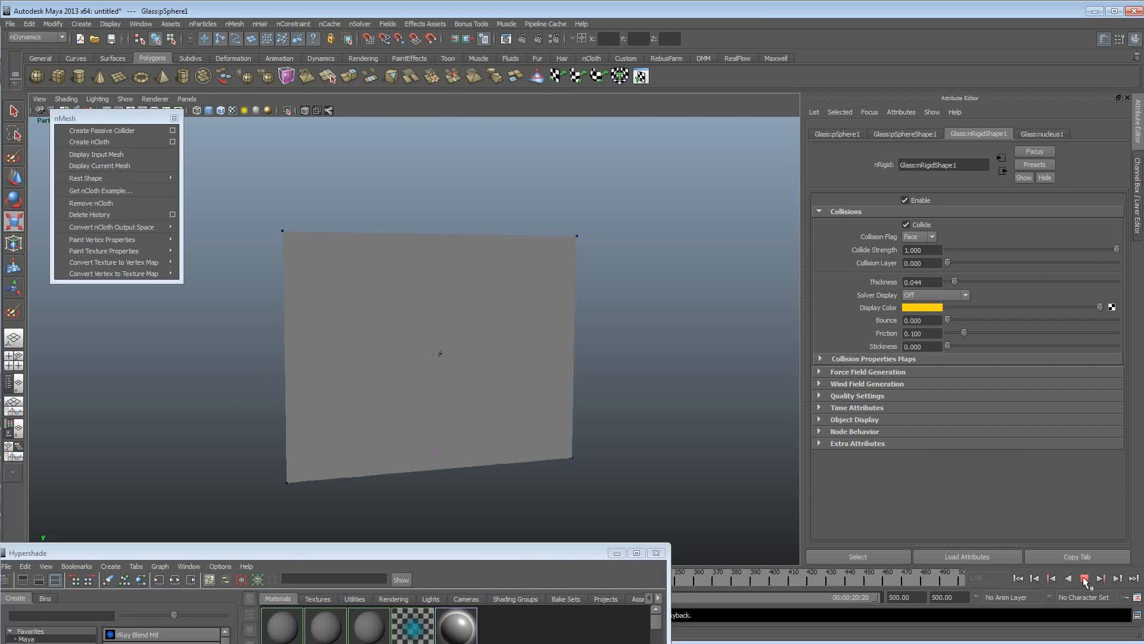
left_click(1086, 578)
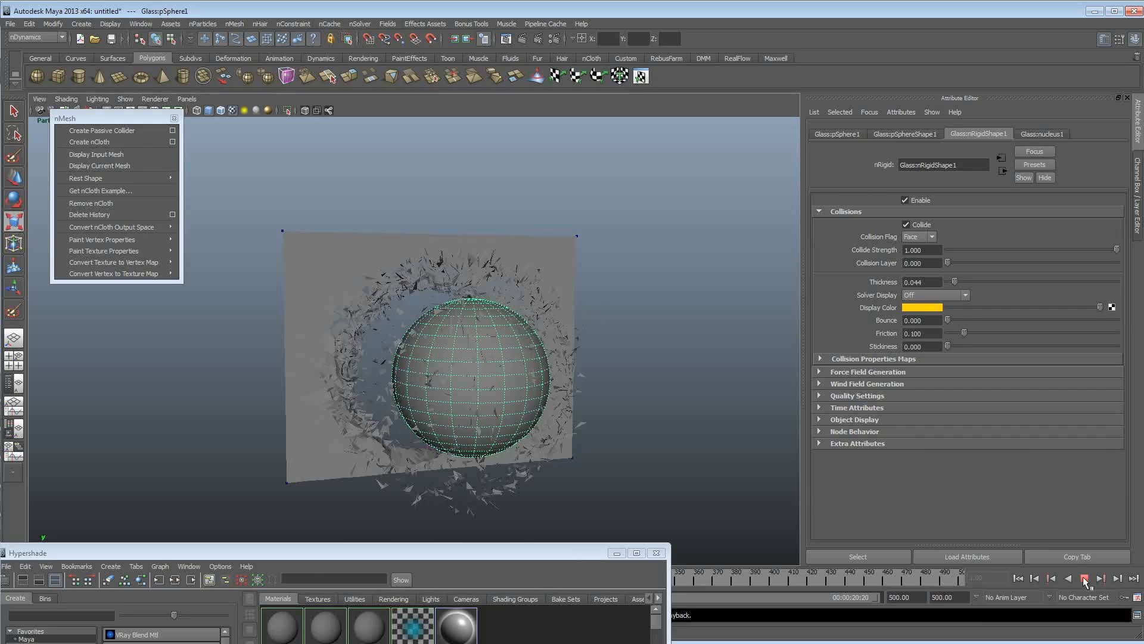
left_click(1084, 578)
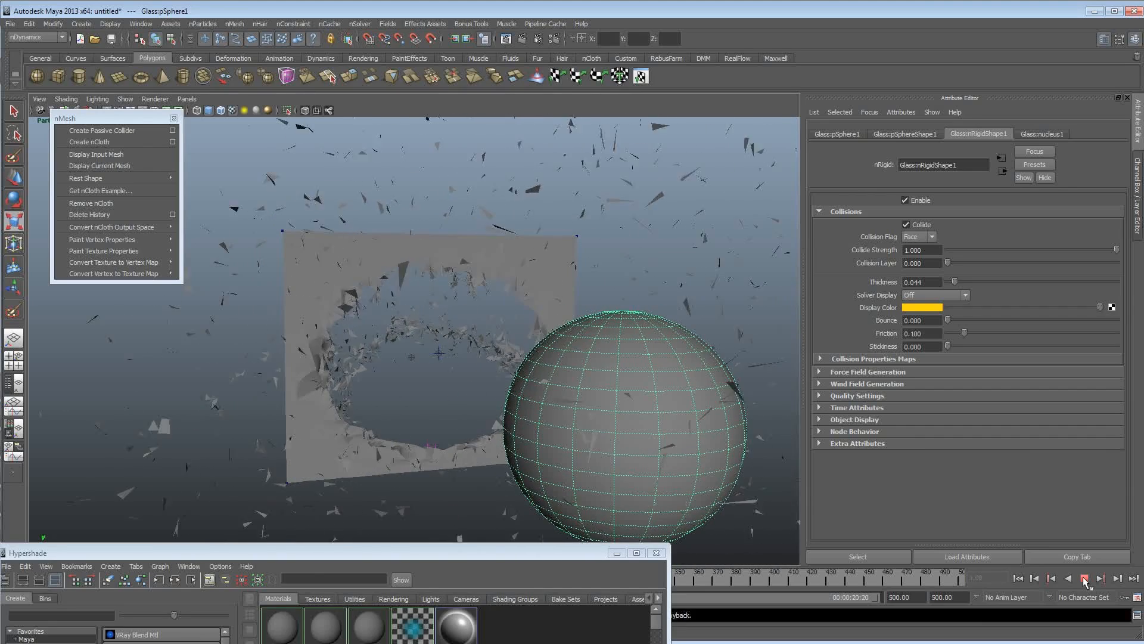
left_click(1083, 579)
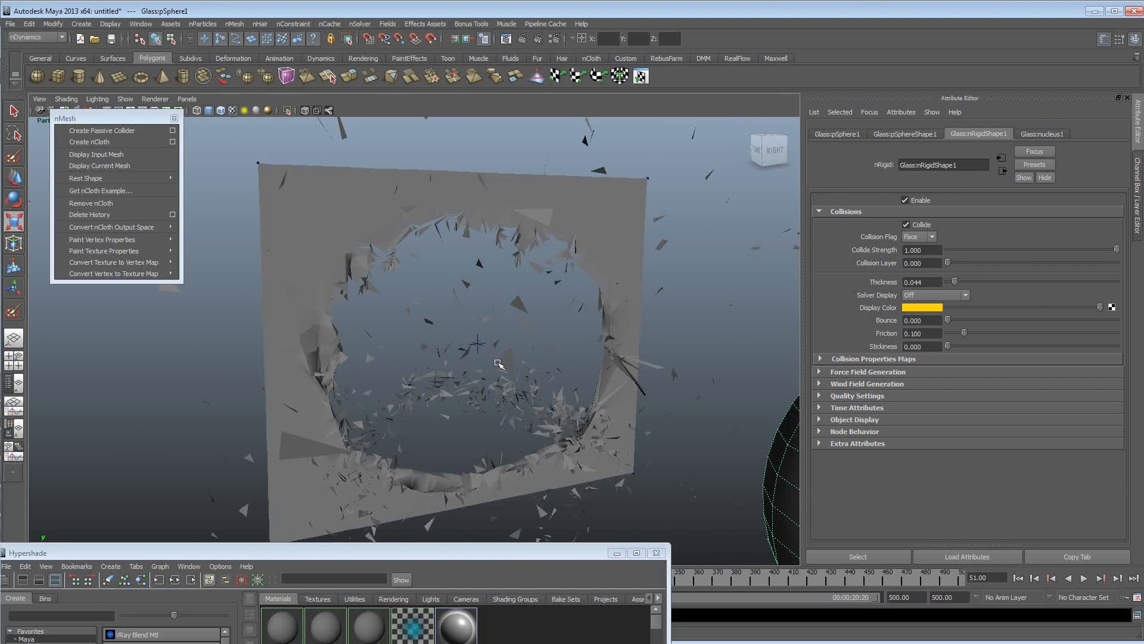
mouse_move(298, 231)
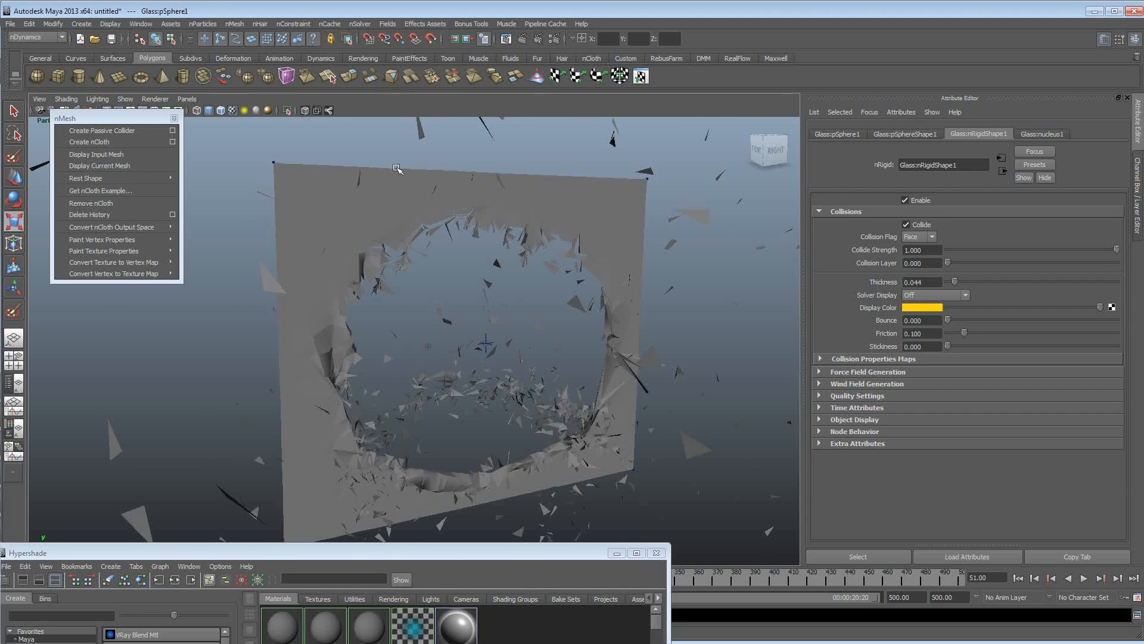
mouse_move(384, 217)
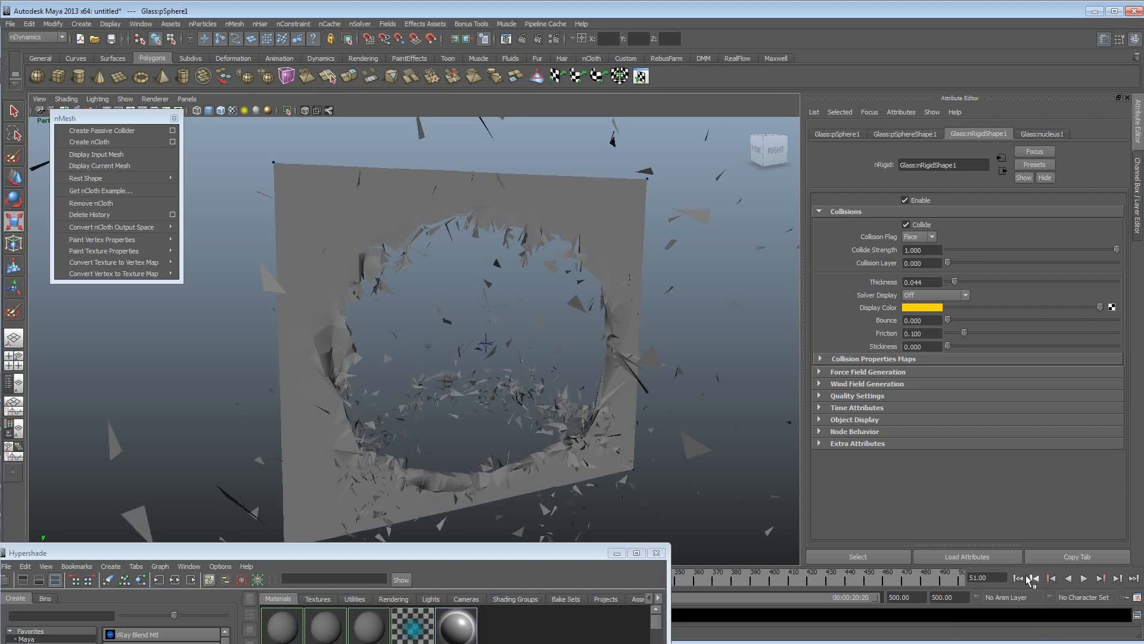
left_click(1018, 577)
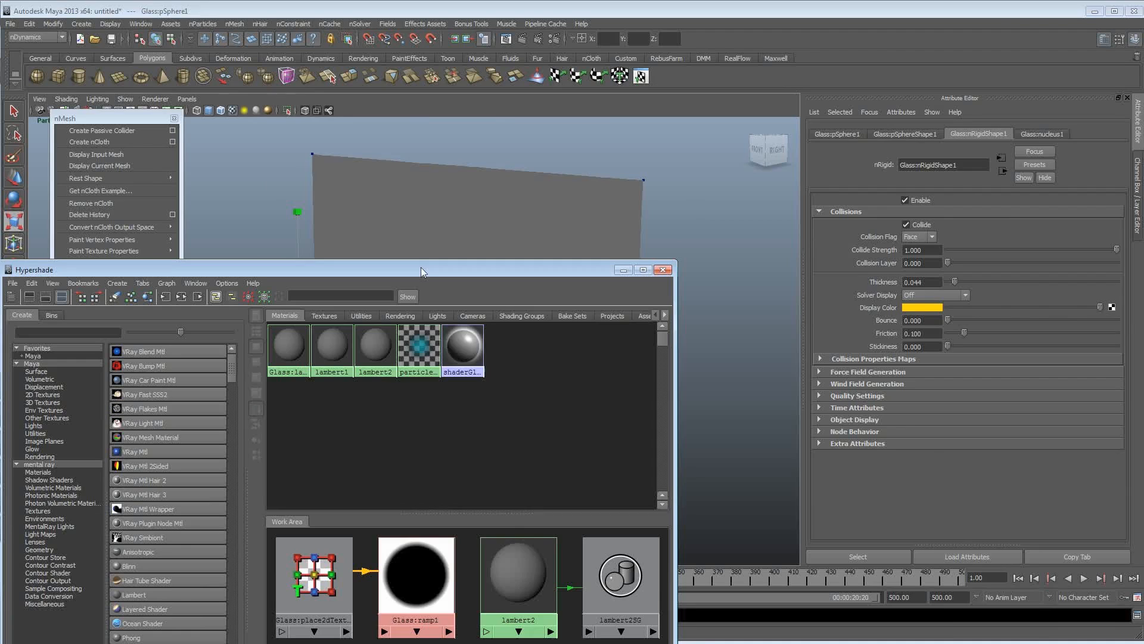
left_click(416, 576)
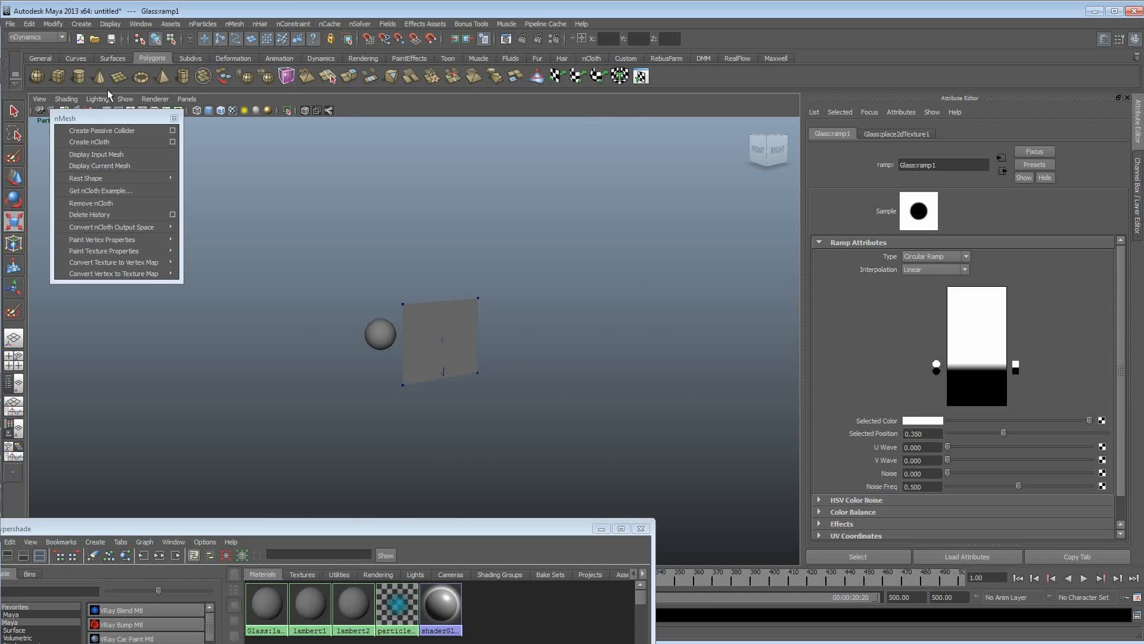
- Give the floor collider (nRigidShape2) thickness 0.929, then play and stop the simulation
left_click(441, 340)
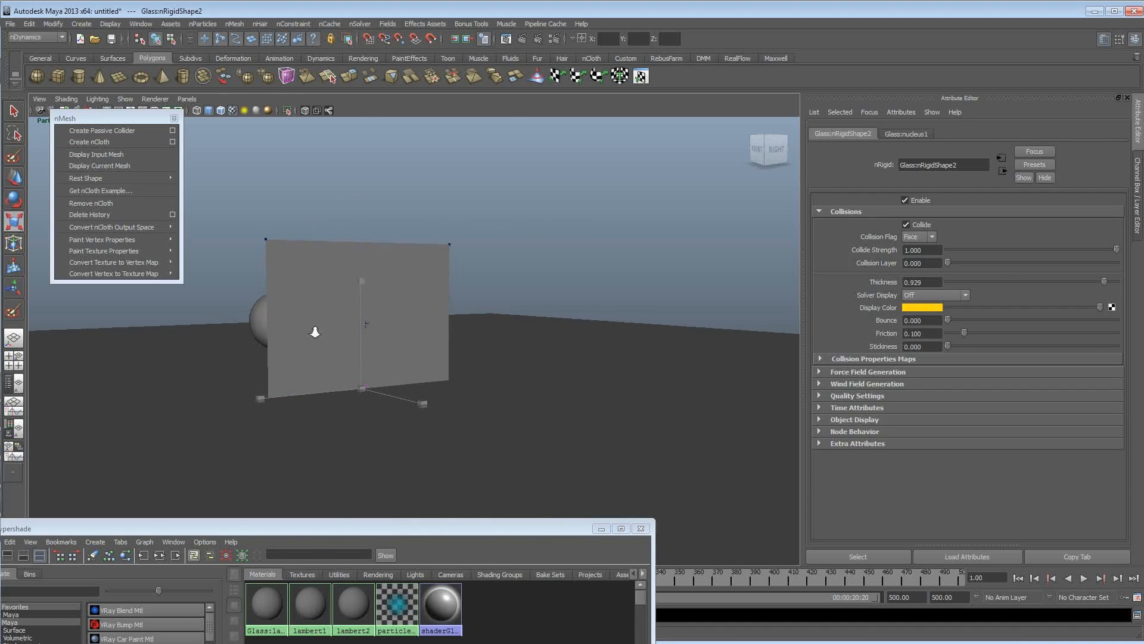
left_click(1087, 578)
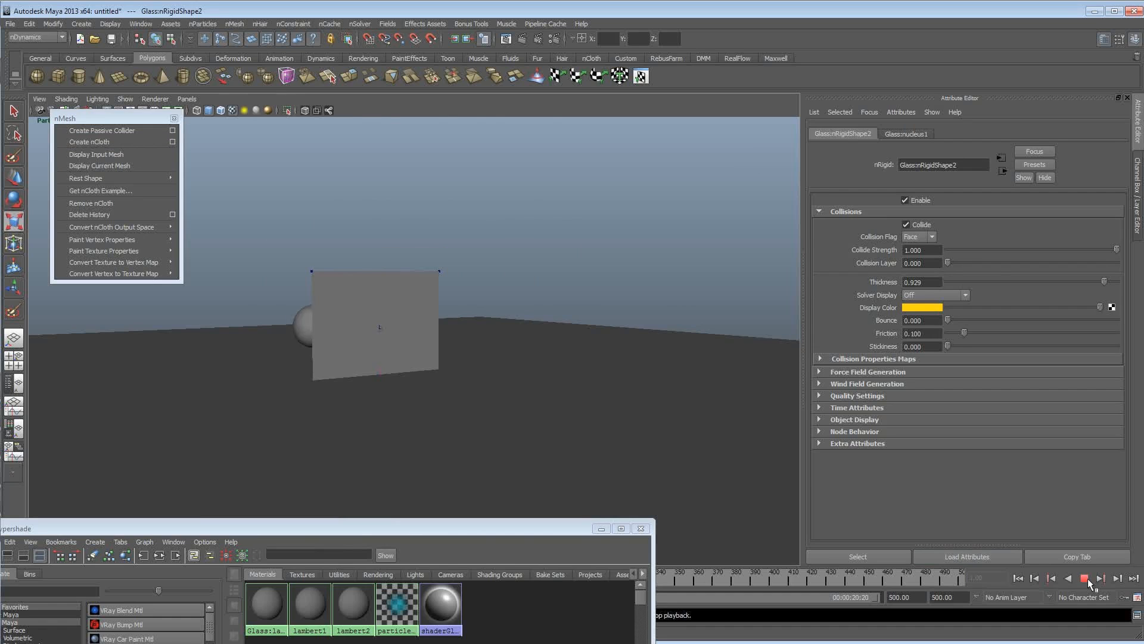
left_click(1086, 578)
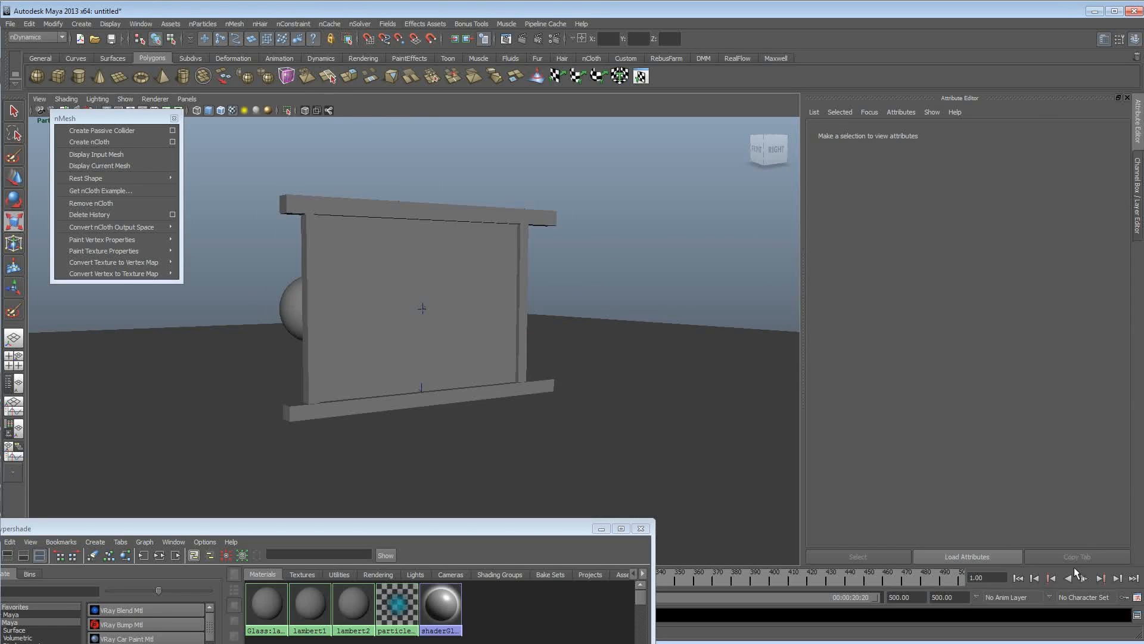
- Play and rewind the framed-pane simulation, then select the glass pane
left_click(1086, 578)
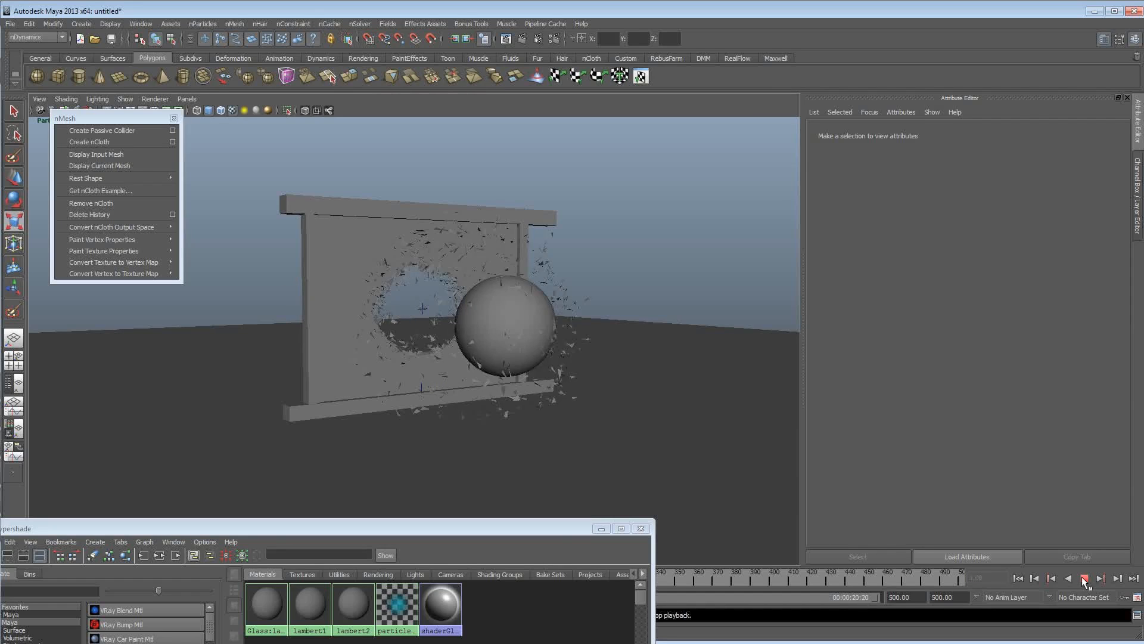
left_click(1084, 578)
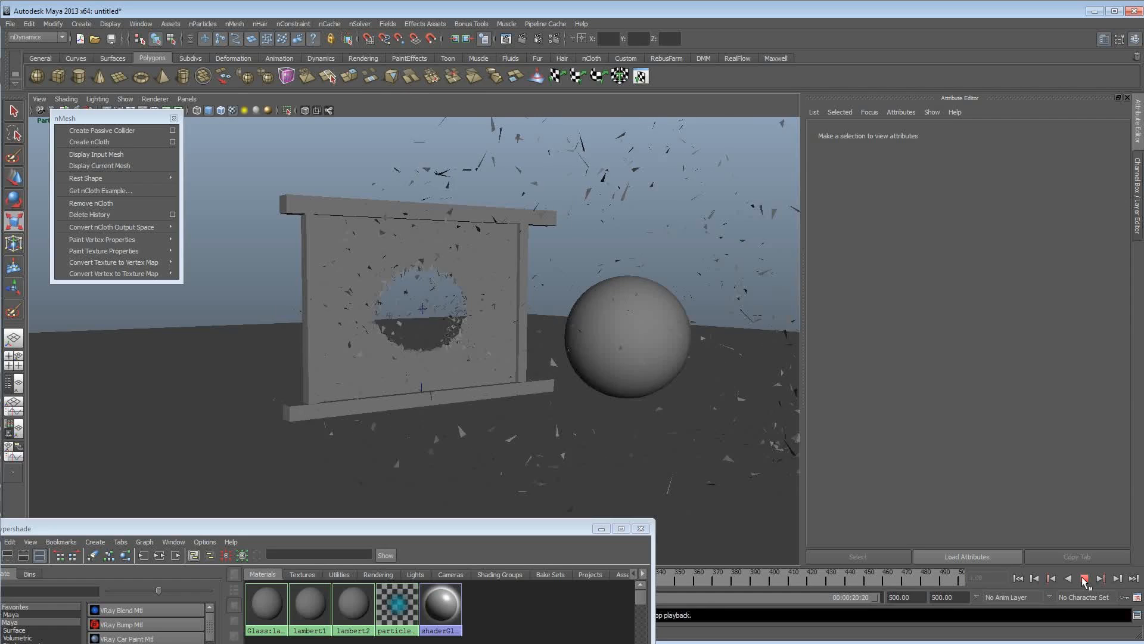
left_click(1084, 578)
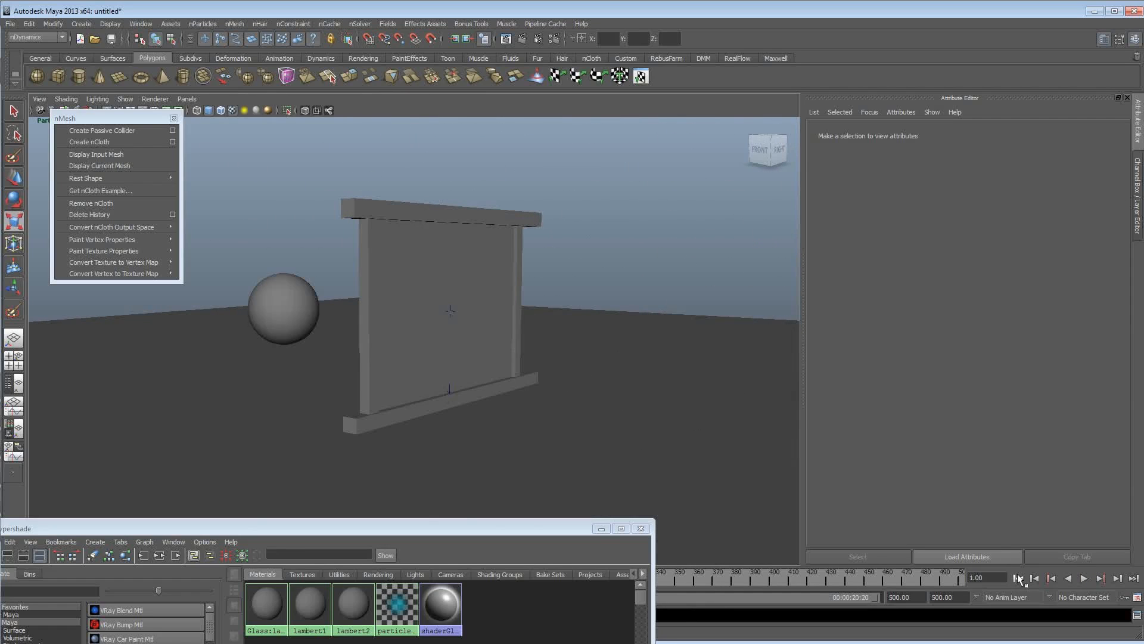
left_click(89, 142)
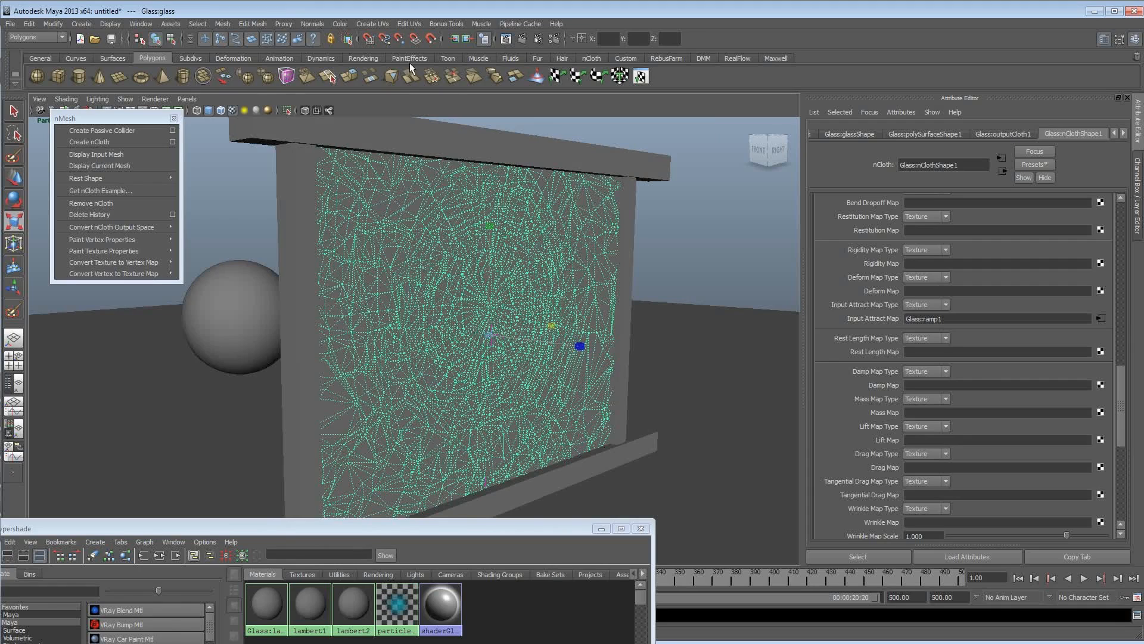
- Open the mesh editing menu from the main menu bar
left_click(251, 23)
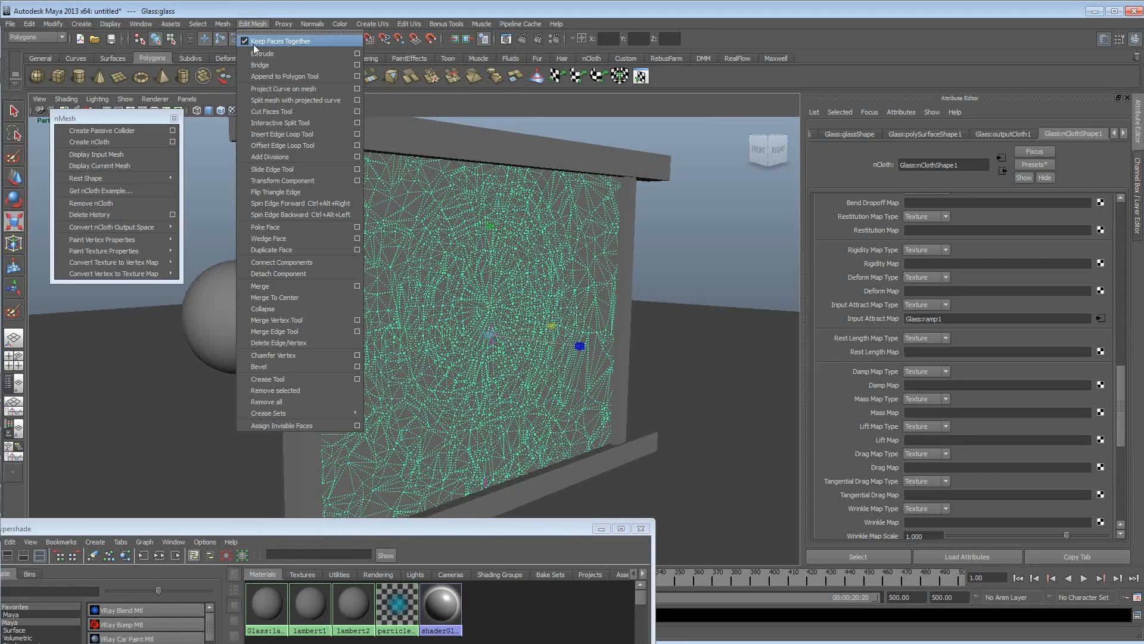
mouse_move(260, 53)
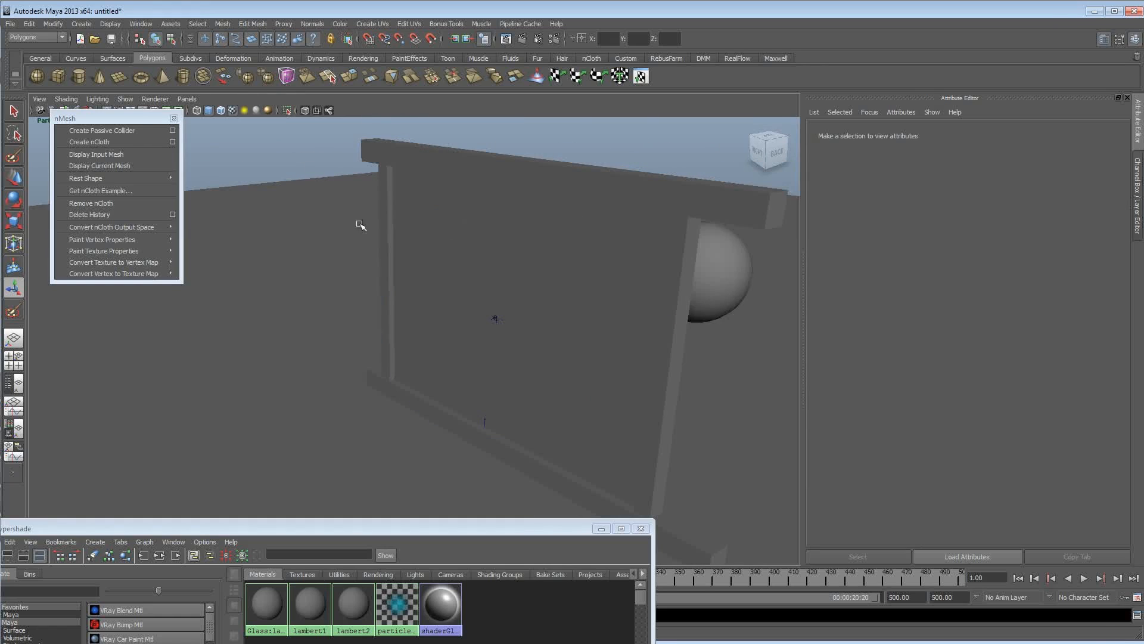
mouse_move(529, 347)
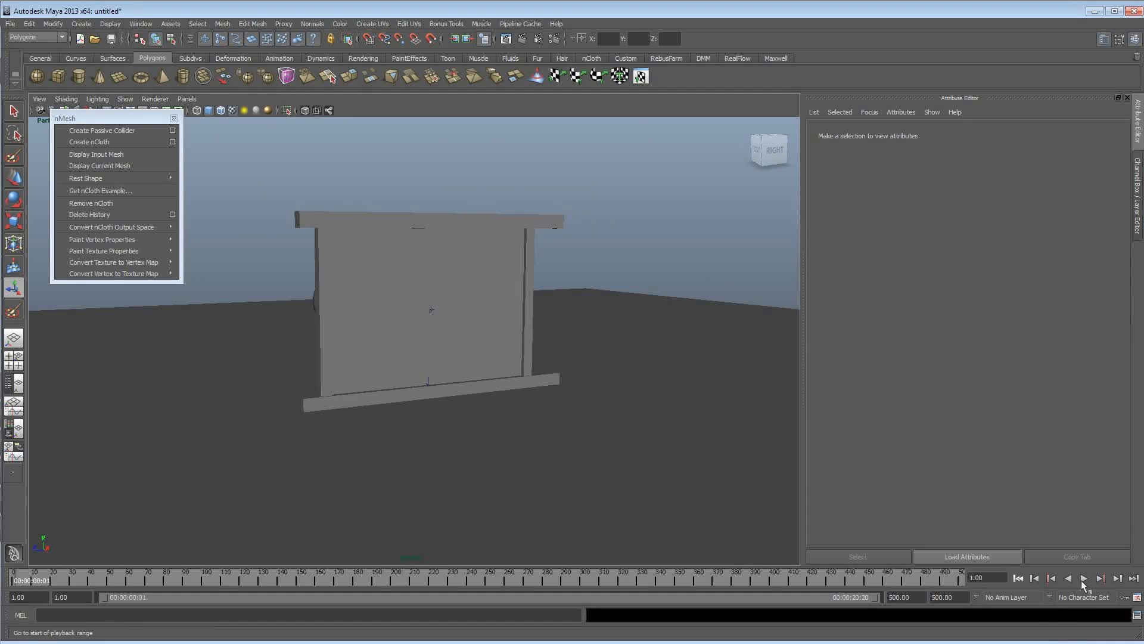
- Play the sphere smashing through the framed pane, then return to frame one
left_click(1083, 578)
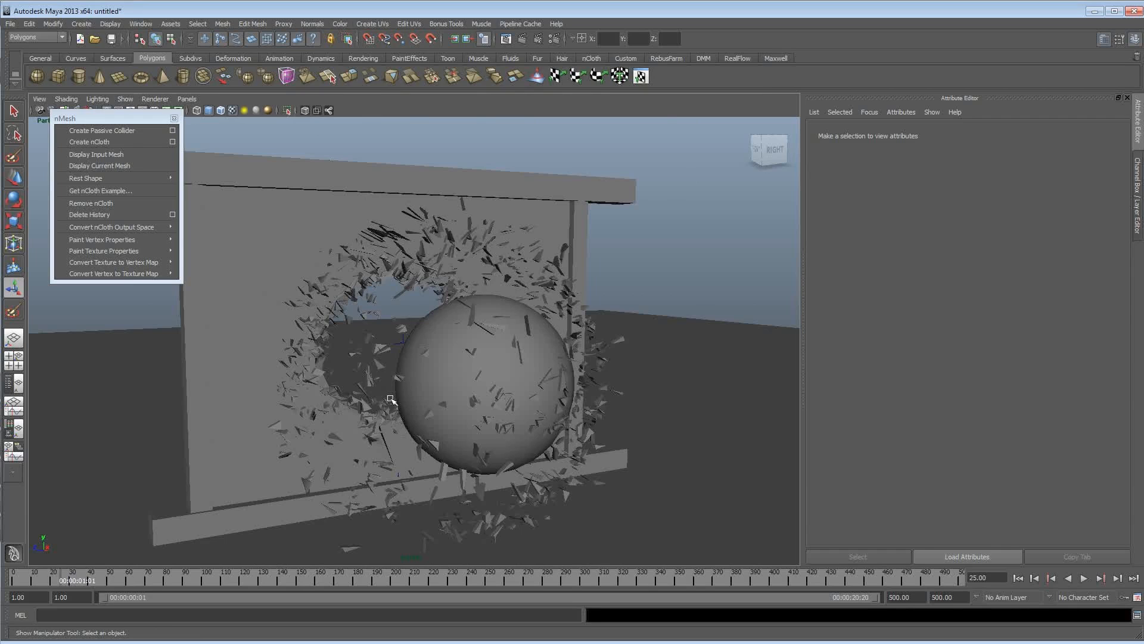
left_click(1017, 578)
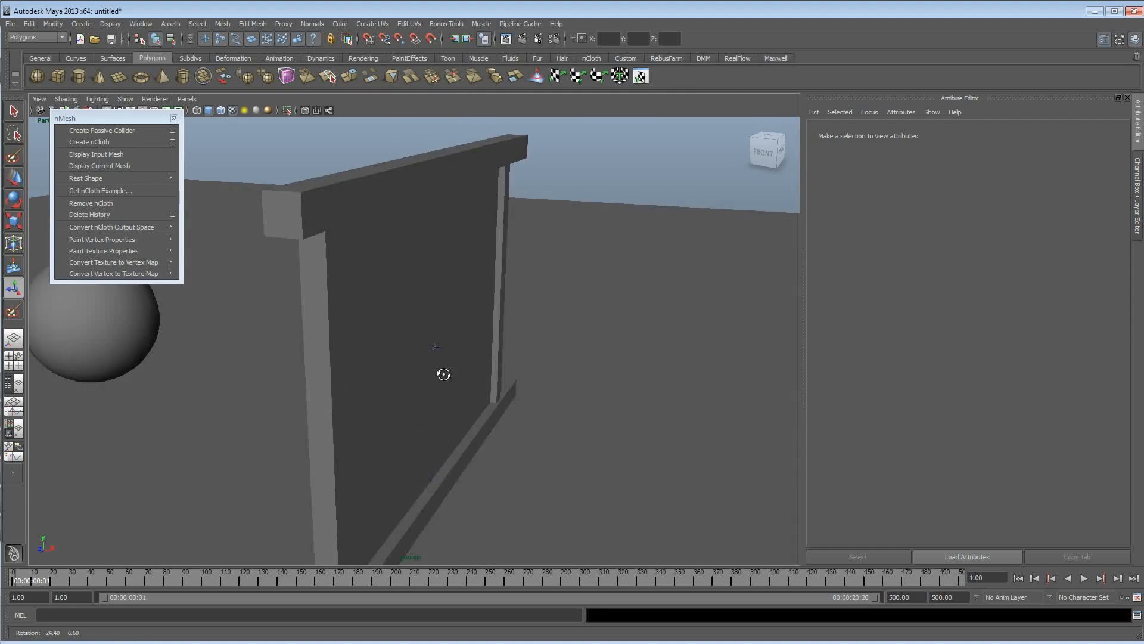
- Select the glass pane, toggle playback, and reselect the pane to show its nClothShape settings
left_click(89, 142)
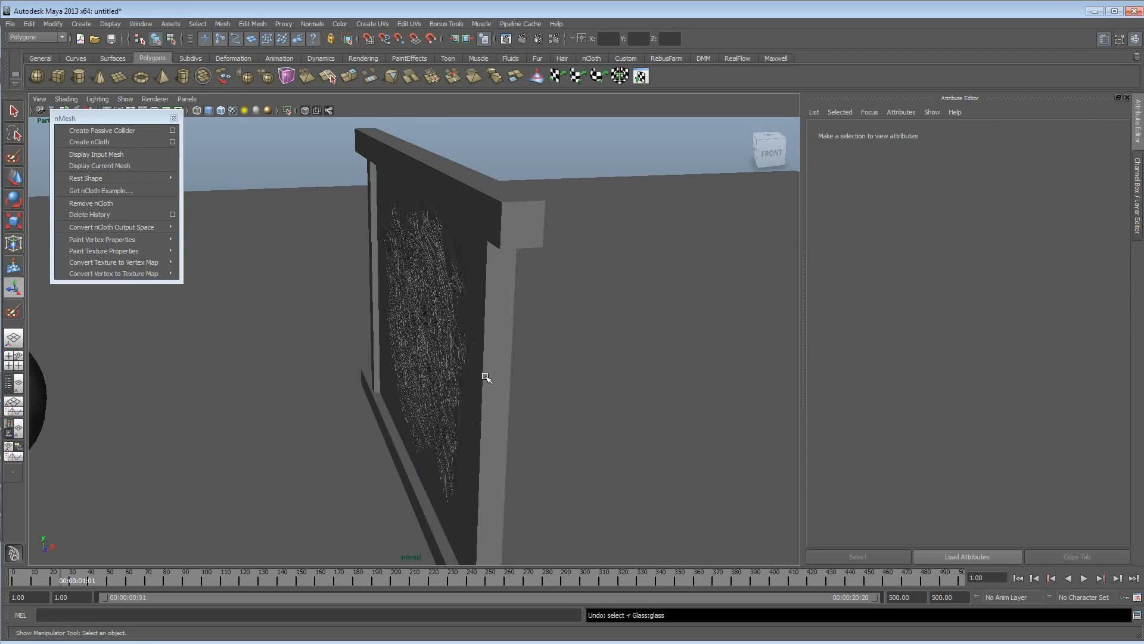
left_click(1086, 578)
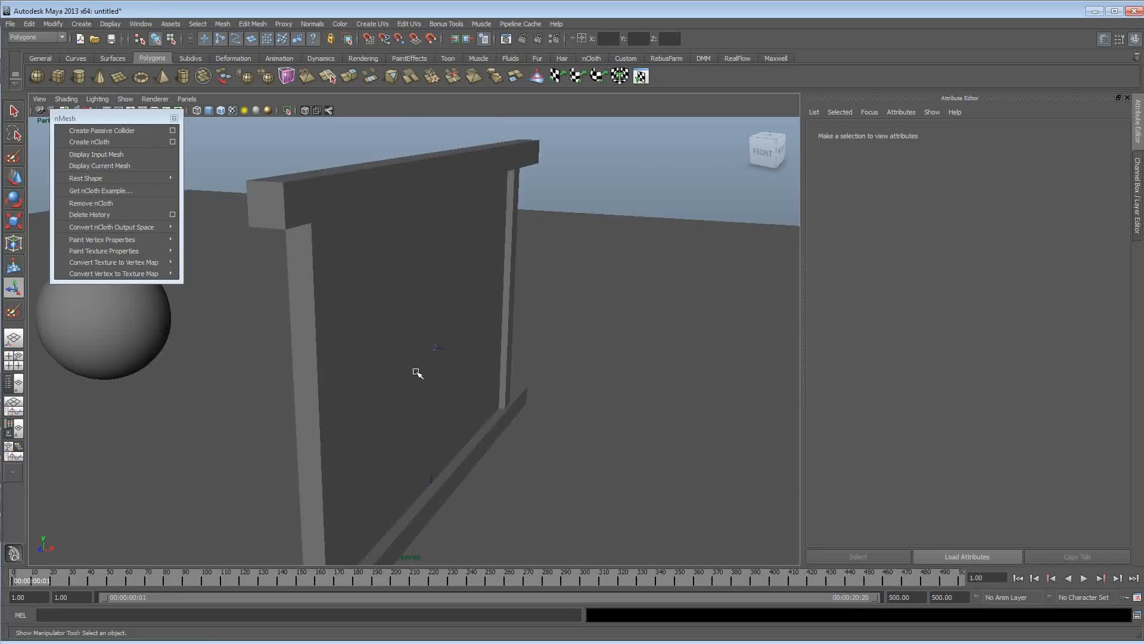
left_click(89, 142)
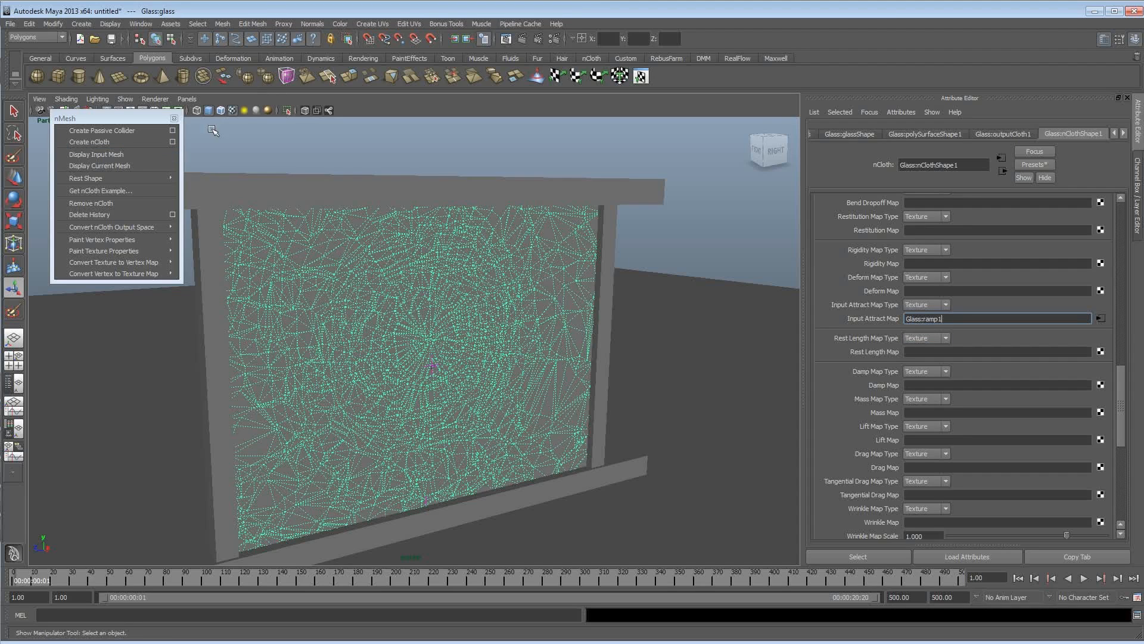
- Open Hypershade and create a 2D File texture node (Glass:file1) for the SMASH image
left_click(140, 23)
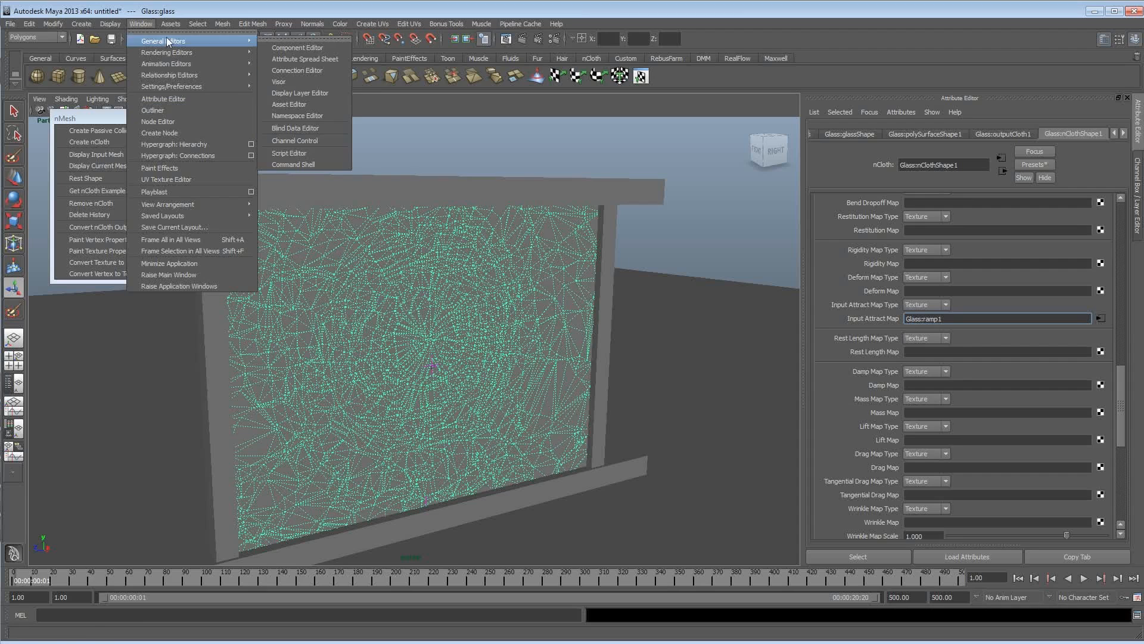
mouse_move(163, 98)
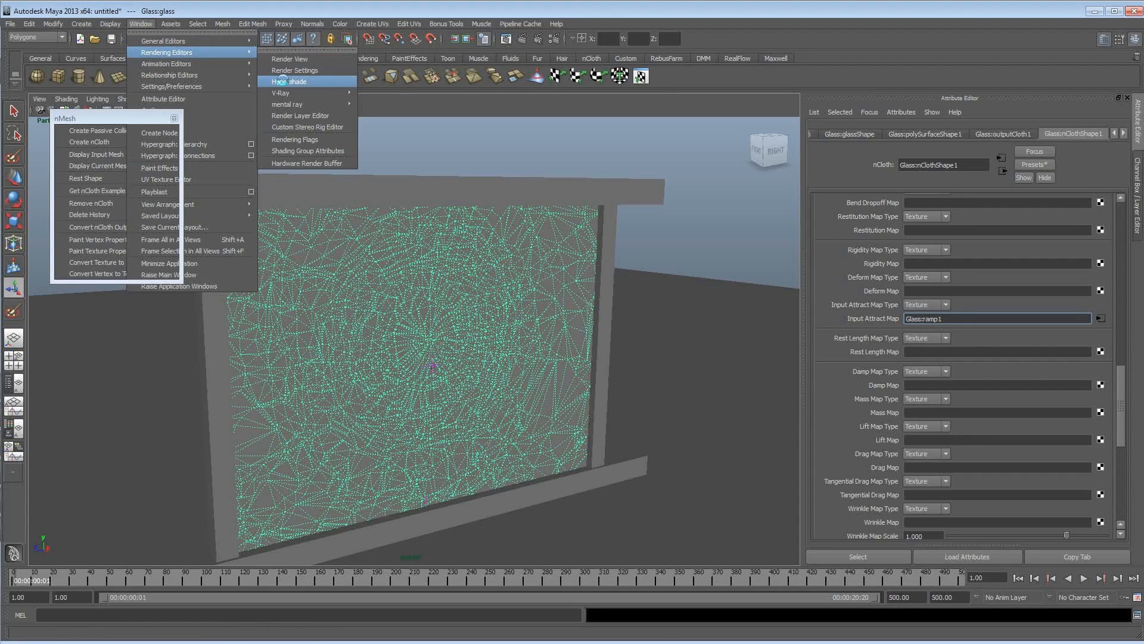
left_click(289, 81)
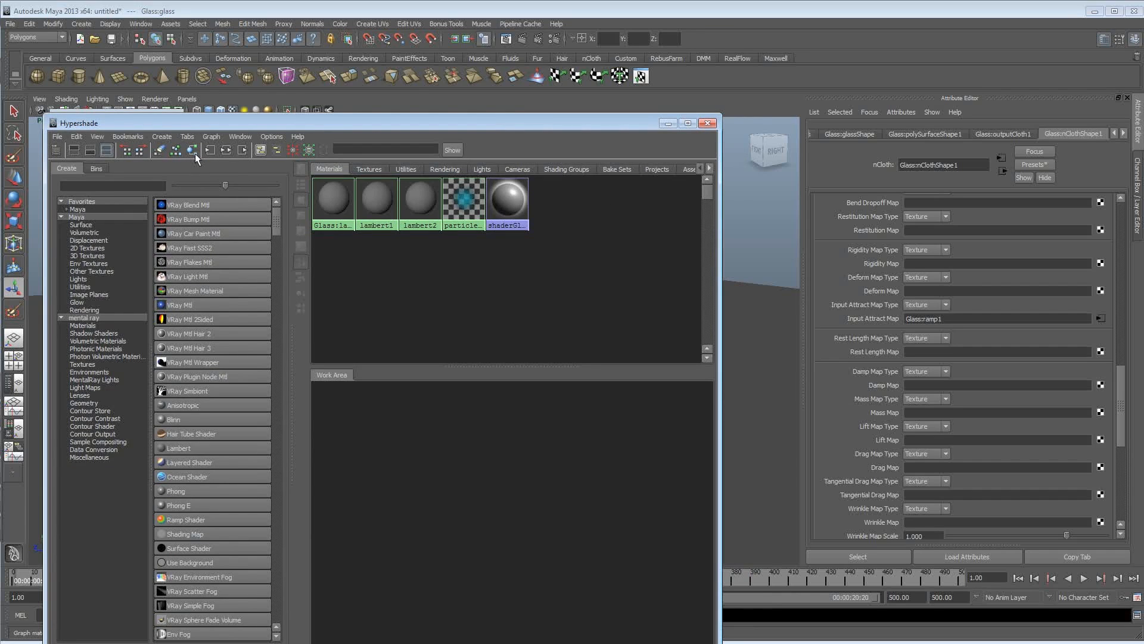
left_click(368, 169)
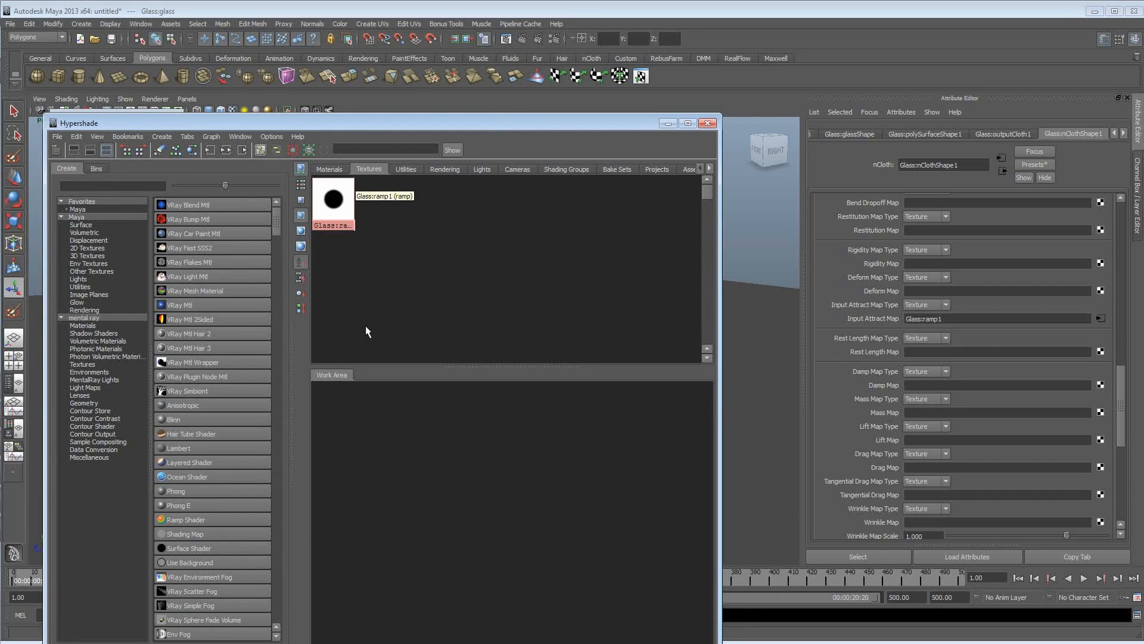
left_click(86, 248)
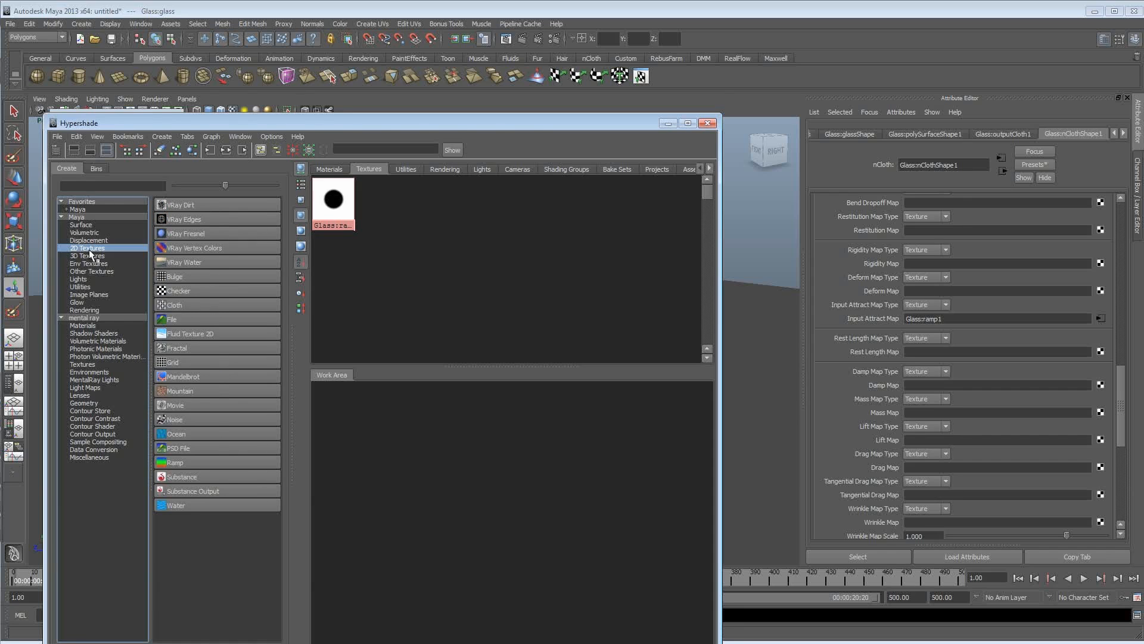
left_click(172, 319)
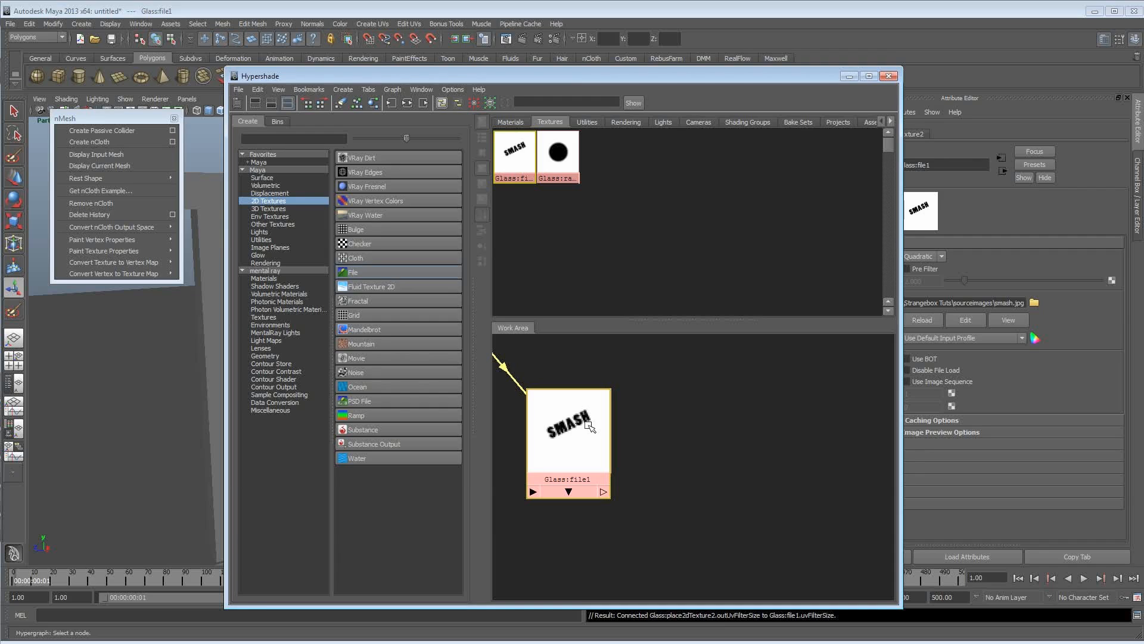
mouse_move(576, 446)
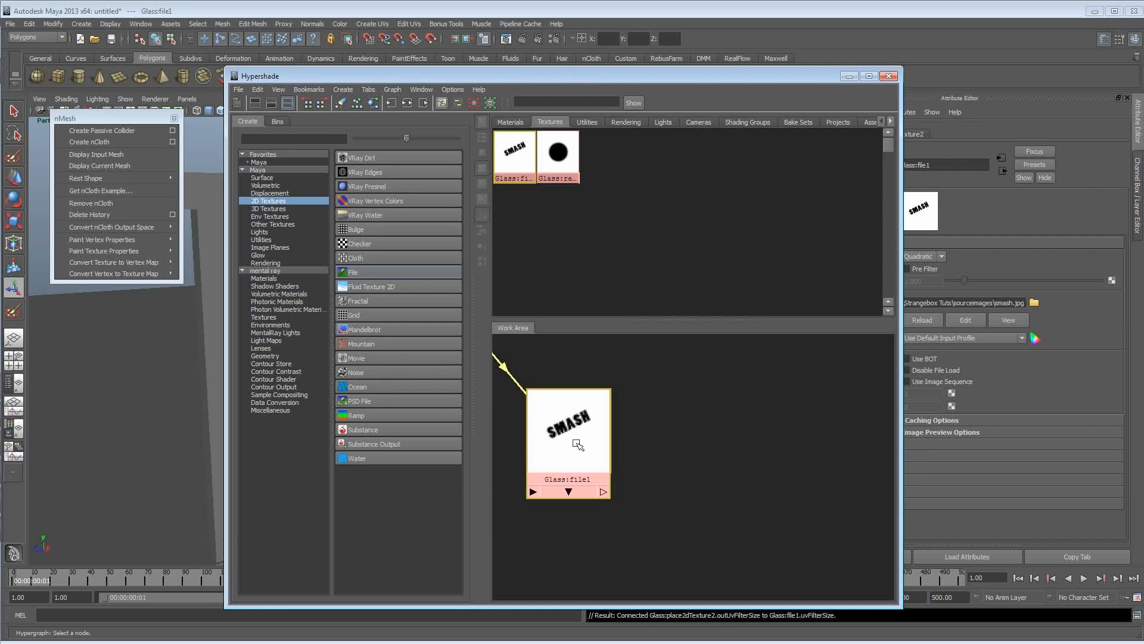
mouse_move(557, 451)
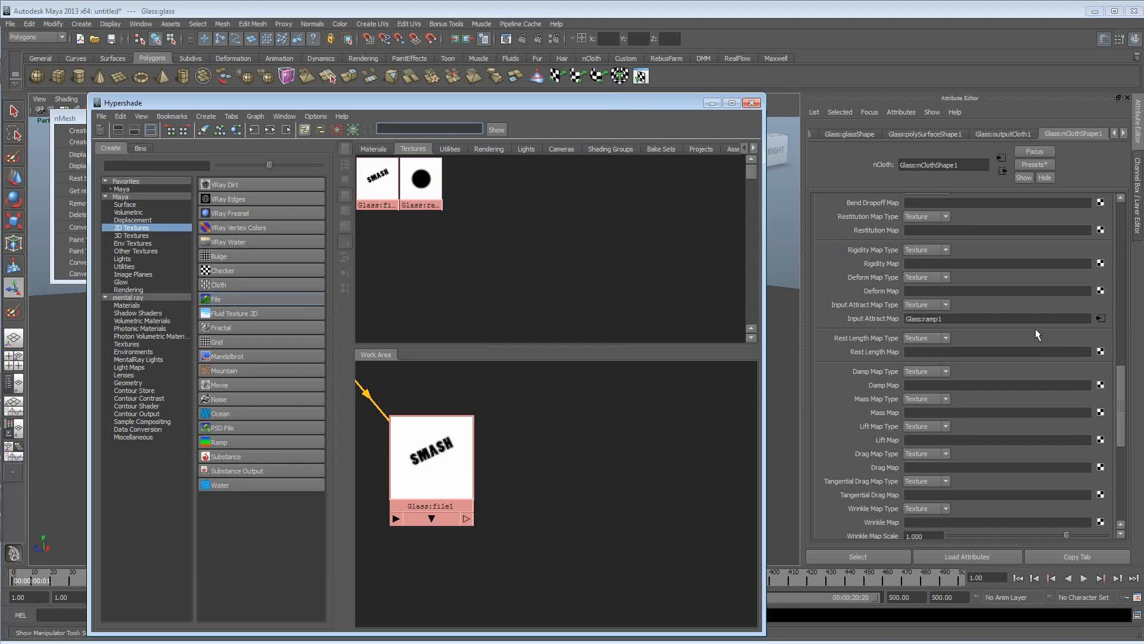
- Break ramp1's Input Attract Map connection and connect Glass:file1 (SMASH) instead
right_click(1101, 318)
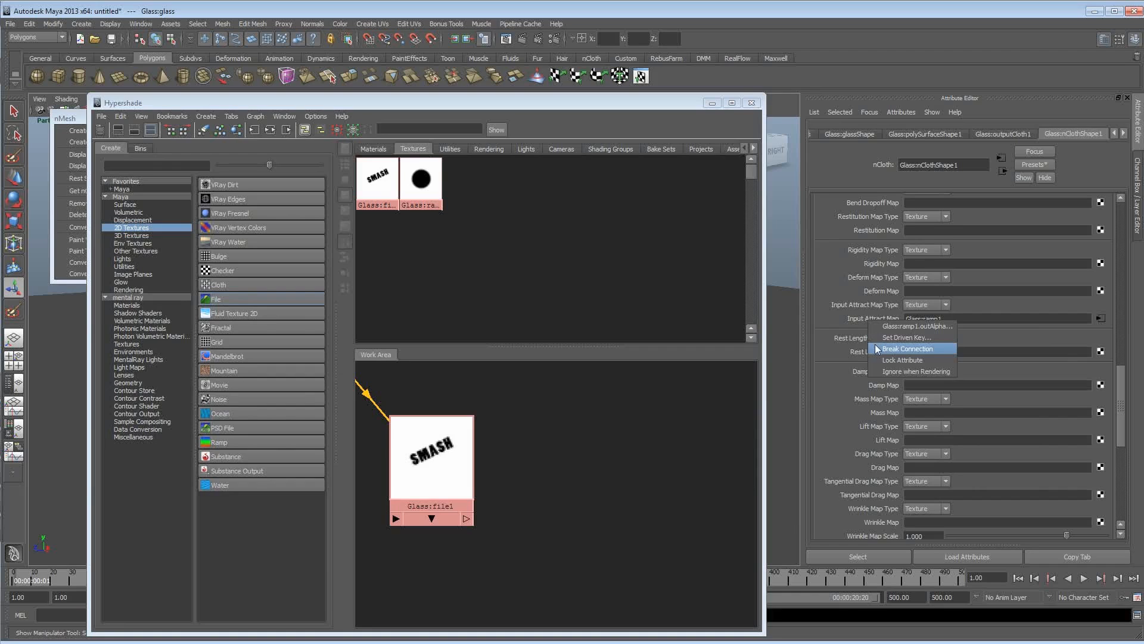
left_click(908, 348)
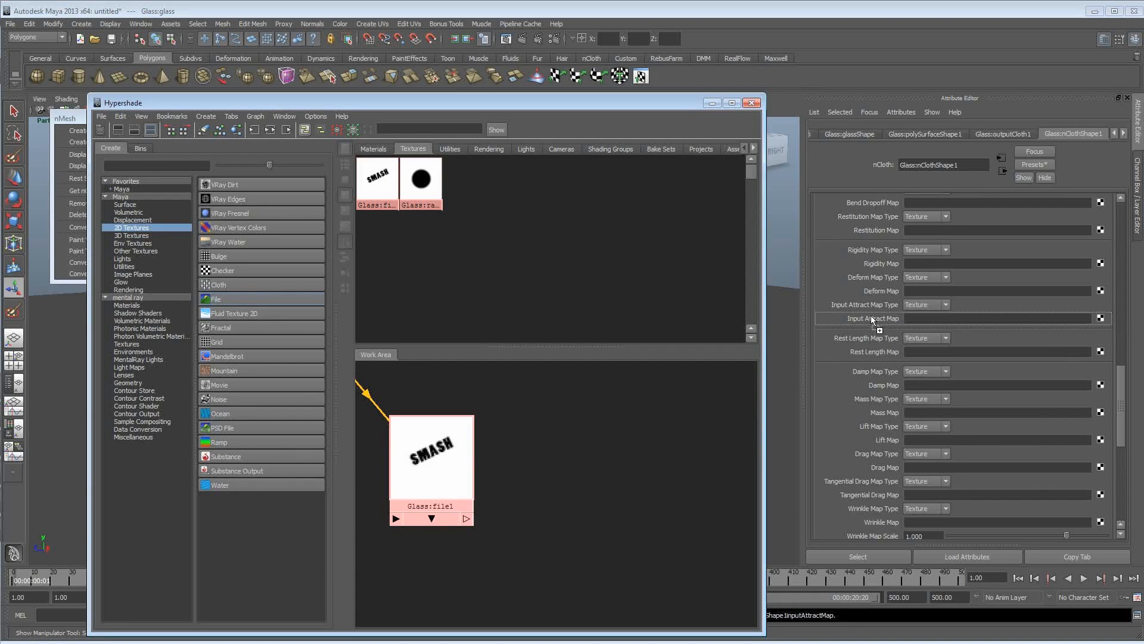
left_click(1101, 318)
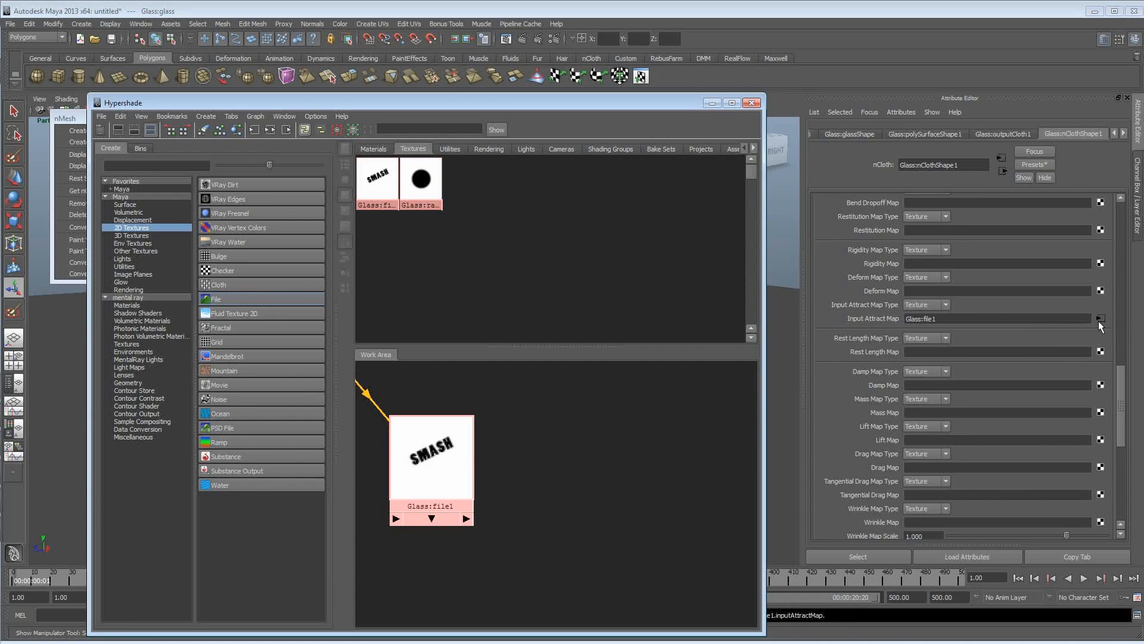
left_click(1101, 318)
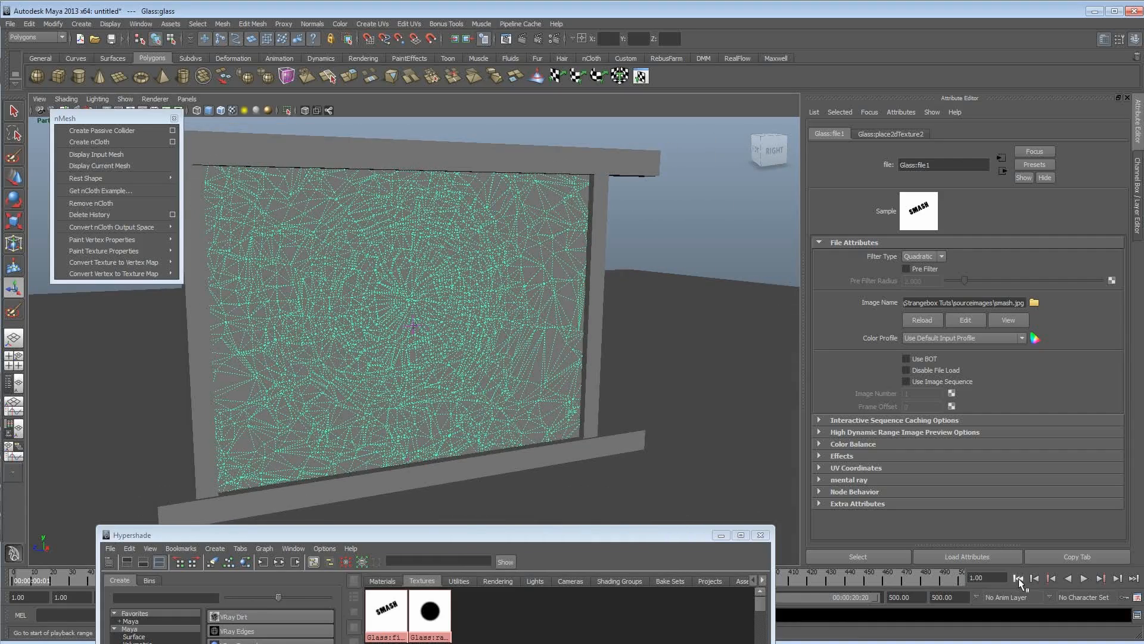
- Rewind and play the simulation to frame 45, punching a SMASH-shaped hole in the pane
left_click(1083, 578)
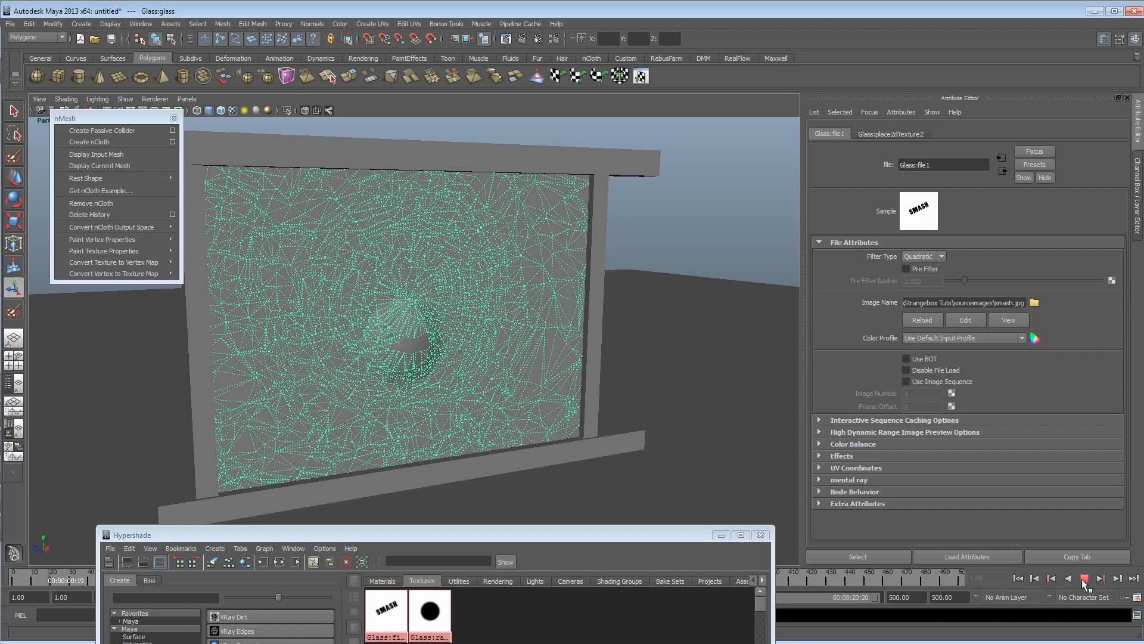
left_click(1084, 577)
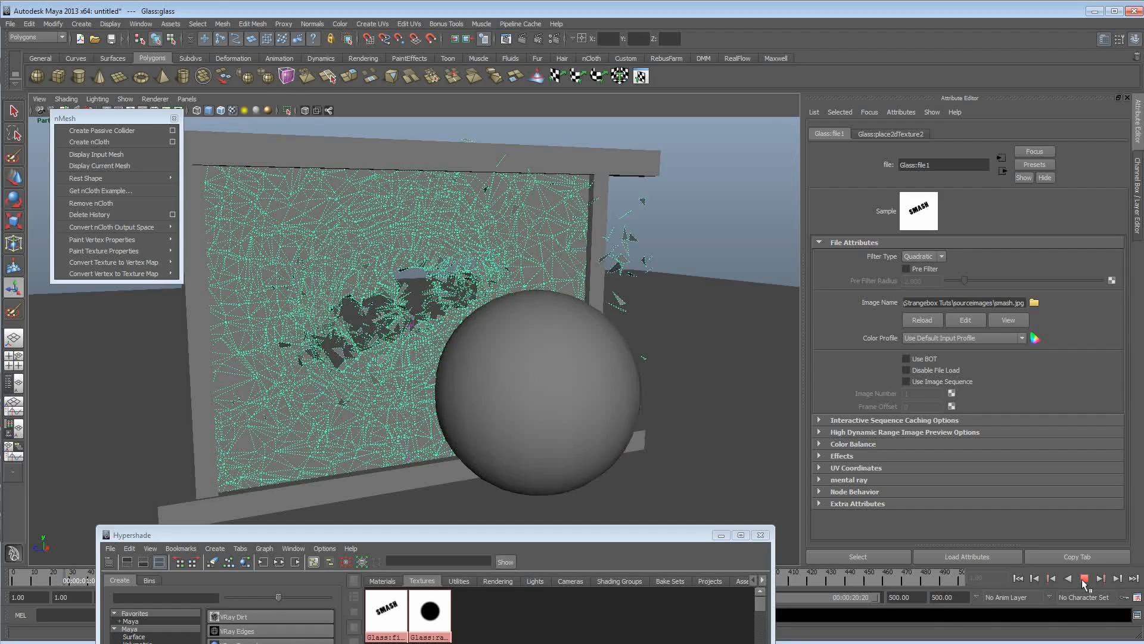
left_click(1083, 578)
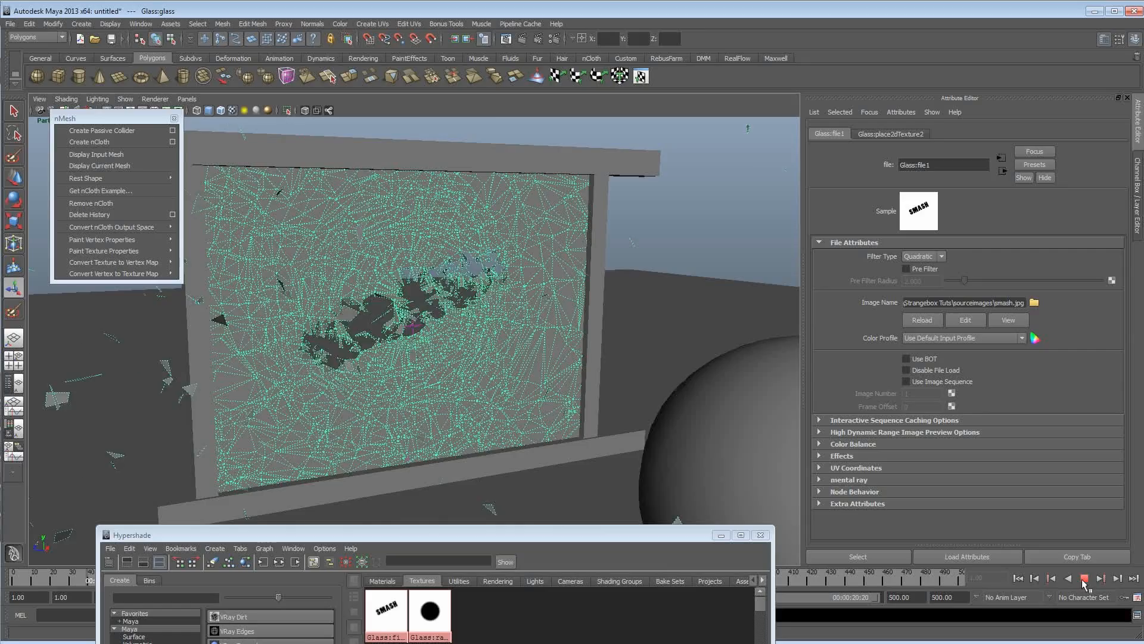
left_click(1084, 578)
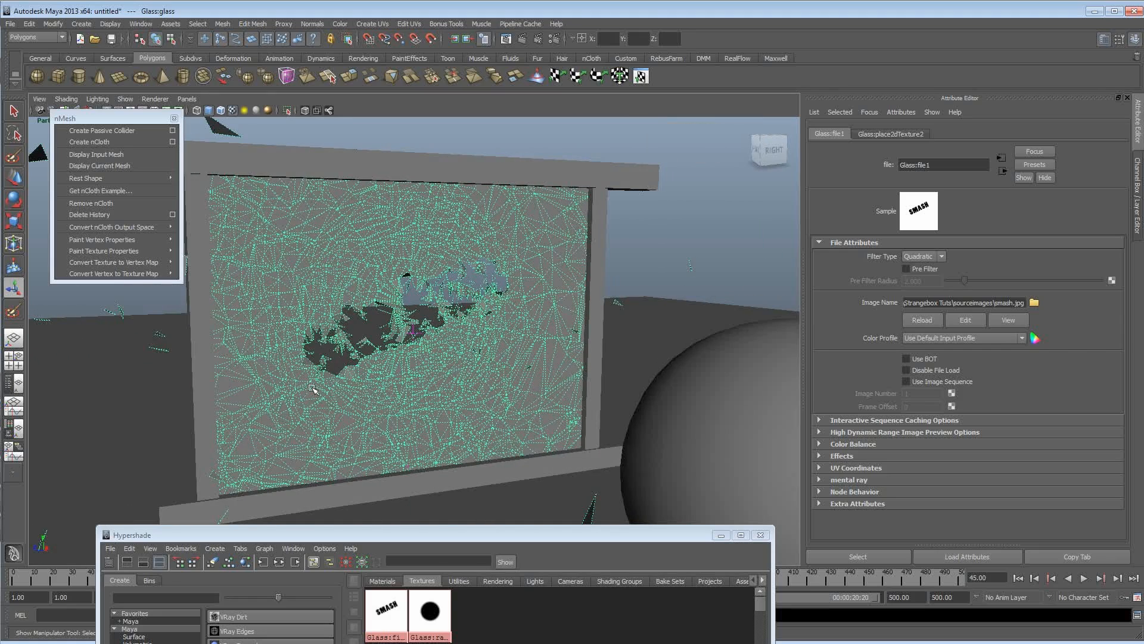
- Bring up Glass:ramp1's circular ramp settings while the pane stays at frame 45
left_click(429, 608)
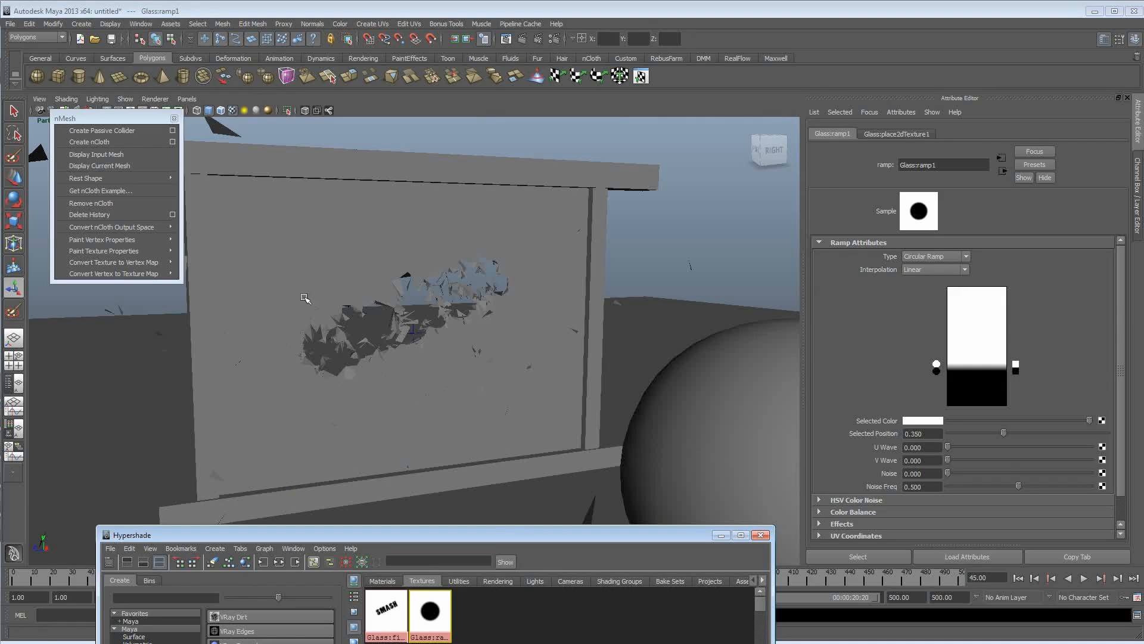
mouse_move(475, 252)
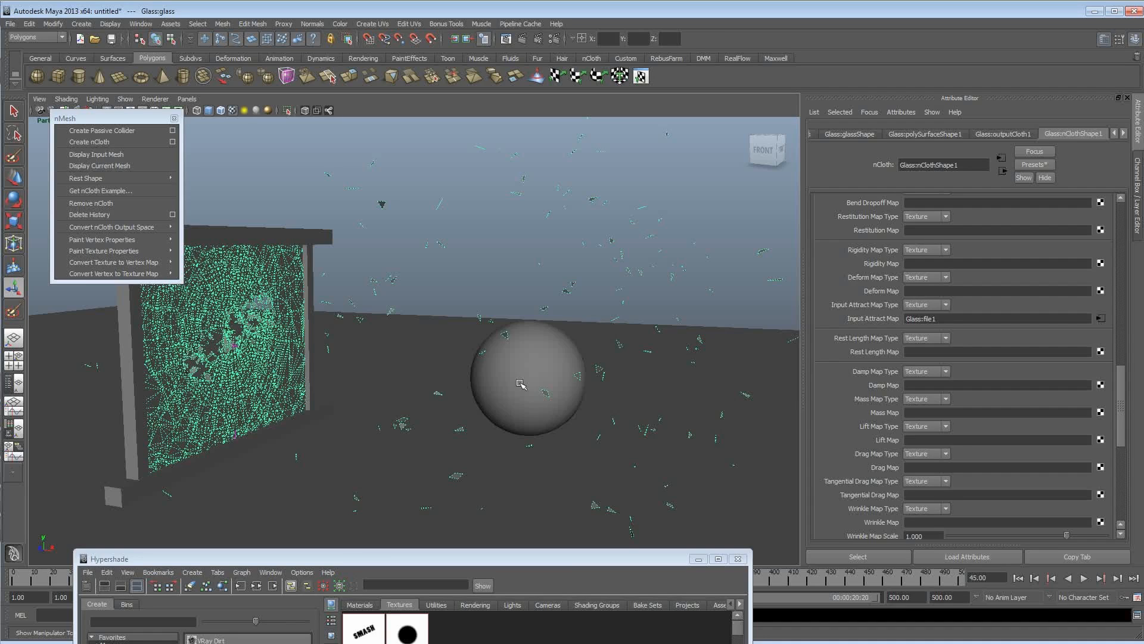
mouse_move(474, 232)
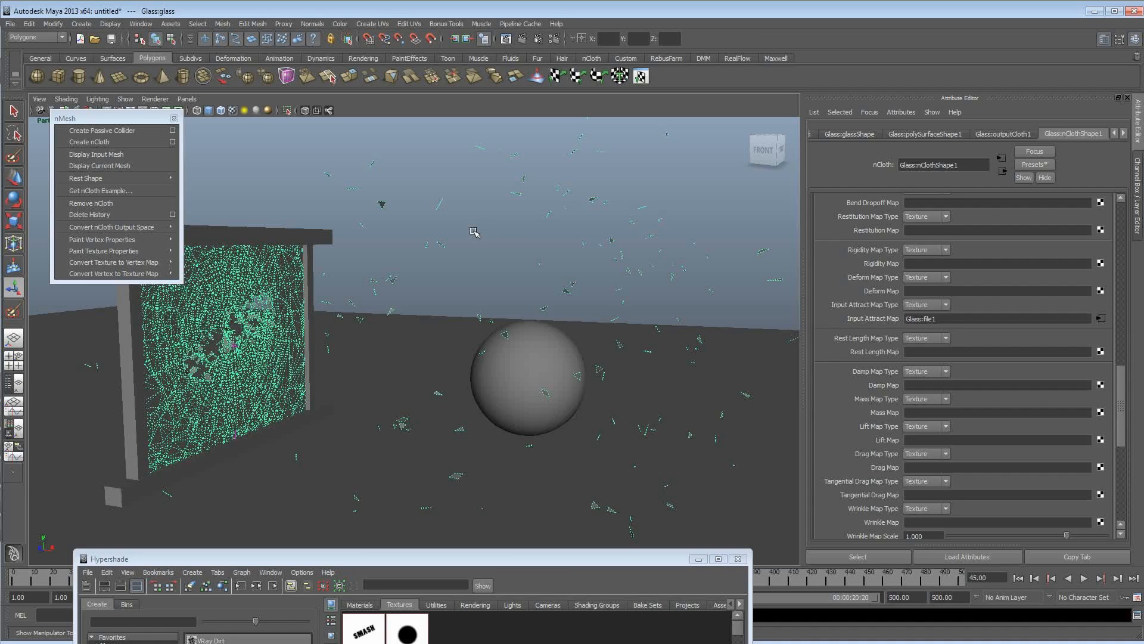